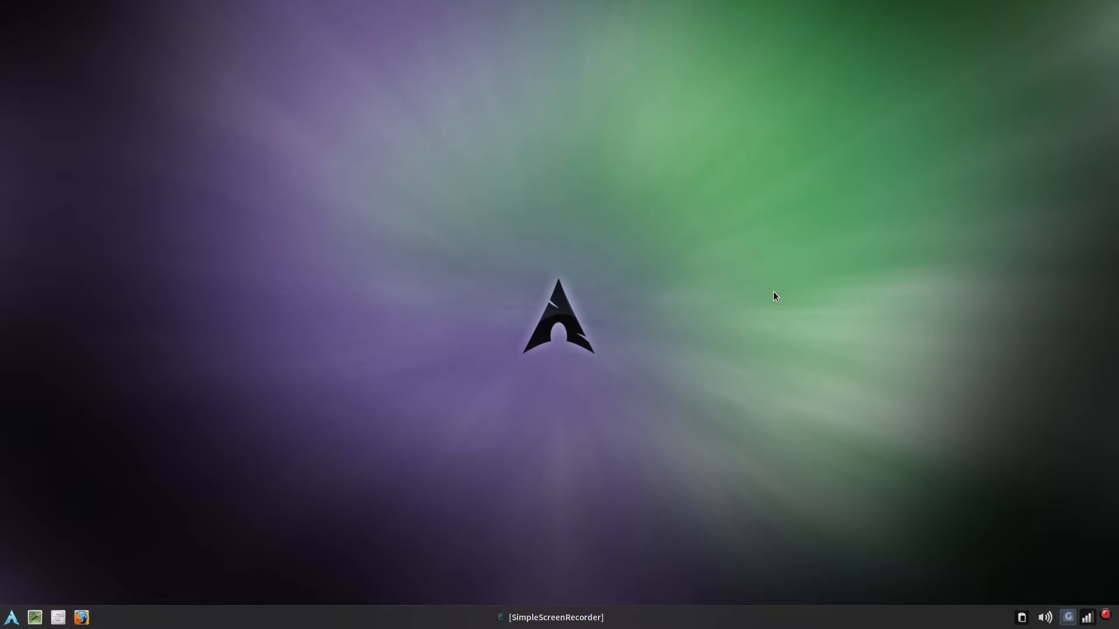
Create a new folder named customrepo in the home directory
{"action": "left_click", "coordinate": [57, 617]}
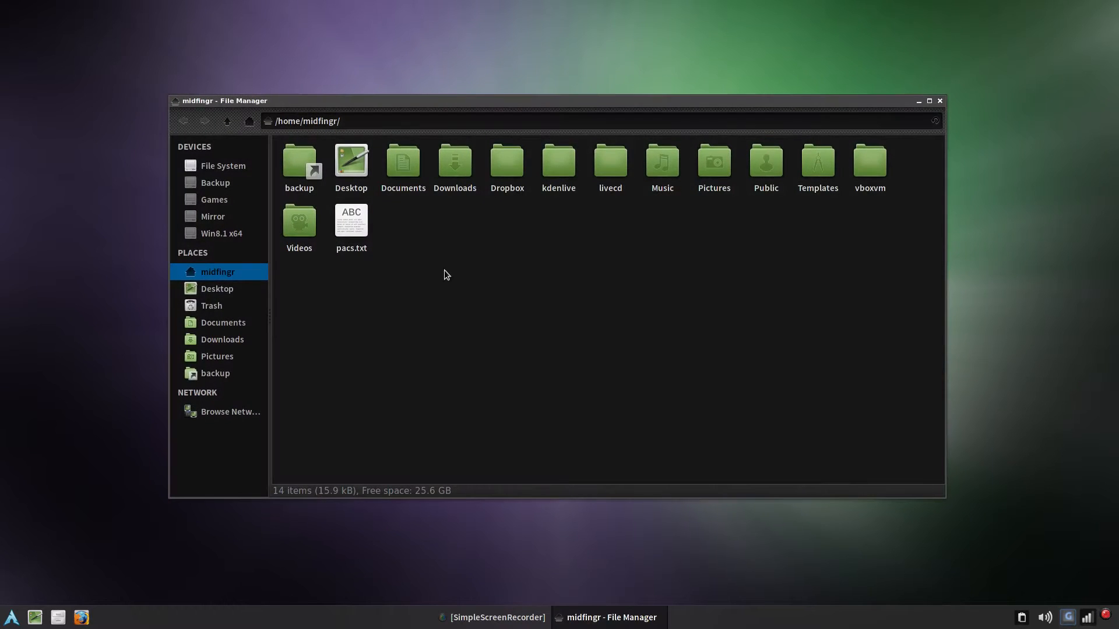
{"action": "mouse_move", "coordinate": [490, 272]}
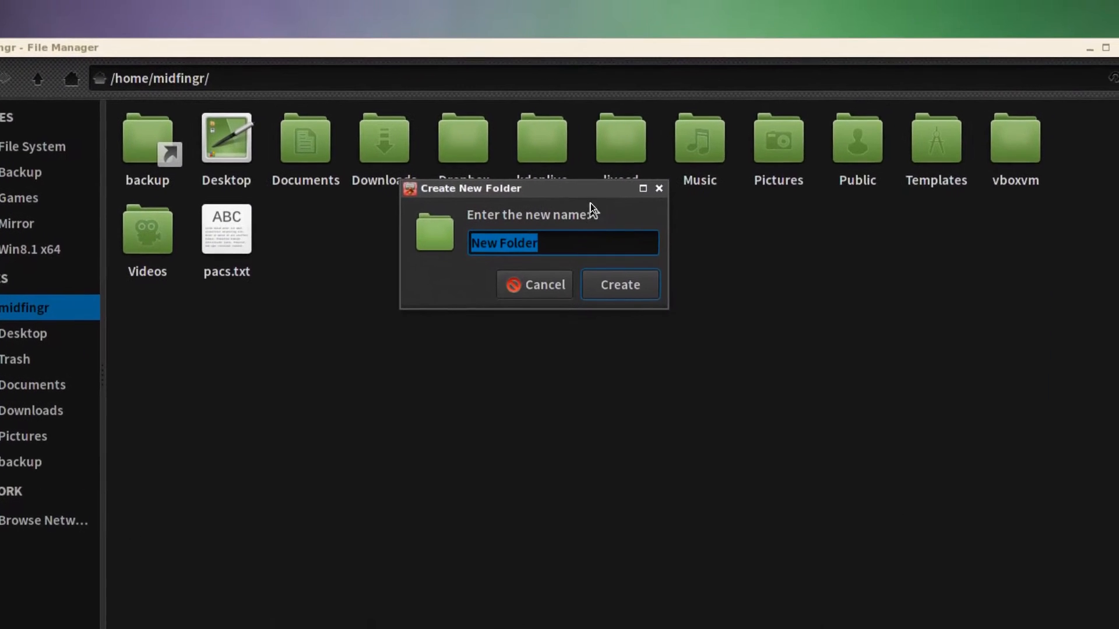
{"action": "type", "text": "c"}
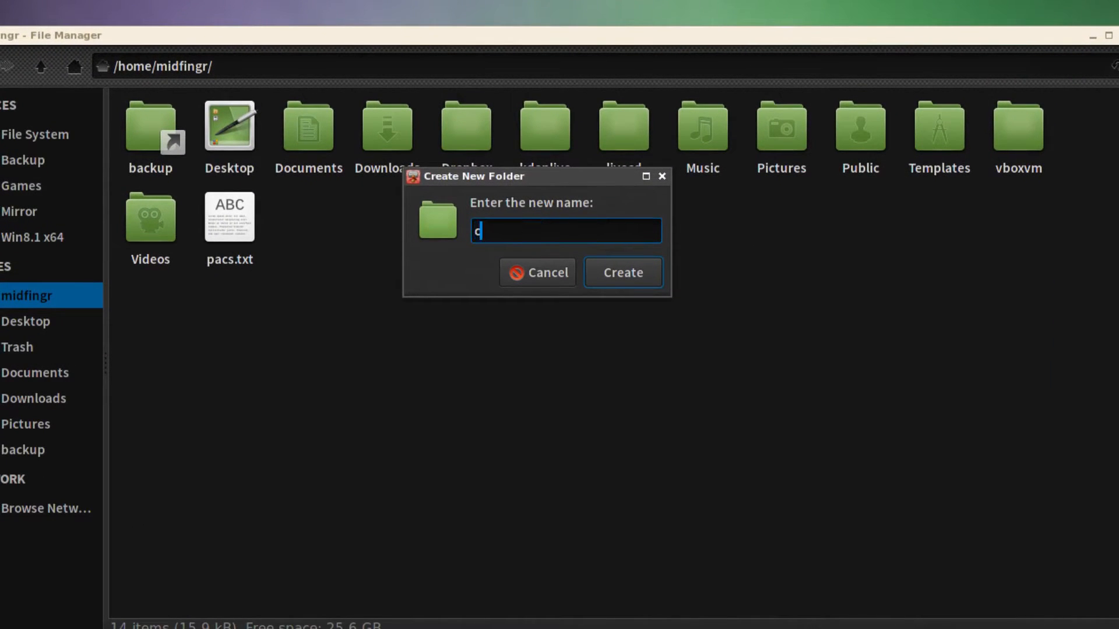
{"action": "type", "text": "ustomre"}
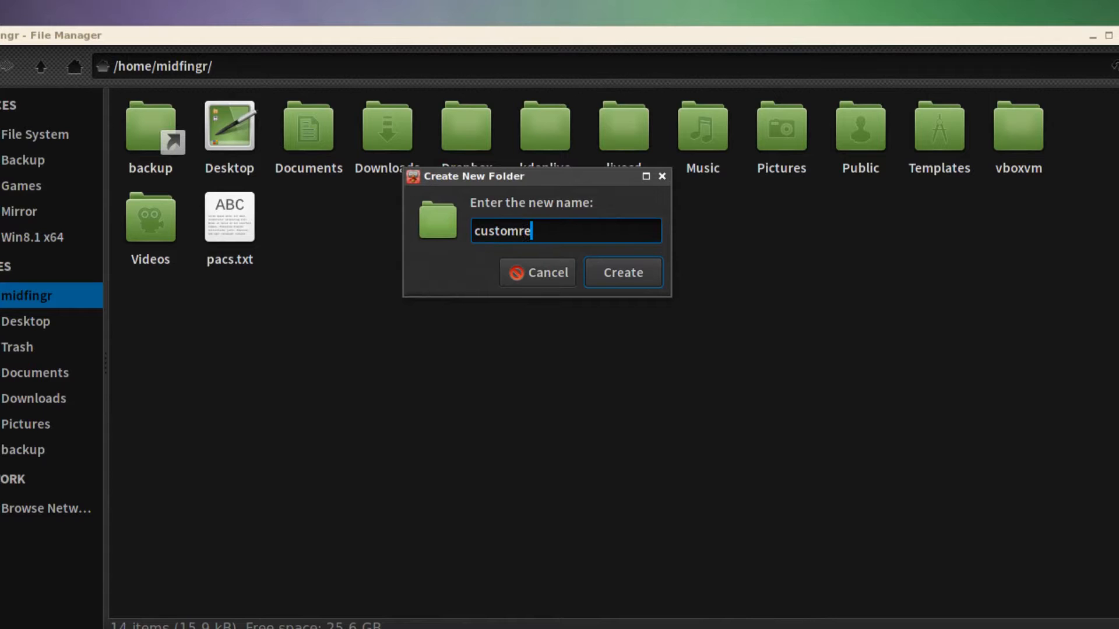
{"action": "type", "text": "po"}
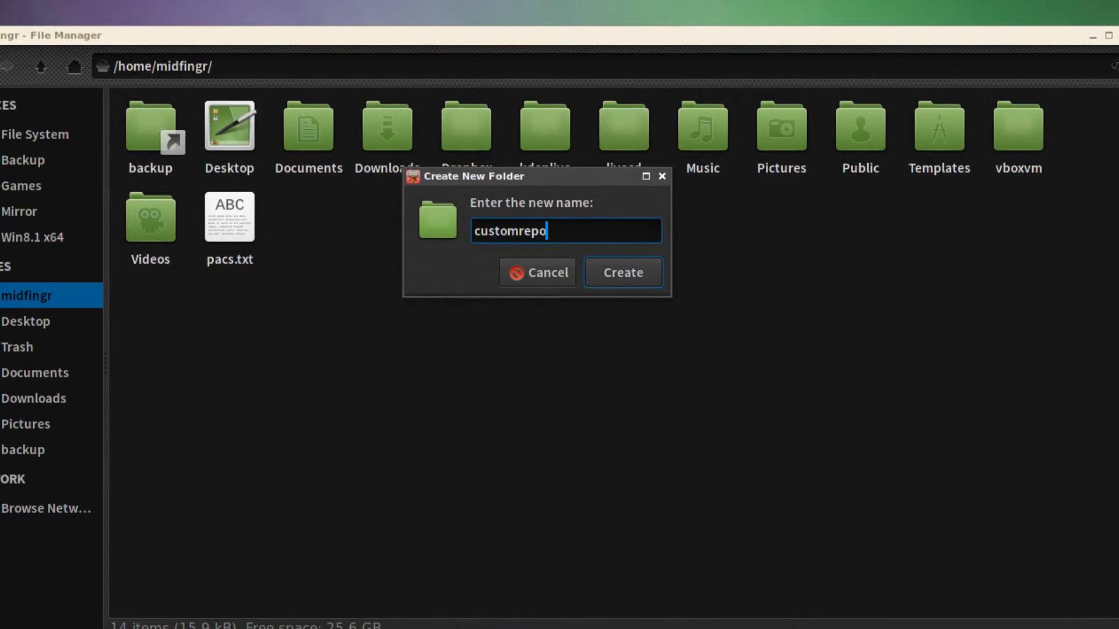
{"action": "left_click", "coordinate": [621, 272]}
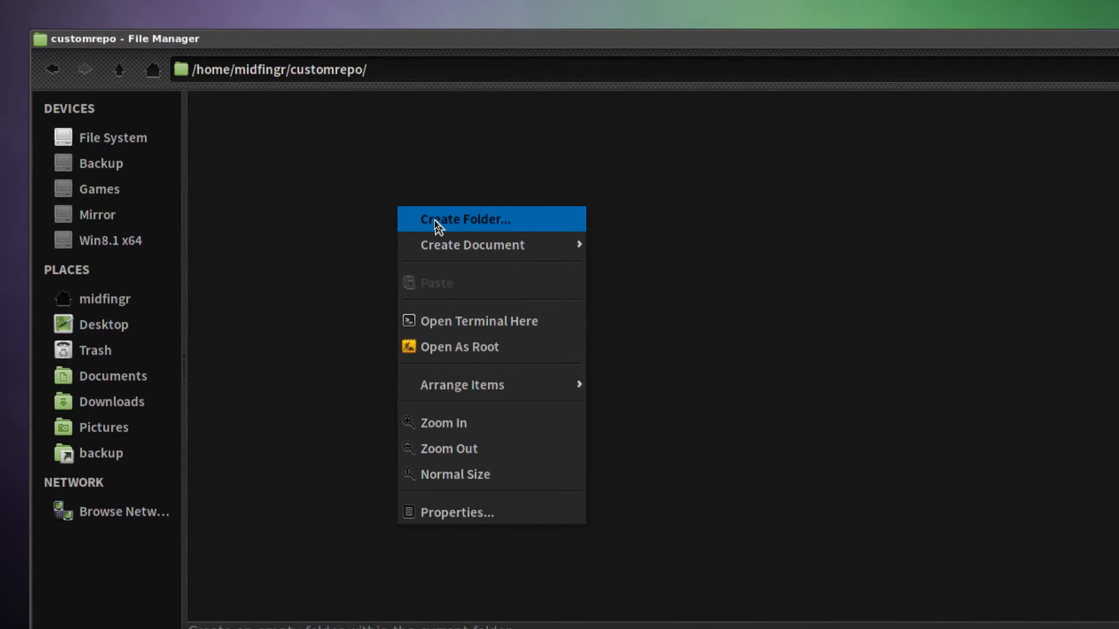
Create the i686 and x86_64 subfolders inside customrepo
{"action": "left_click", "coordinate": [465, 219]}
{"action": "type", "text": "i"}
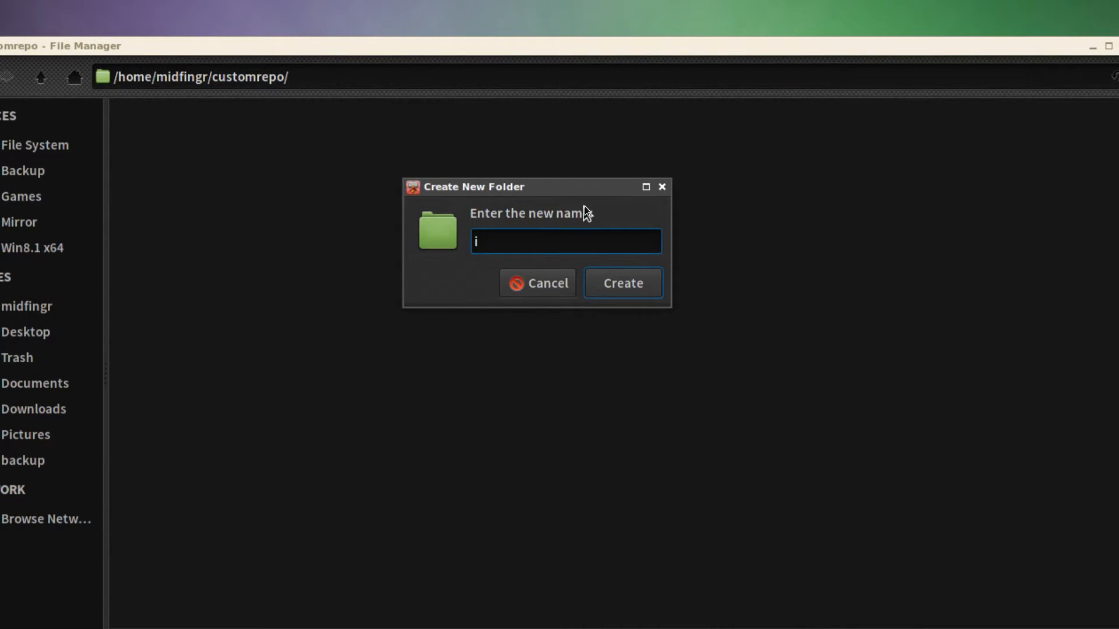
{"action": "left_click", "coordinate": [621, 283]}
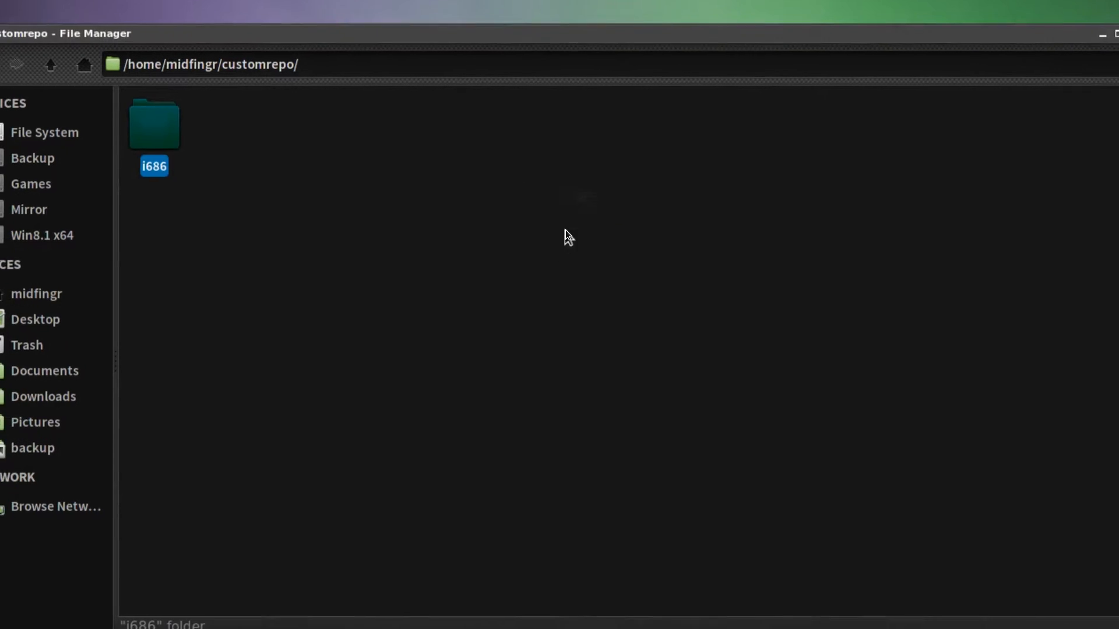
{"action": "right_click", "coordinate": [566, 236]}
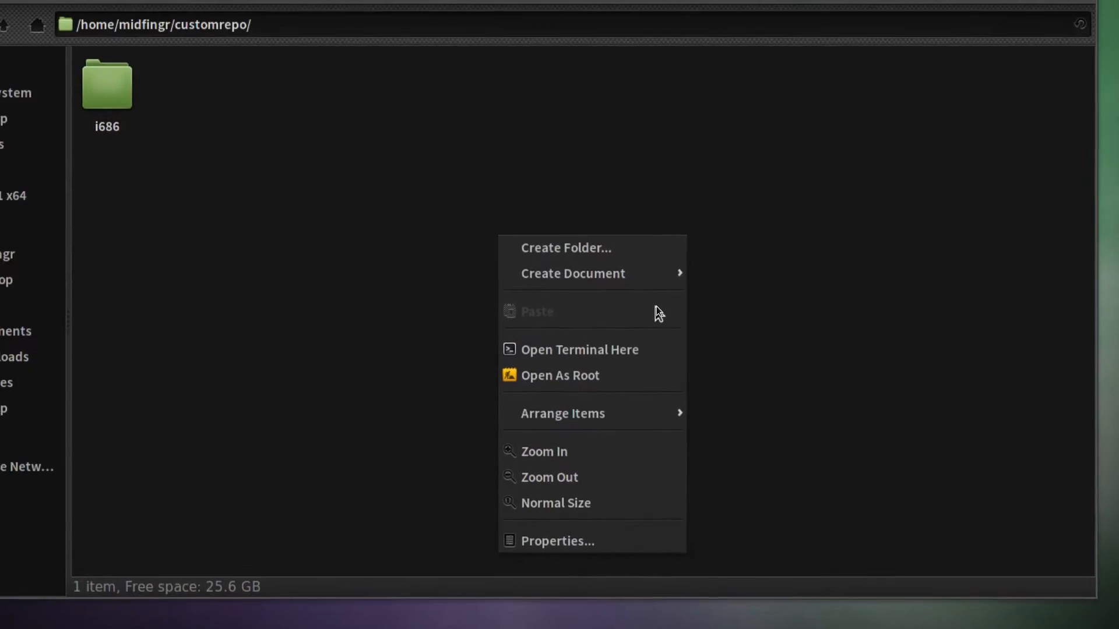
{"action": "left_click", "coordinate": [566, 248]}
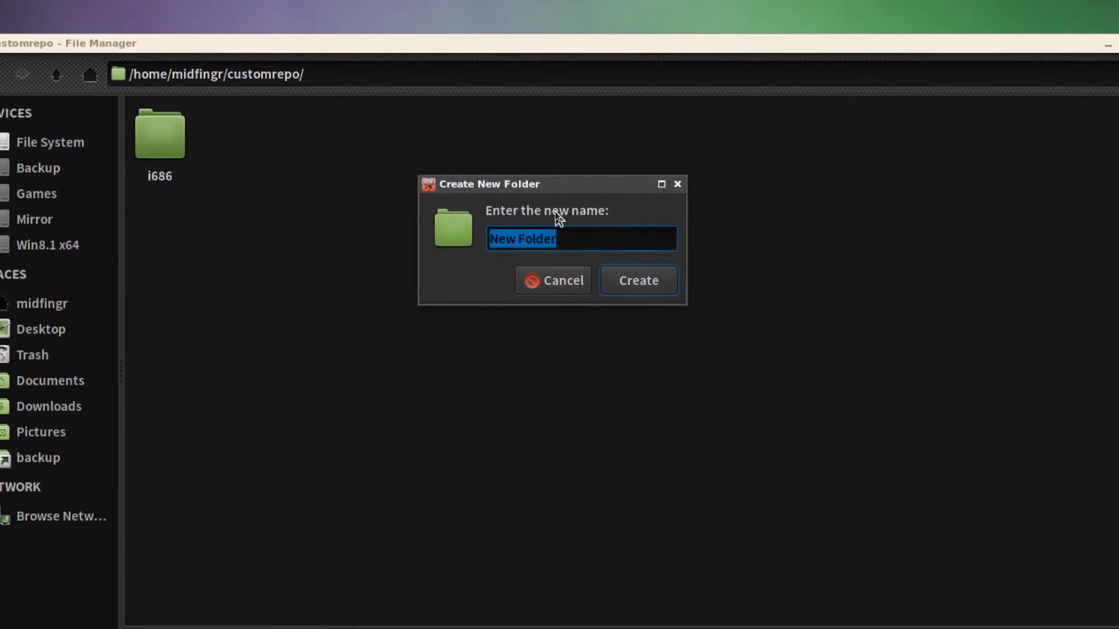
{"action": "type", "text": "x"}
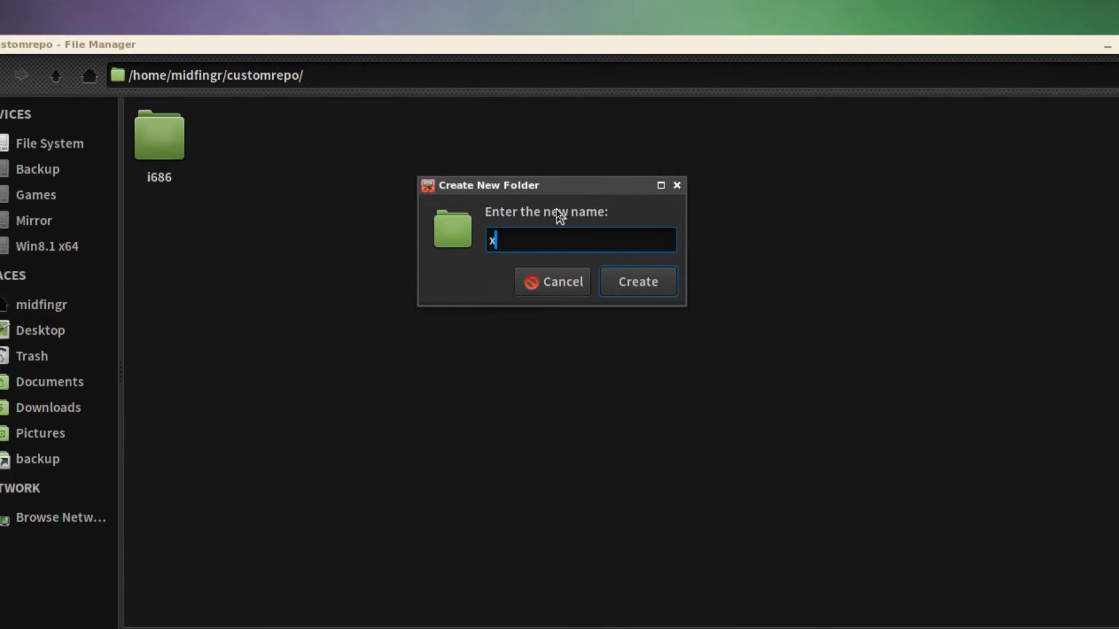
{"action": "type", "text": "86"}
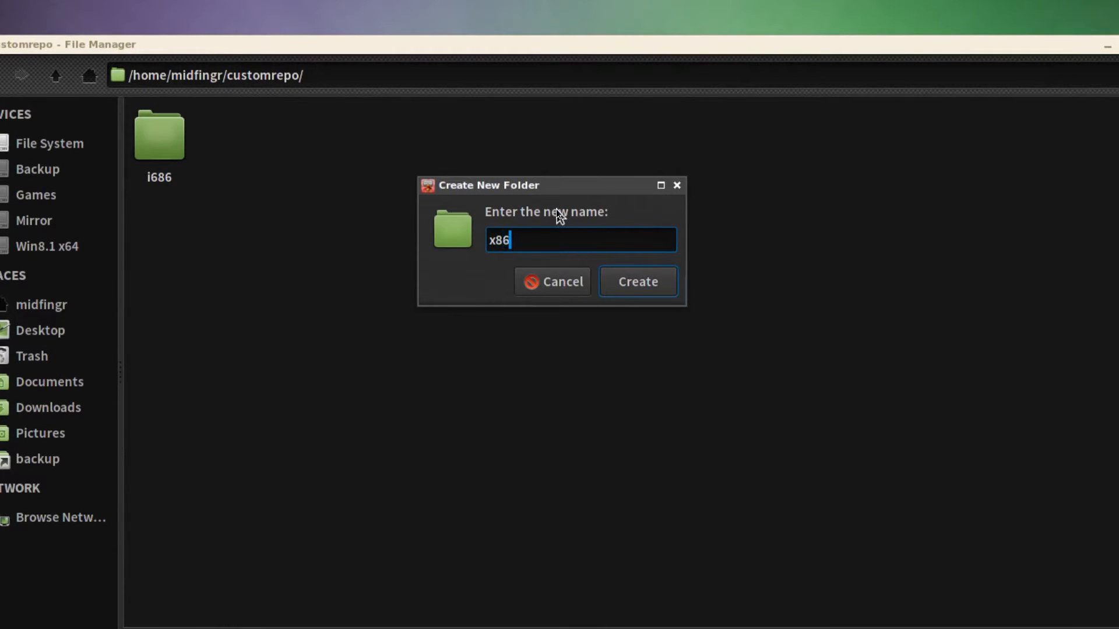
{"action": "type", "text": "_6"}
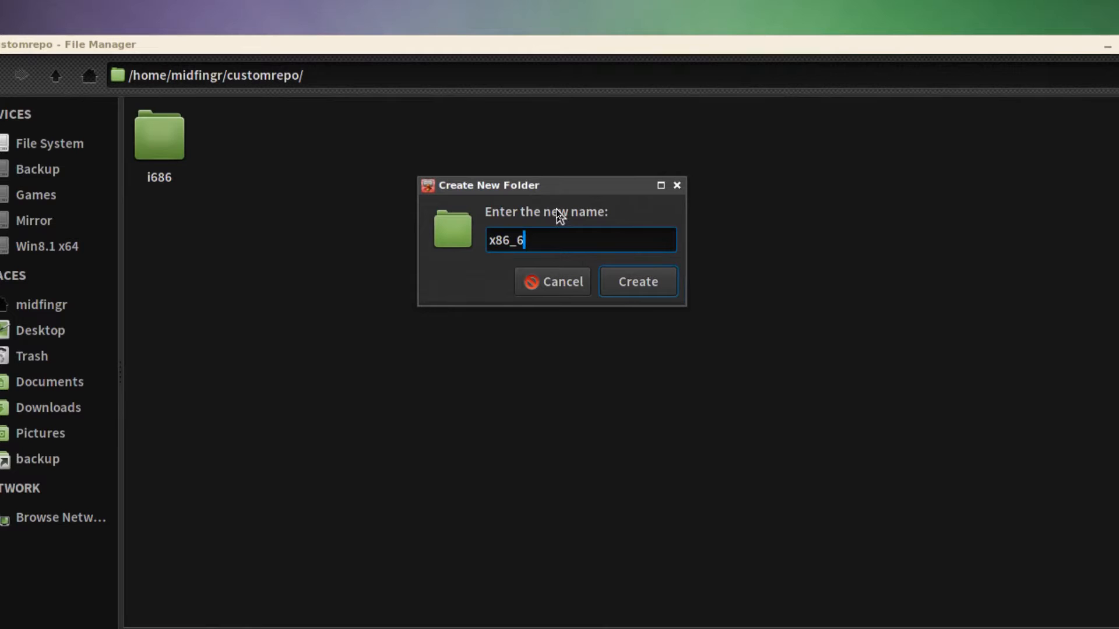
{"action": "left_click", "coordinate": [636, 281]}
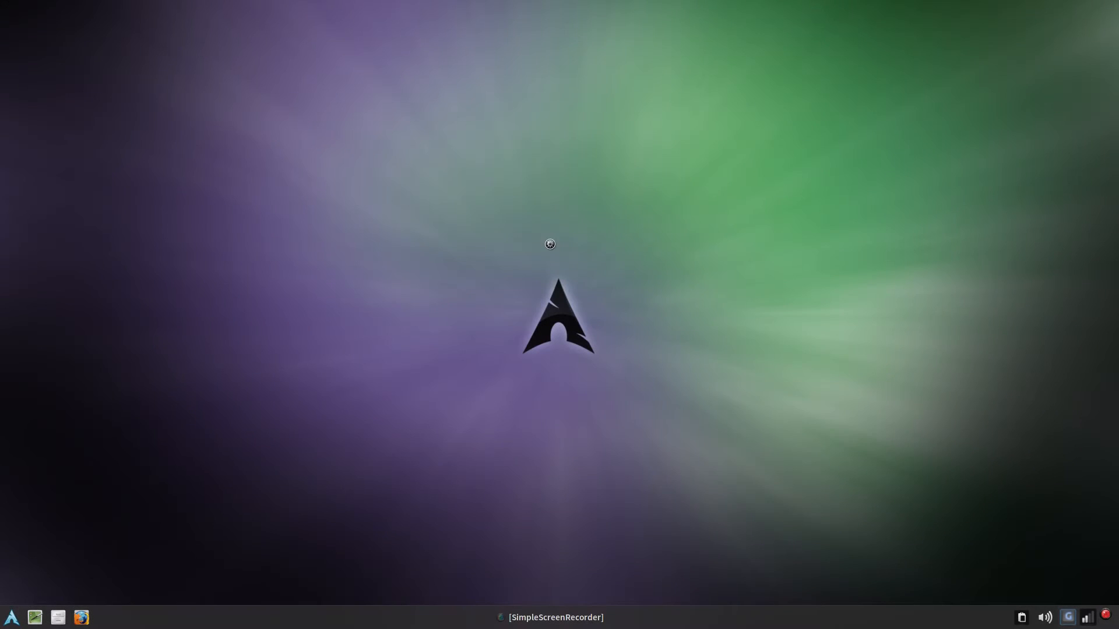
{"action": "mouse_move", "coordinate": [552, 236]}
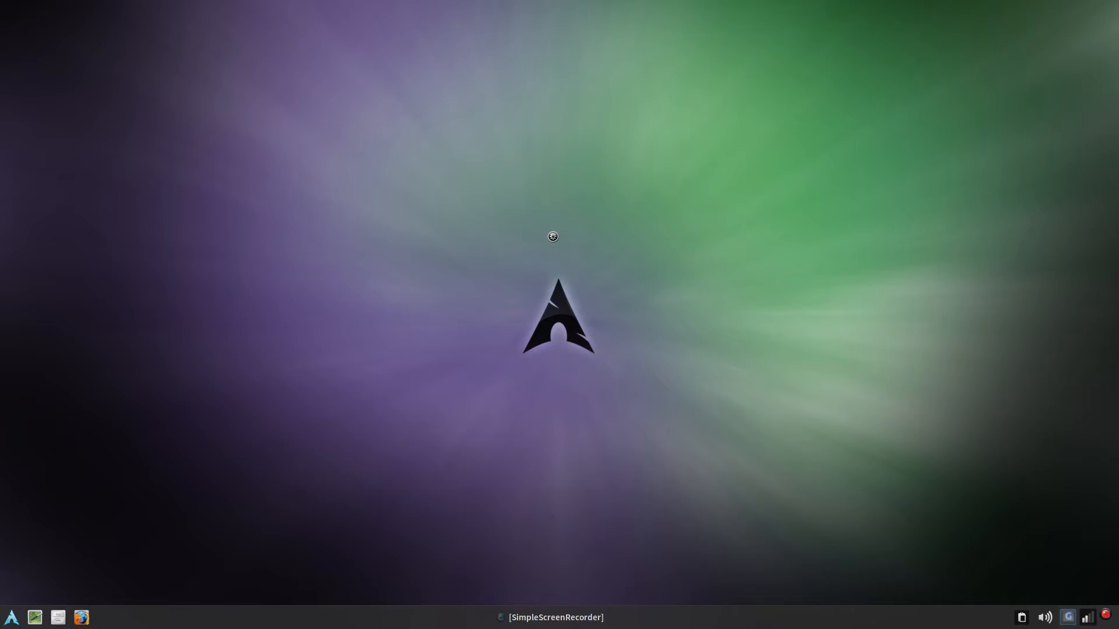
Find and open the engrampa-thunar package page on the AUR in Firefox
{"action": "left_click", "coordinate": [80, 617]}
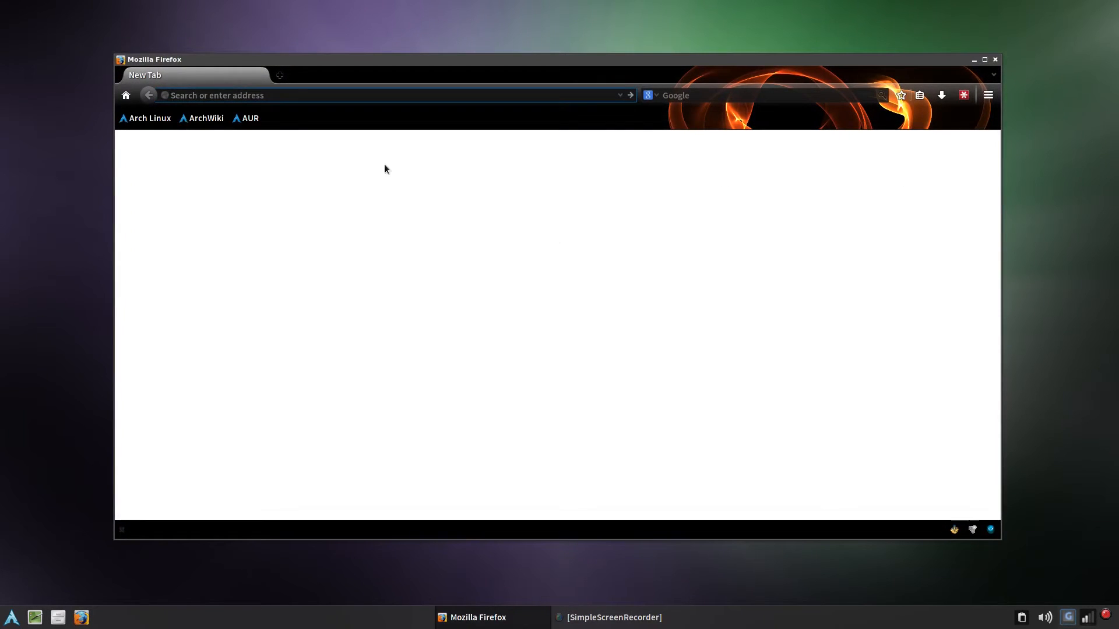
{"action": "mouse_move", "coordinate": [250, 118]}
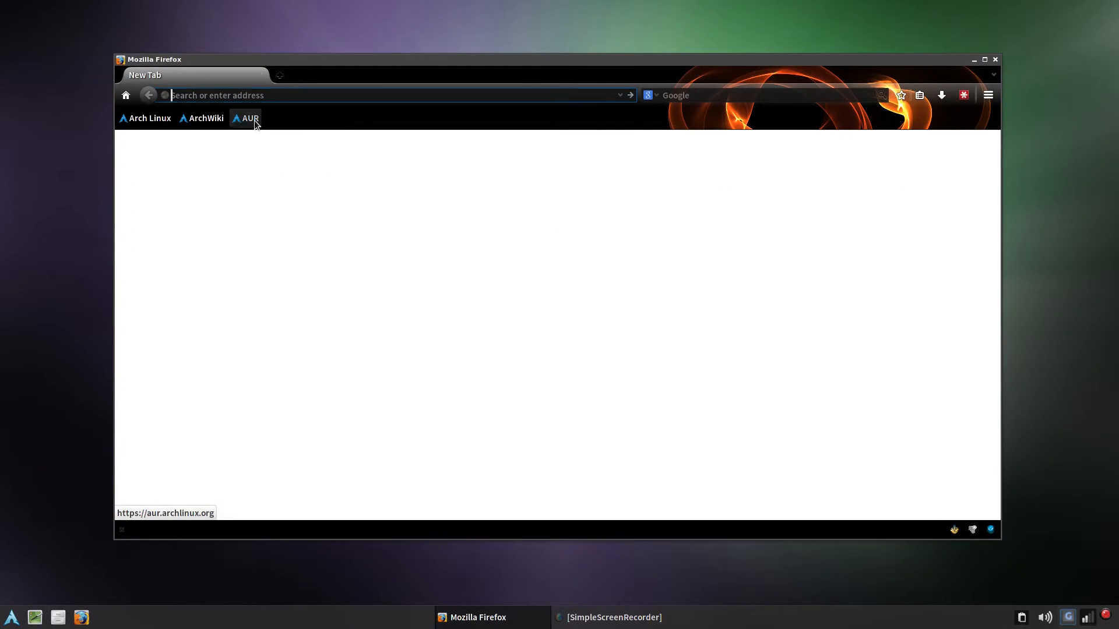
{"action": "left_click", "coordinate": [249, 118]}
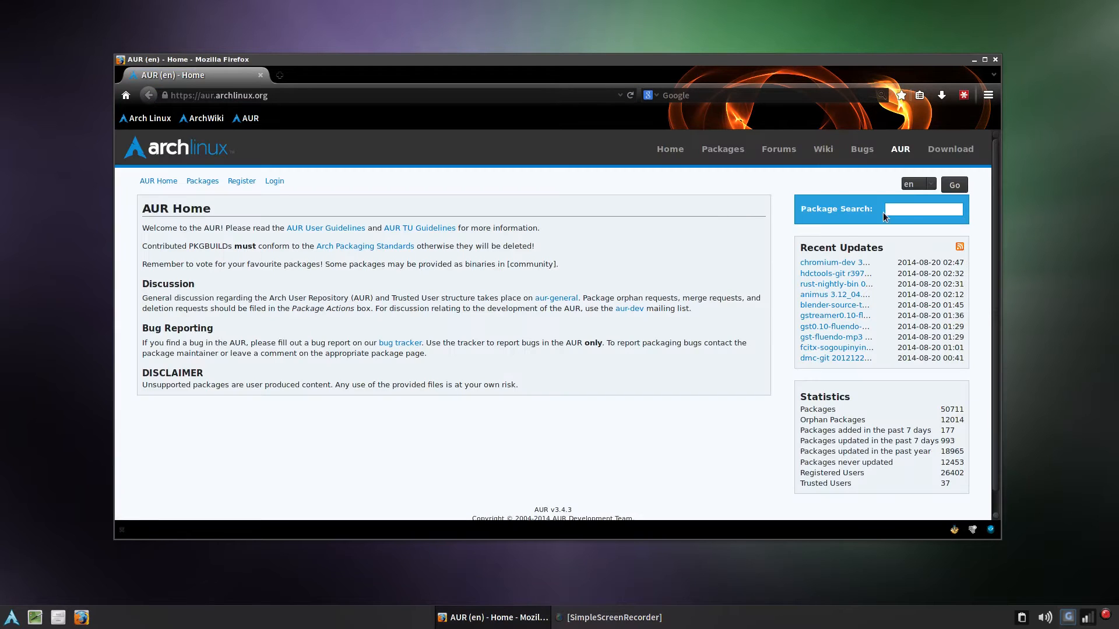
{"action": "type", "text": "engr"}
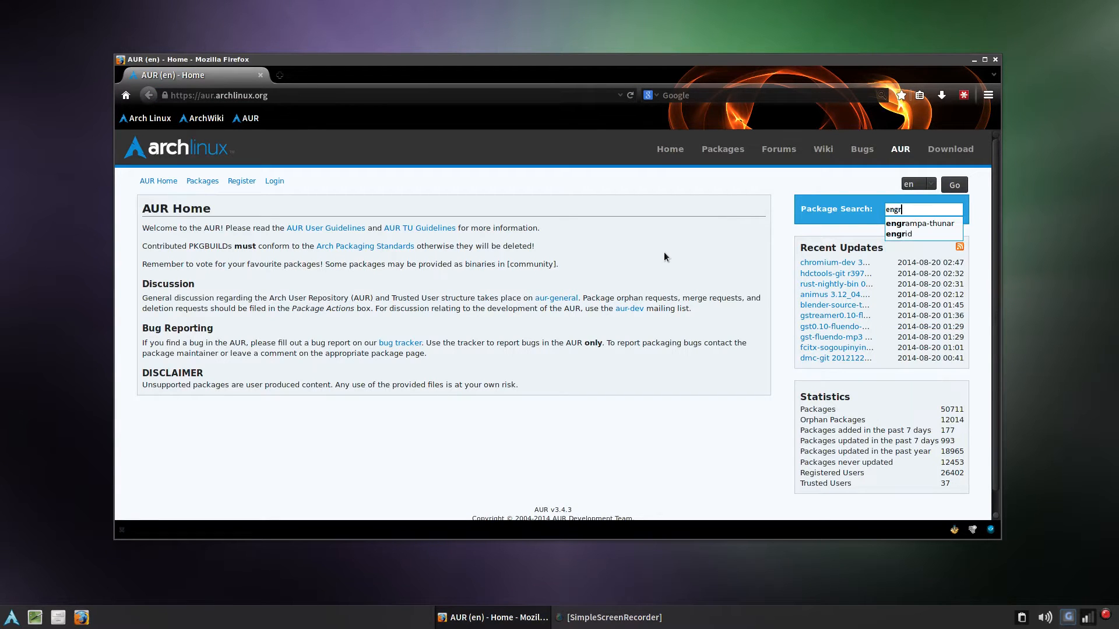
{"action": "left_click", "coordinate": [921, 224]}
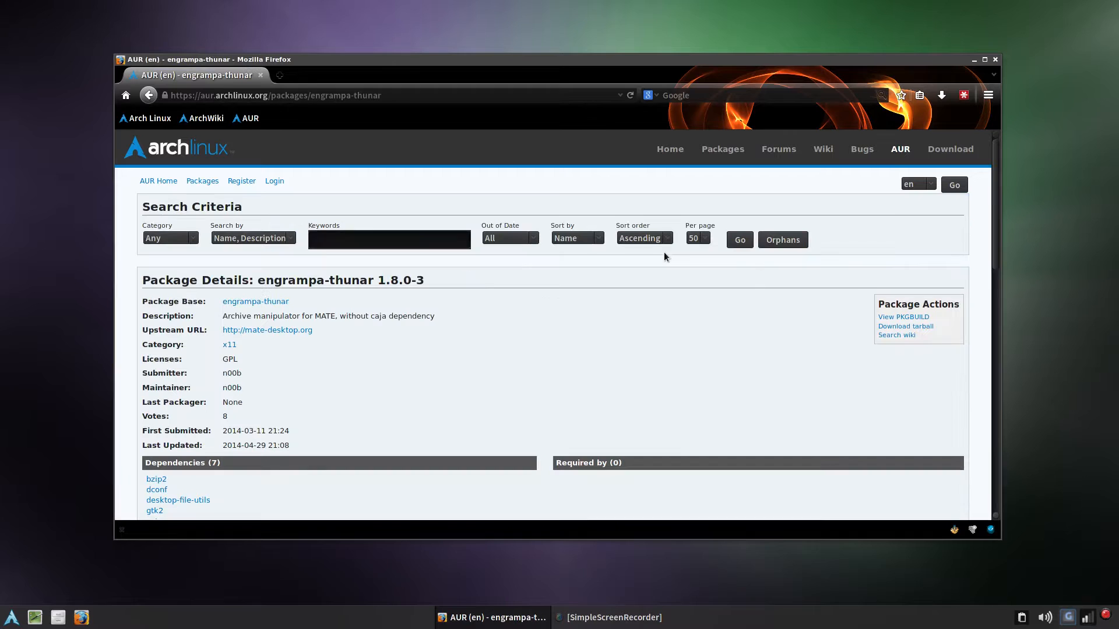
{"action": "mouse_move", "coordinate": [952, 390]}
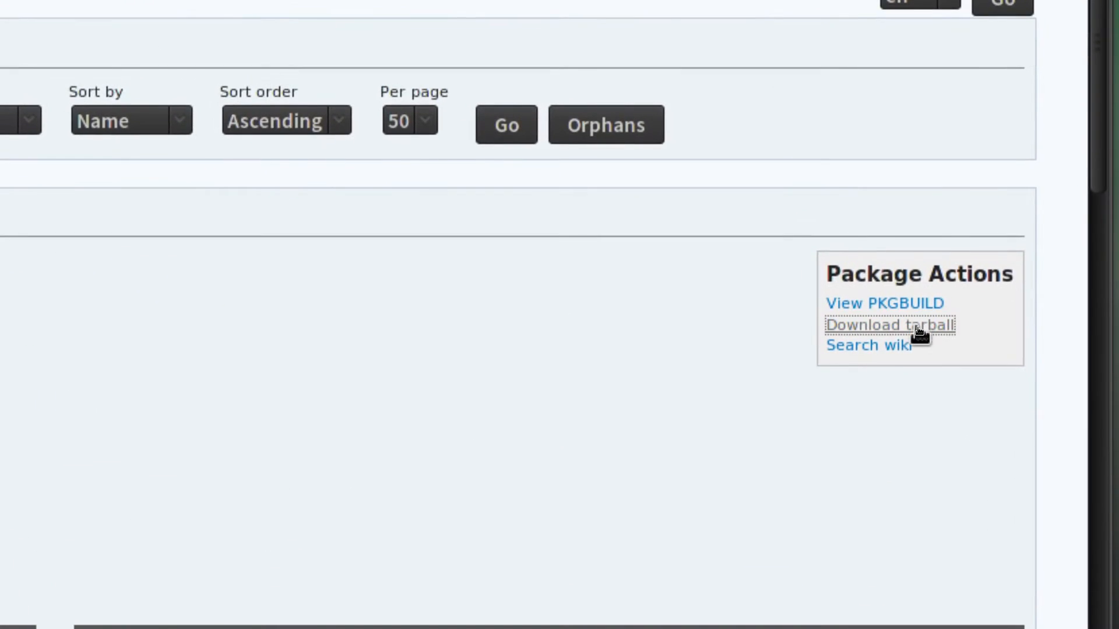
Download the engrampa-thunar tarball to Downloads using dTa OneClick
{"action": "left_click", "coordinate": [890, 325]}
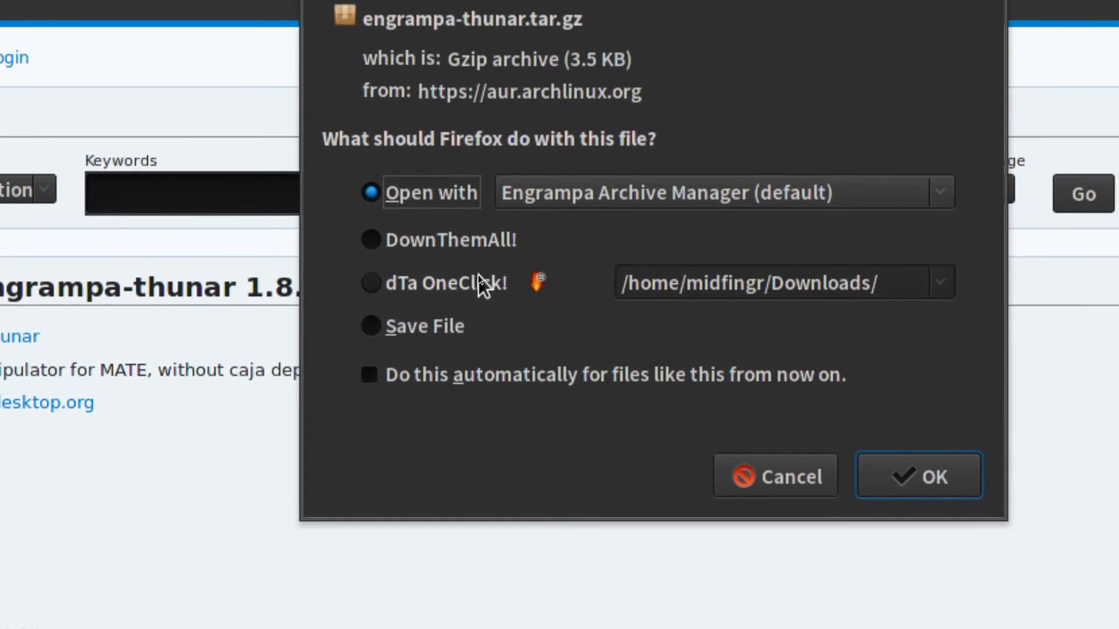
{"action": "left_click", "coordinate": [370, 283]}
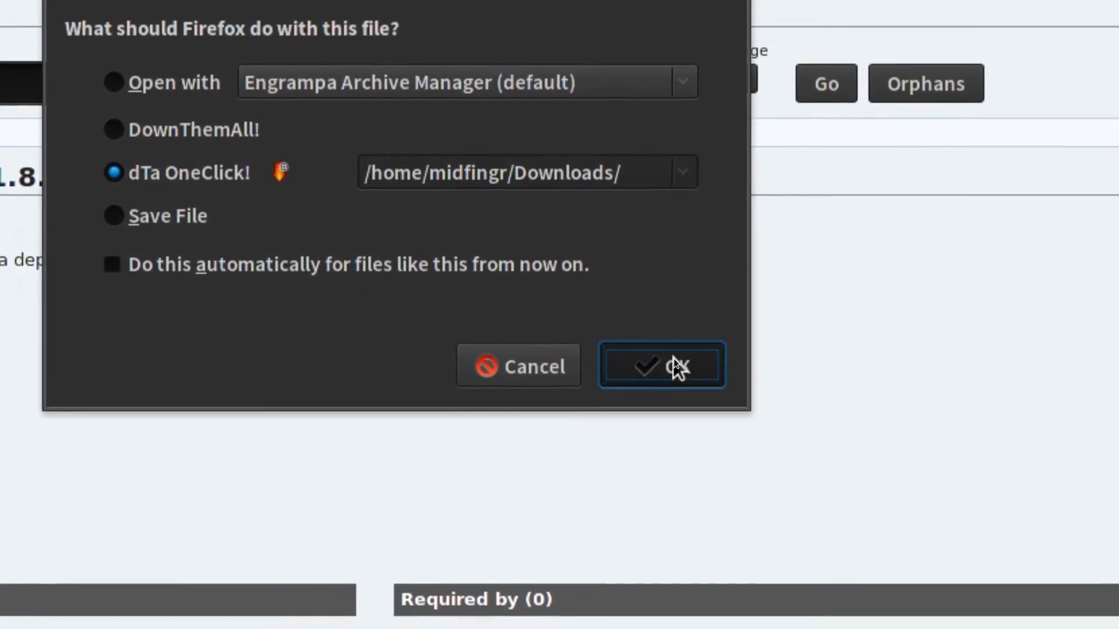
{"action": "left_click", "coordinate": [660, 366]}
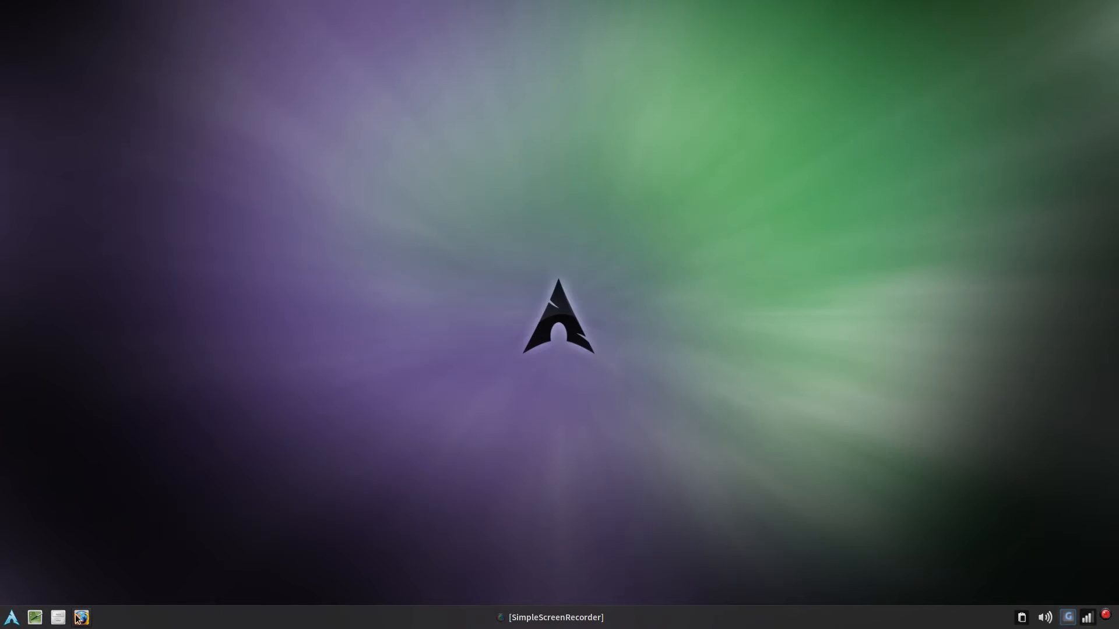
Extract the engrampa-thunar folder from the tarball and open it in Thunar
{"action": "left_click", "coordinate": [58, 618]}
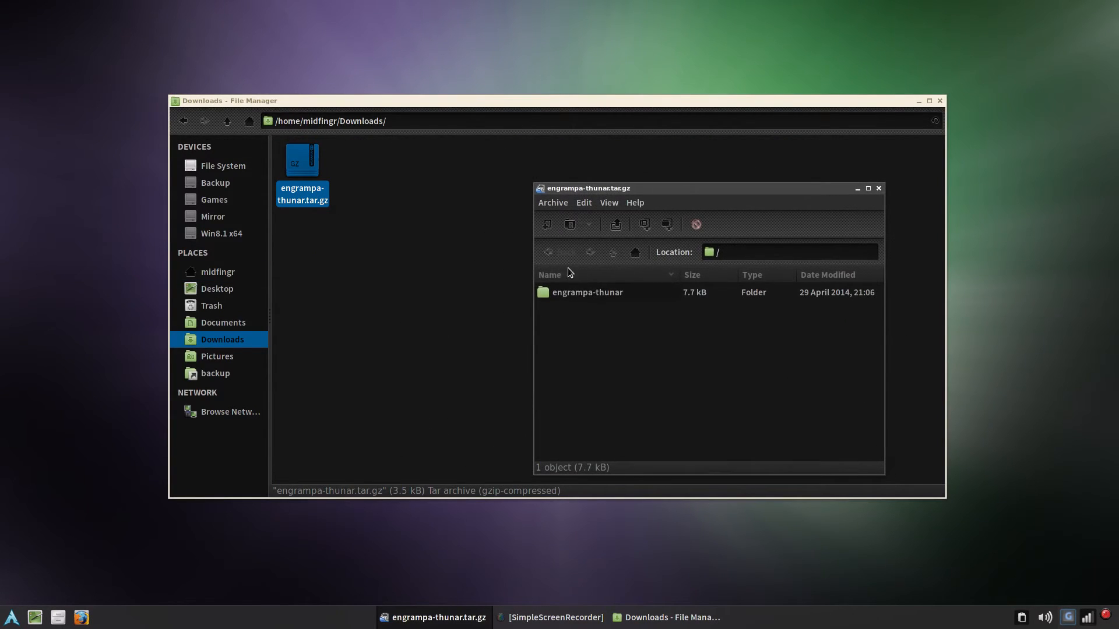
{"action": "left_click", "coordinate": [588, 292]}
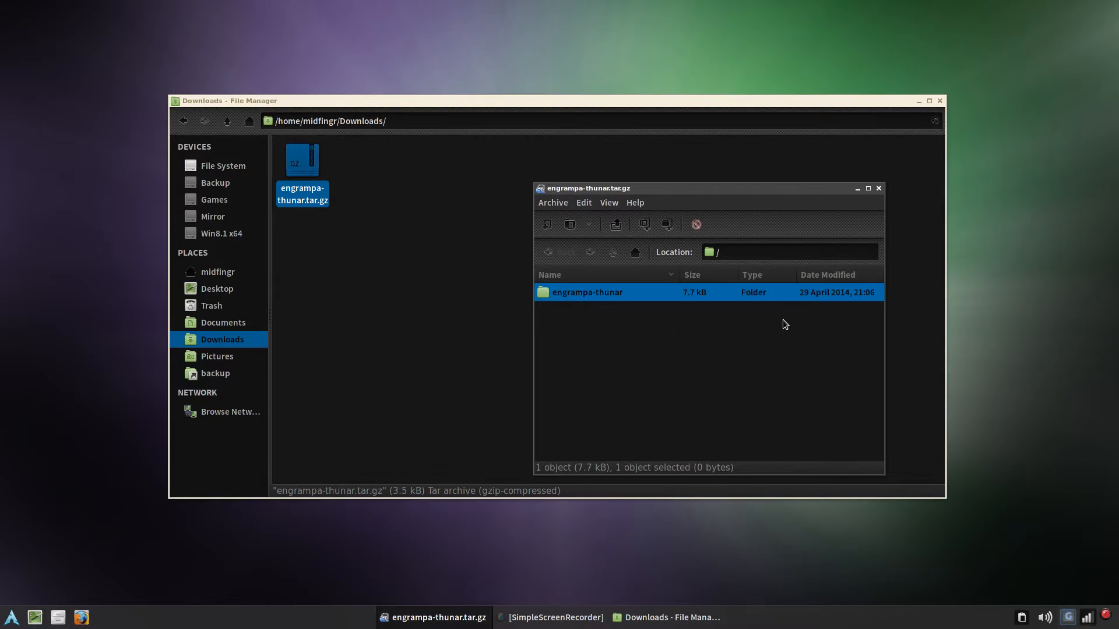
{"action": "left_click", "coordinate": [878, 188]}
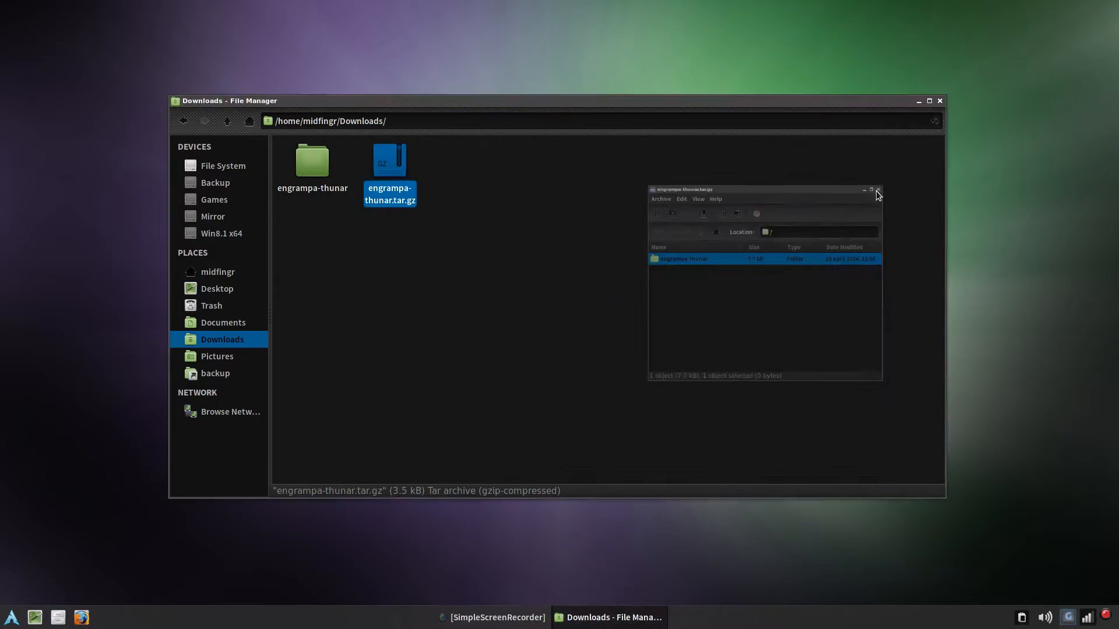
{"action": "double_click", "coordinate": [311, 160]}
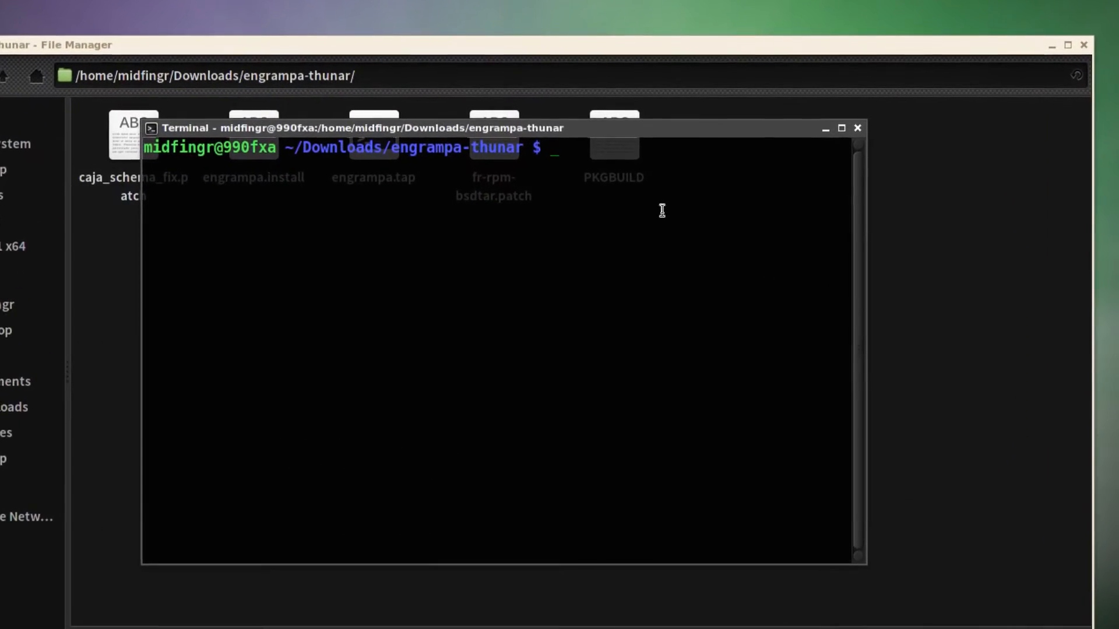
Build the engrampa-thunar 1.8.0-3 package with makepkg -s
{"action": "type", "text": "makep"}
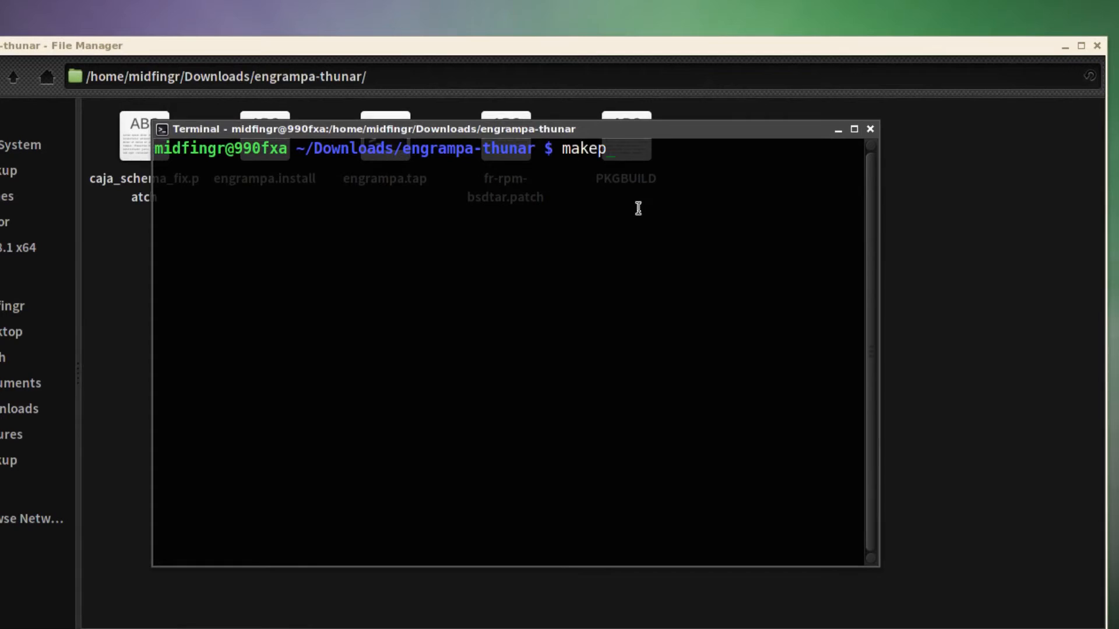
{"action": "type", "text": "kg -s"}
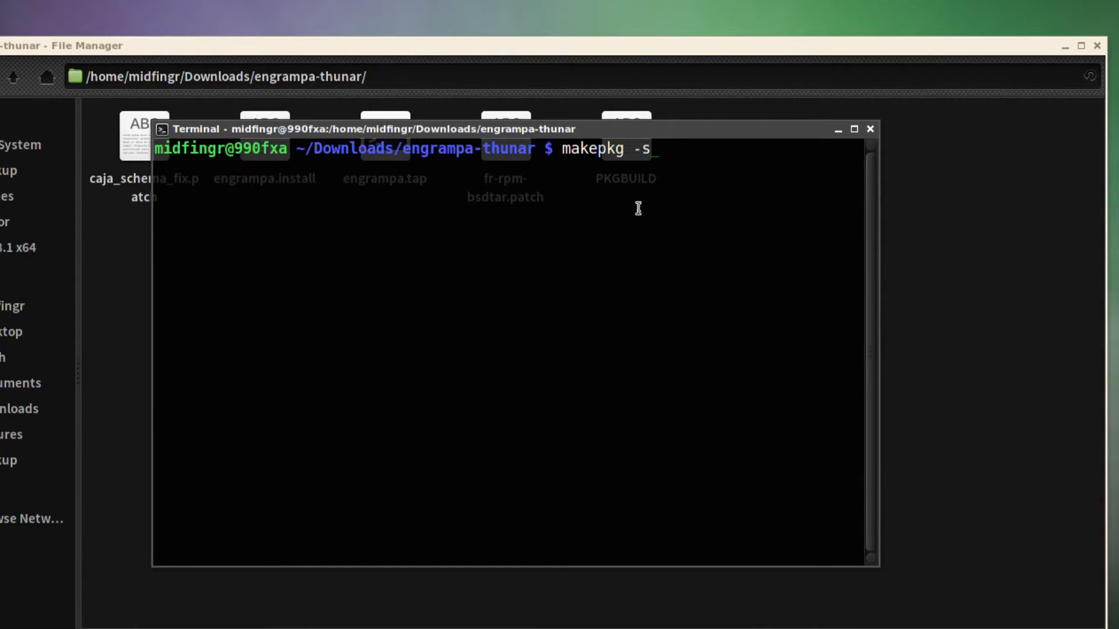
{"action": "key", "text": "Return"}
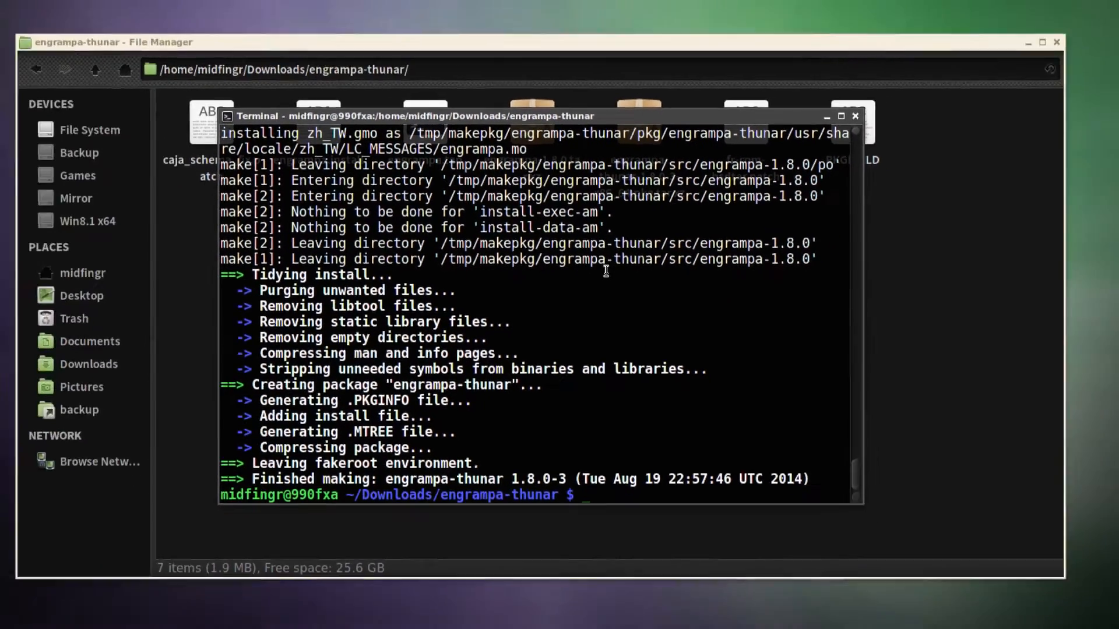
Copy engrampa-thunar-1.8.0-3-x86_64.pkg.tar.xz into the customrepo/x86_64 folder
{"action": "left_click", "coordinate": [1042, 42]}
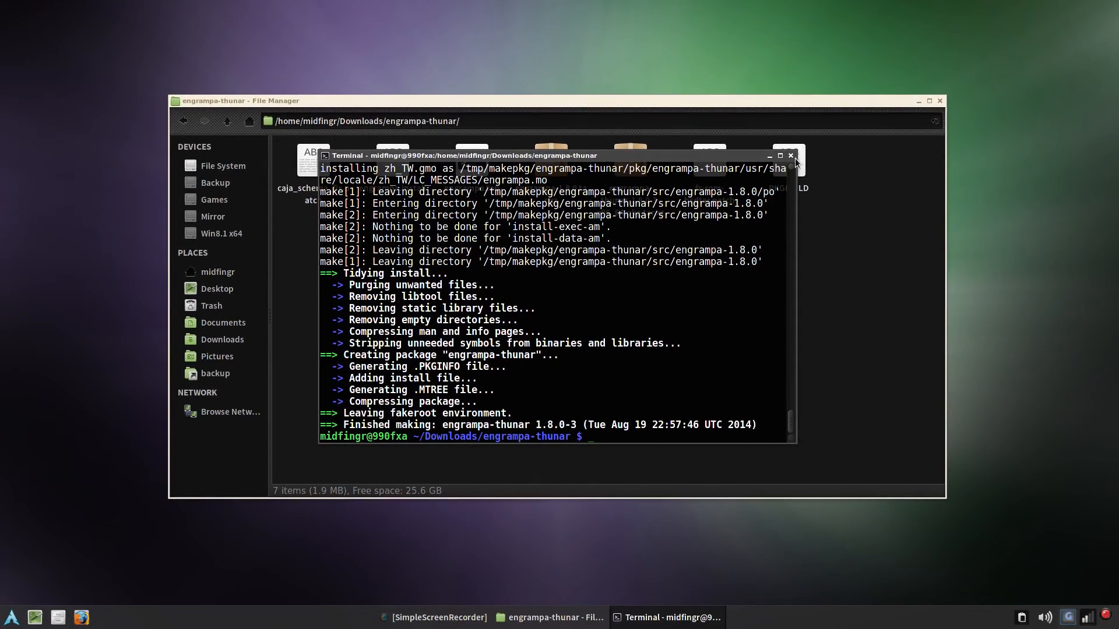
{"action": "left_click", "coordinate": [790, 156]}
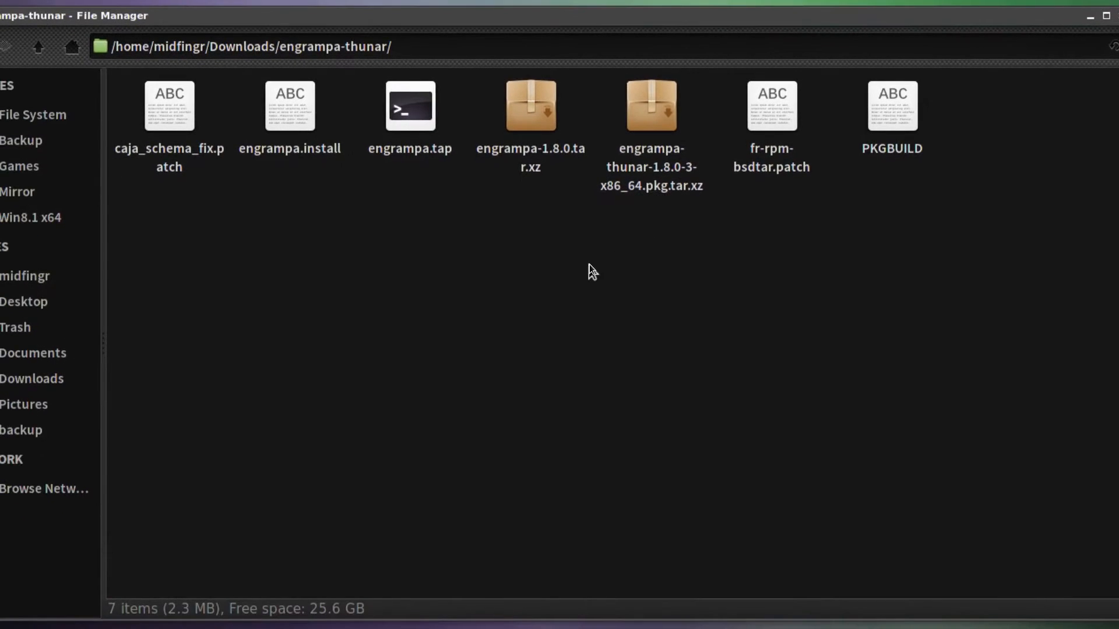
{"action": "left_click", "coordinate": [1103, 15]}
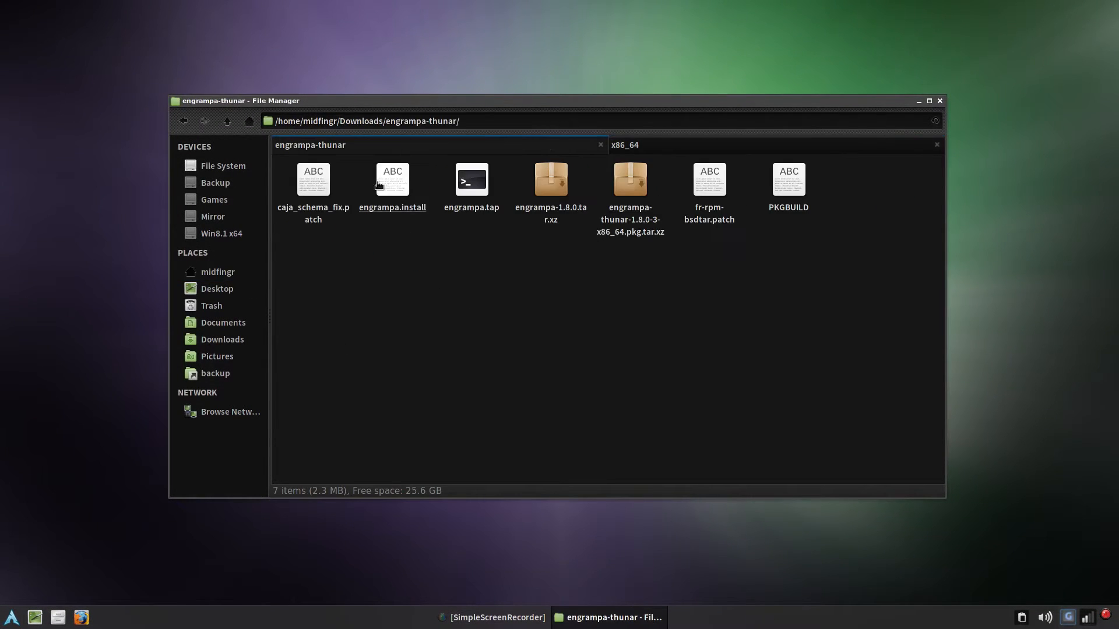
{"action": "left_click", "coordinate": [629, 179]}
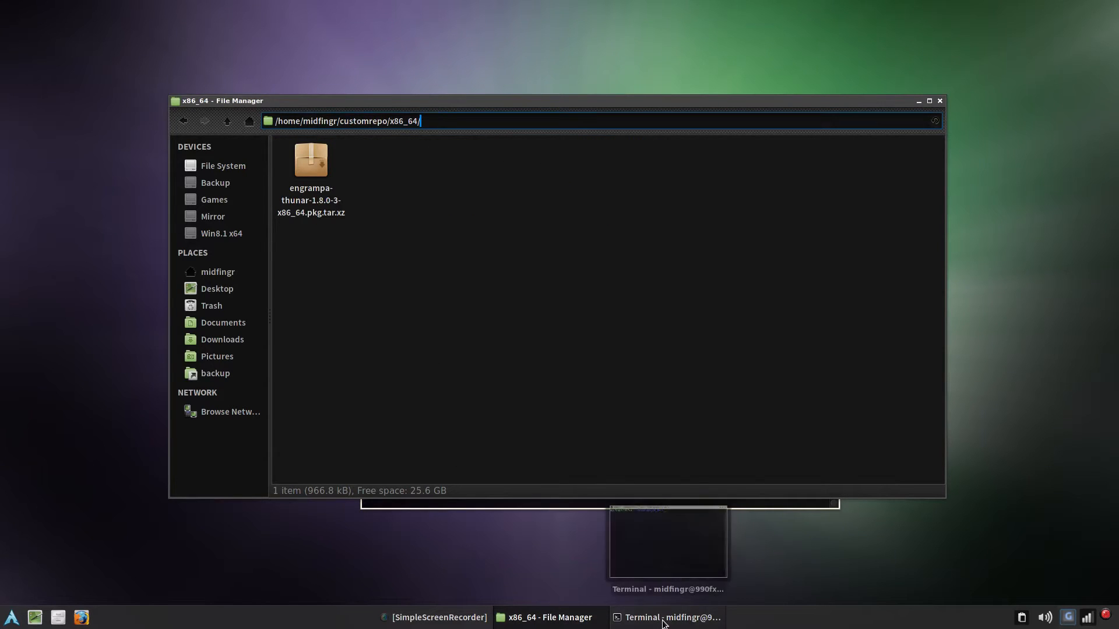
Add the engrampa-thunar package to customrepo.db.tar.gz with repo-add
{"action": "left_click", "coordinate": [667, 618]}
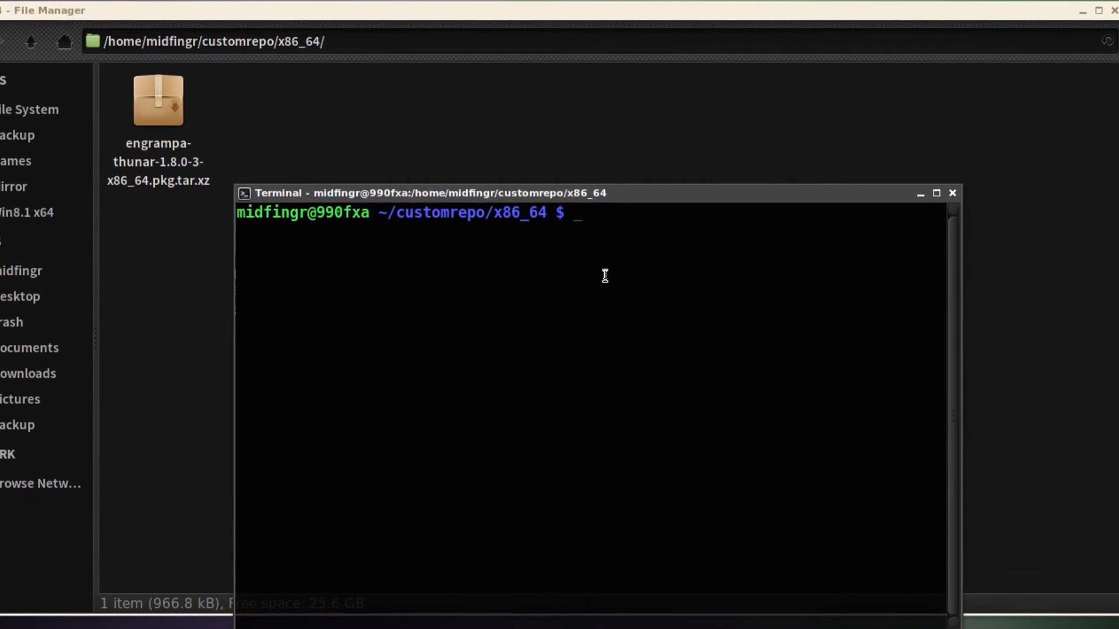
{"action": "type", "text": "repo-"}
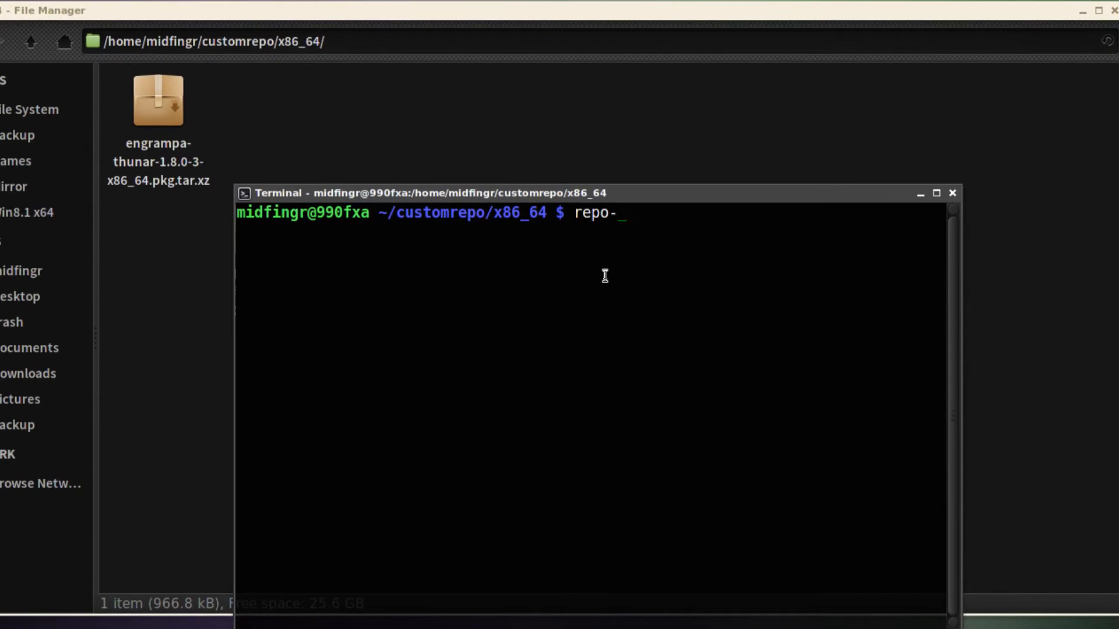
{"action": "type", "text": "add cus"}
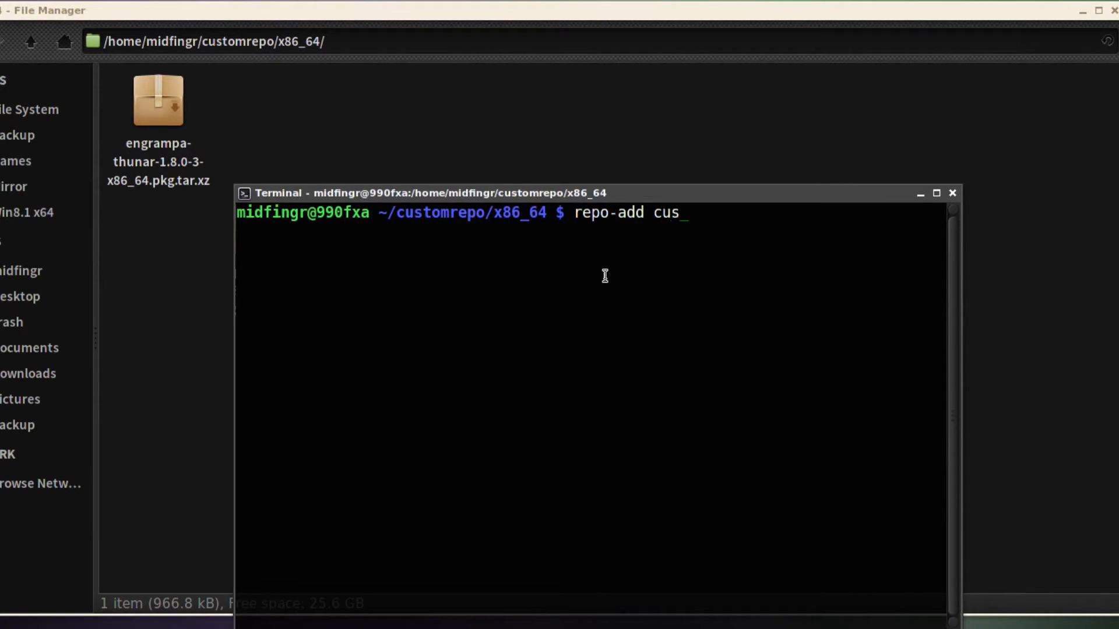
{"action": "type", "text": "tomr"}
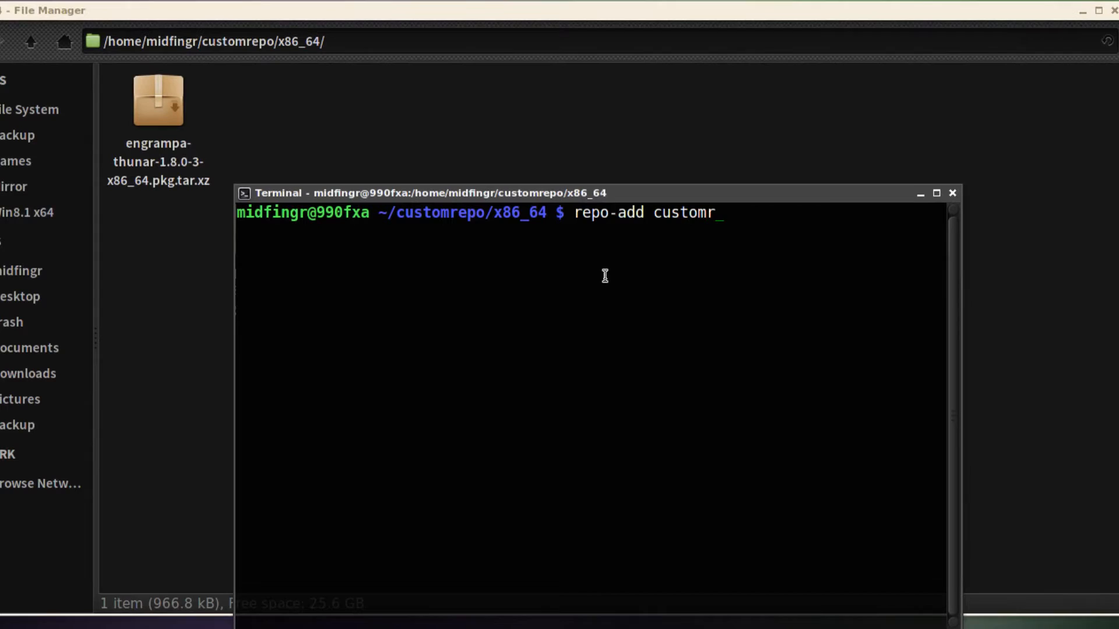
{"action": "type", "text": "epo."}
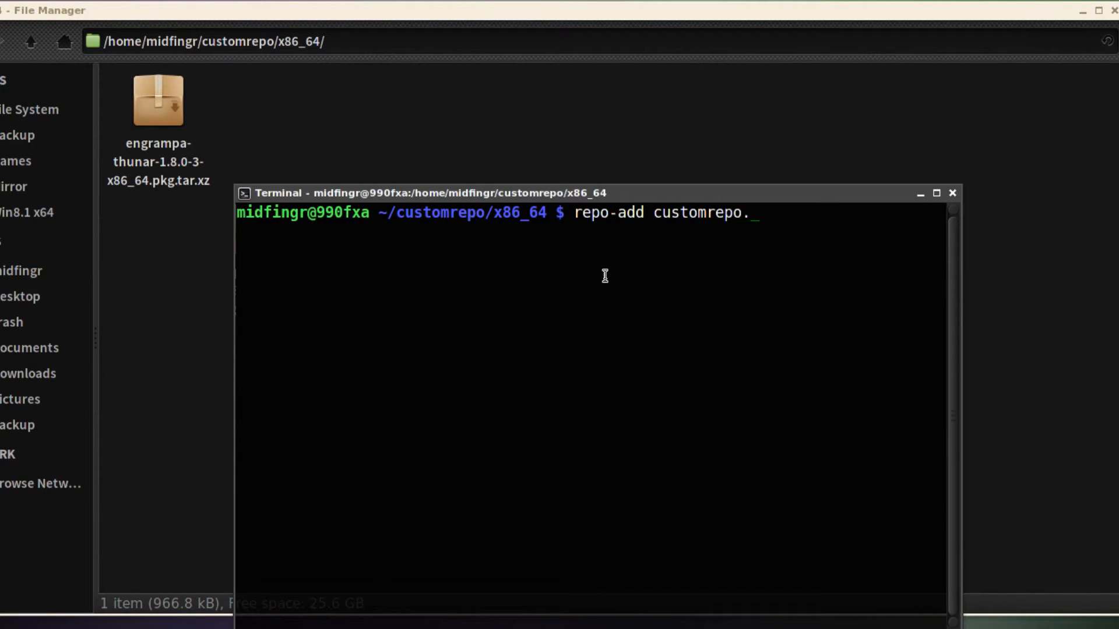
{"action": "type", "text": "db."}
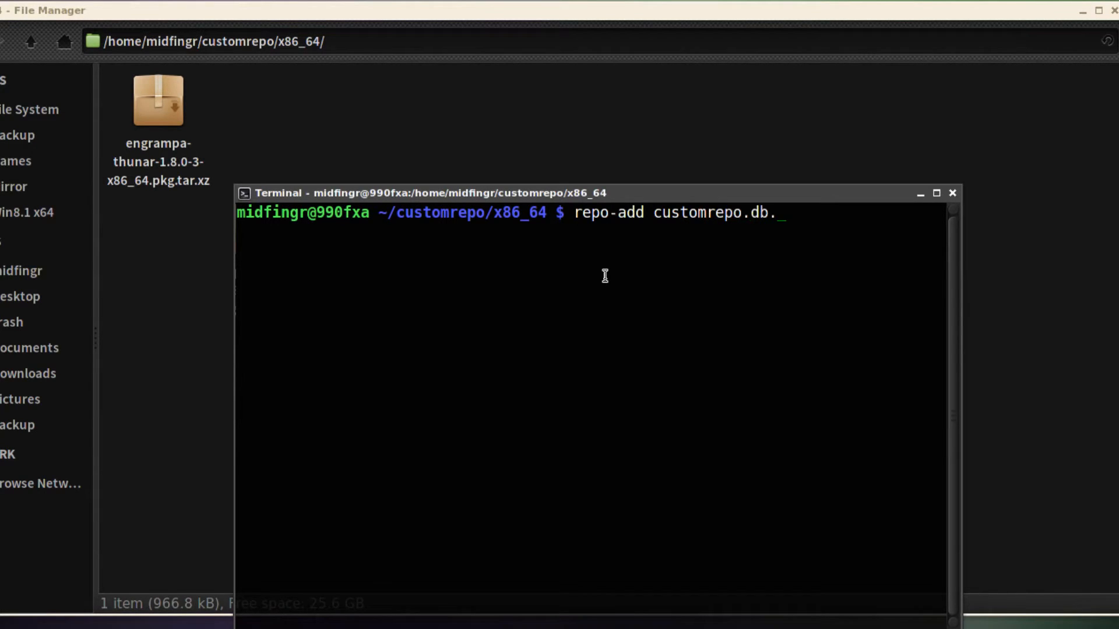
{"action": "type", "text": "tar"}
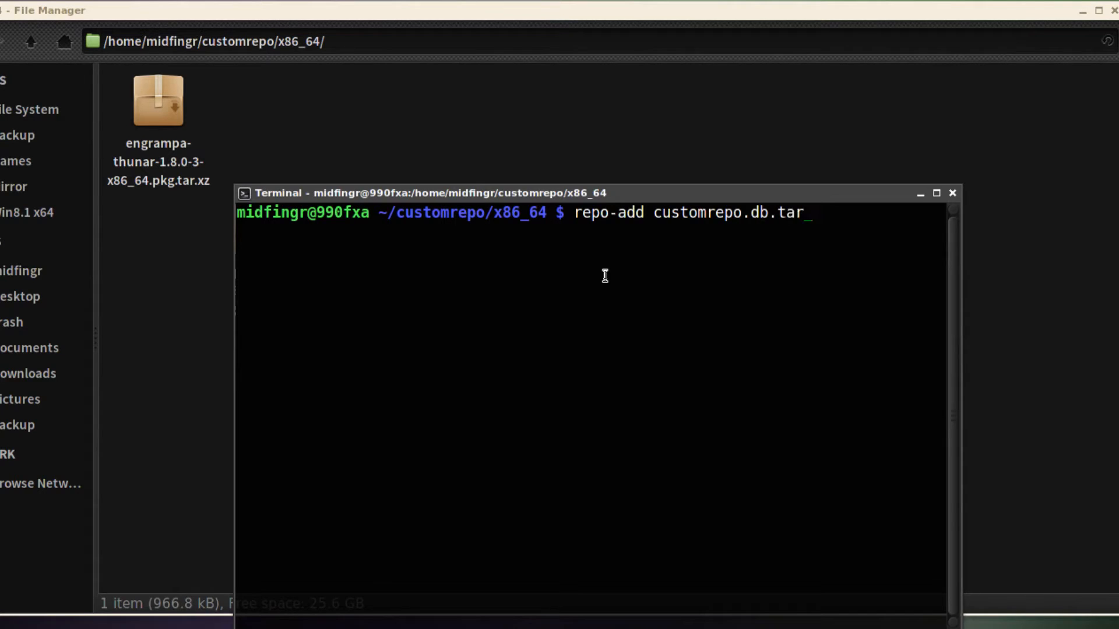
{"action": "type", "text": "g"}
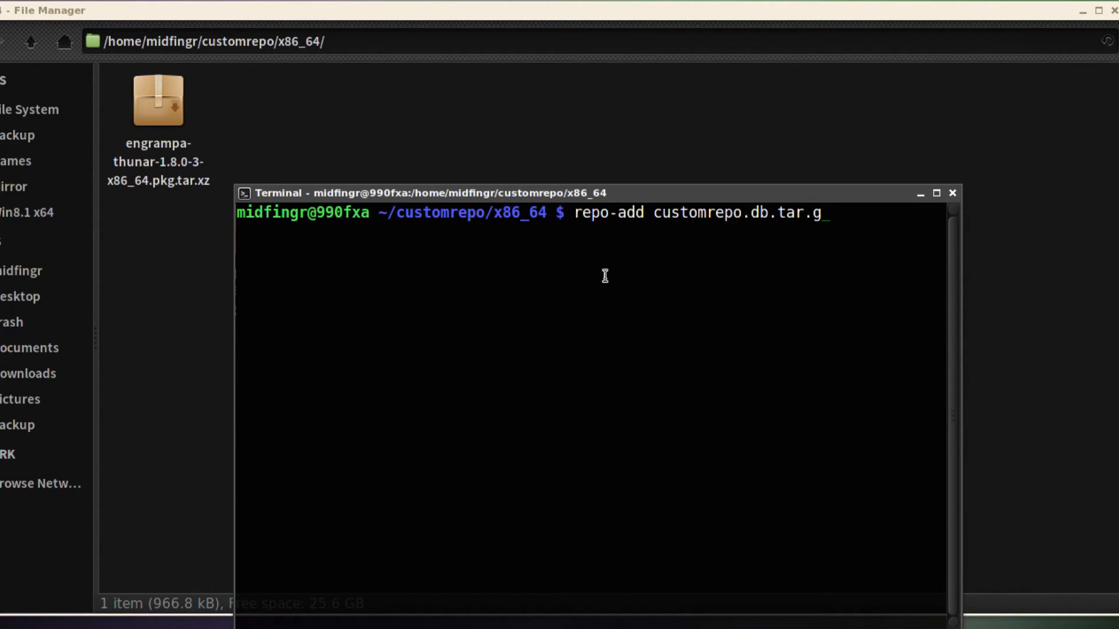
{"action": "type", "text": "z e"}
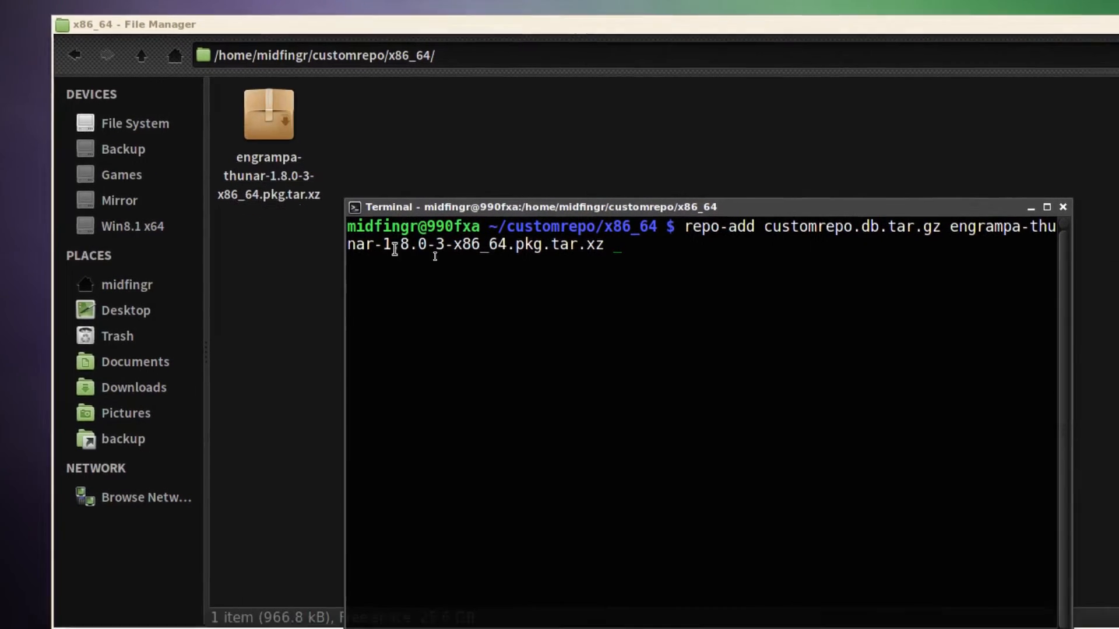
{"action": "key", "text": "Return"}
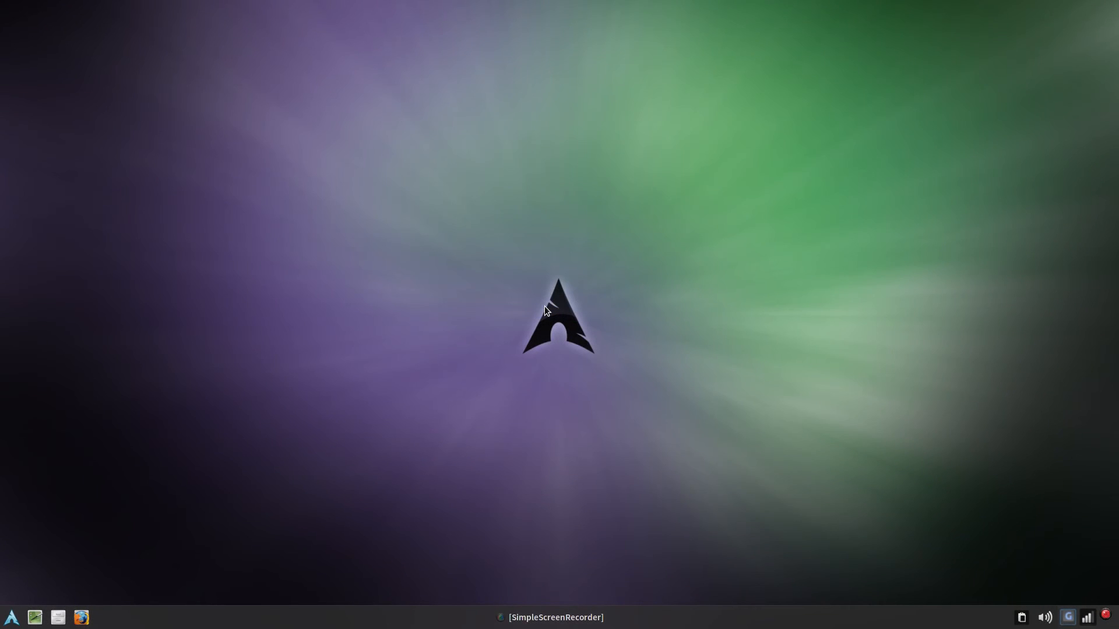
Open /etc/pacman.conf in Leafpad as root using sudo
{"action": "left_click", "coordinate": [57, 618]}
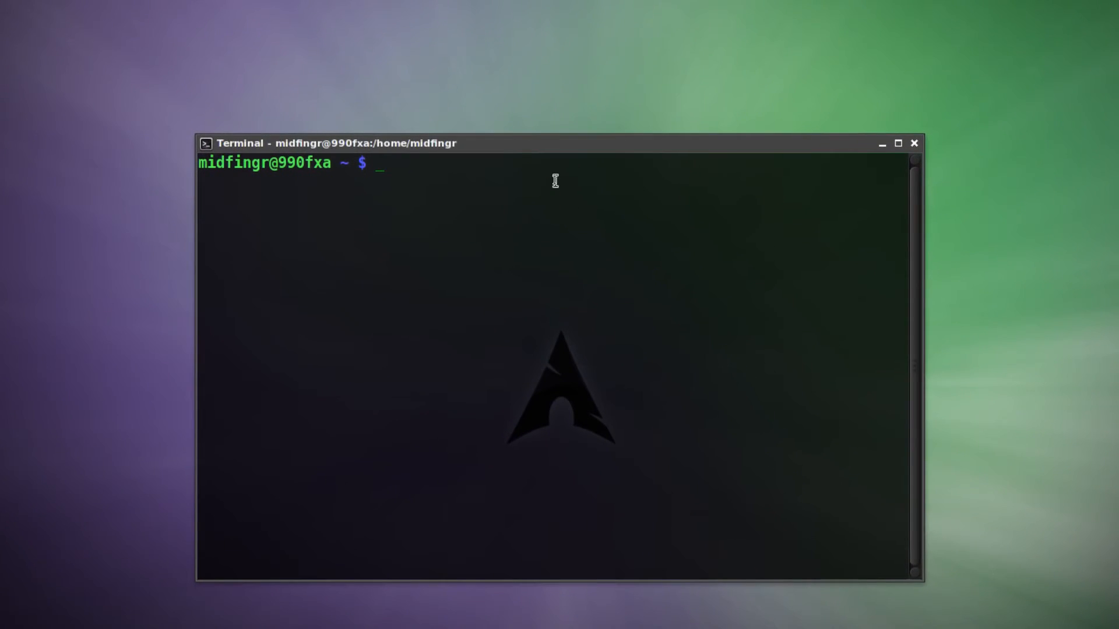
{"action": "type", "text": "sudo lea"}
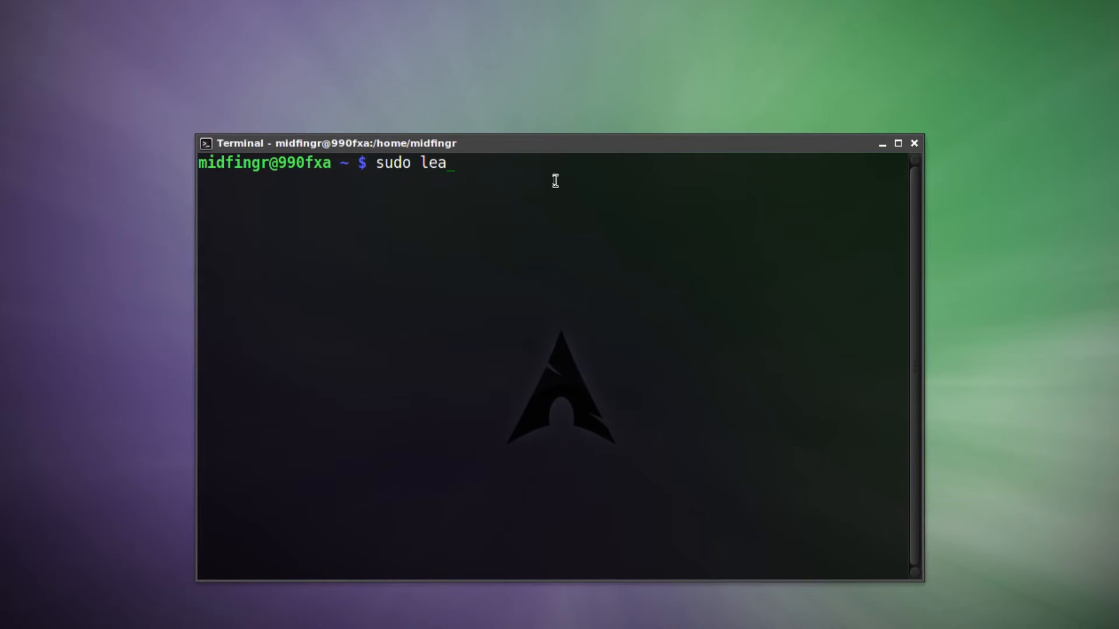
{"action": "type", "text": "fpad /etc/"}
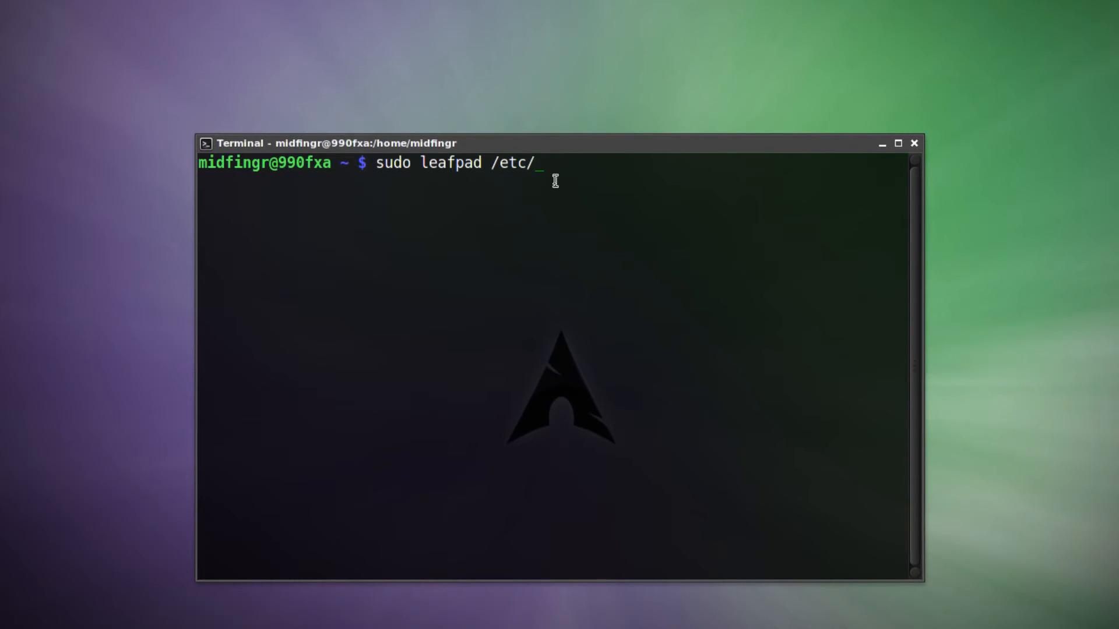
{"action": "type", "text": "pacman.conf"}
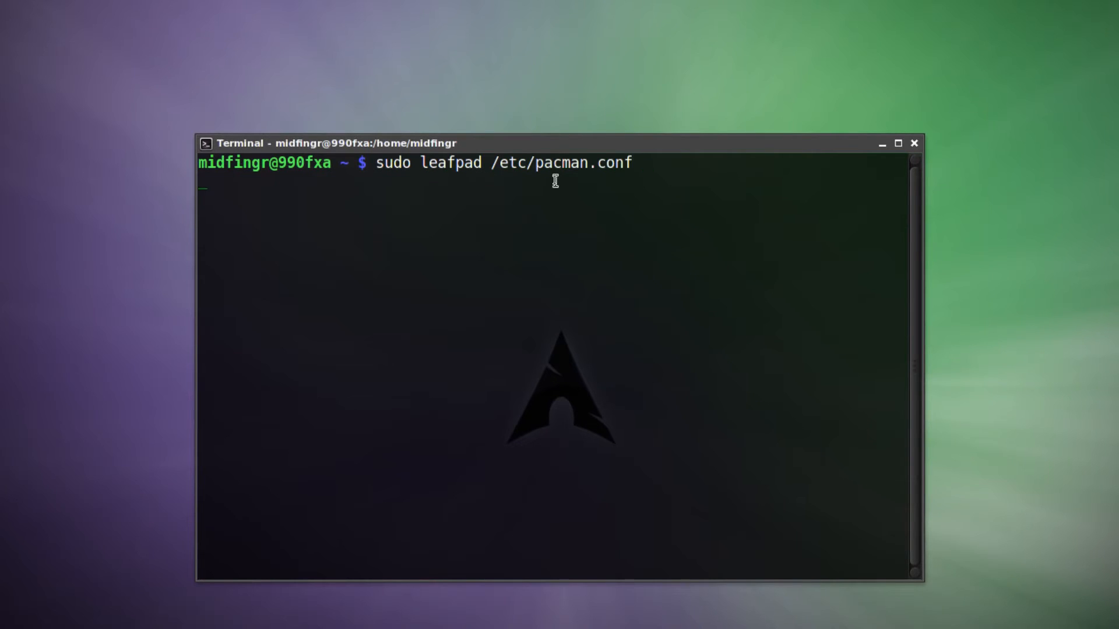
{"action": "key", "text": "Return"}
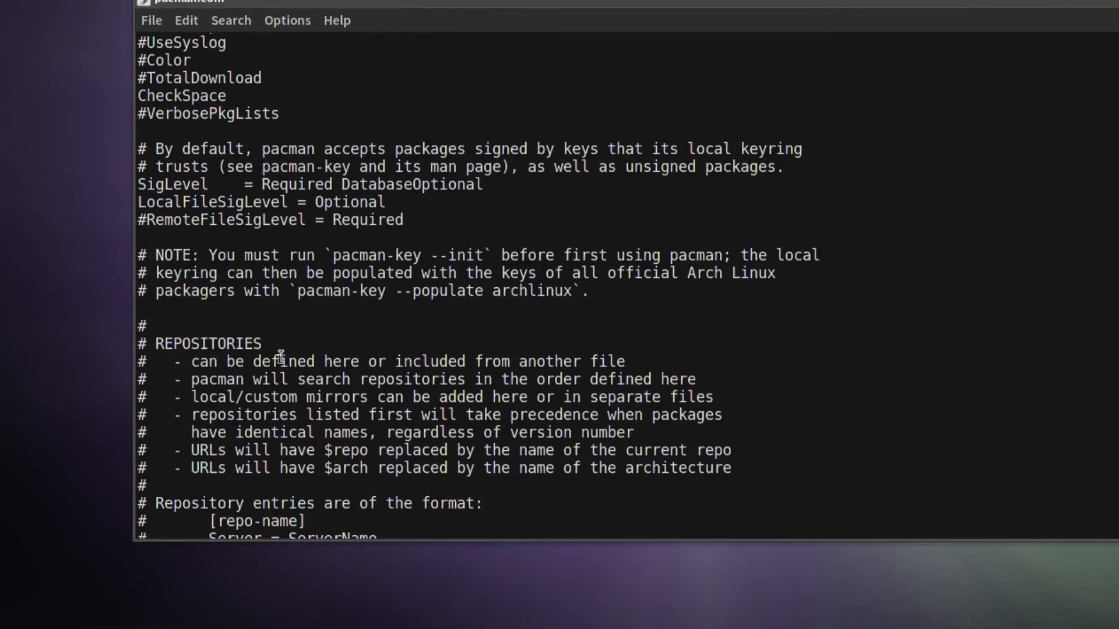
Remove the wrong folder name from the customrepo Server path in pacman.conf
{"action": "scroll", "scroll_direction": "down", "scroll_amount": 3}
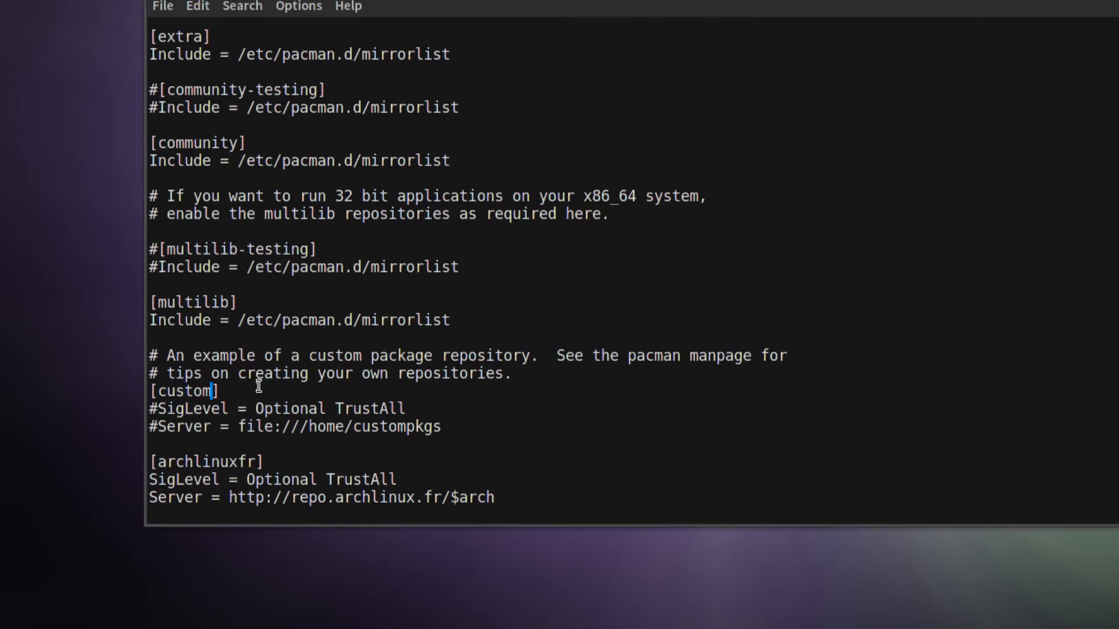
{"action": "type", "text": "re"}
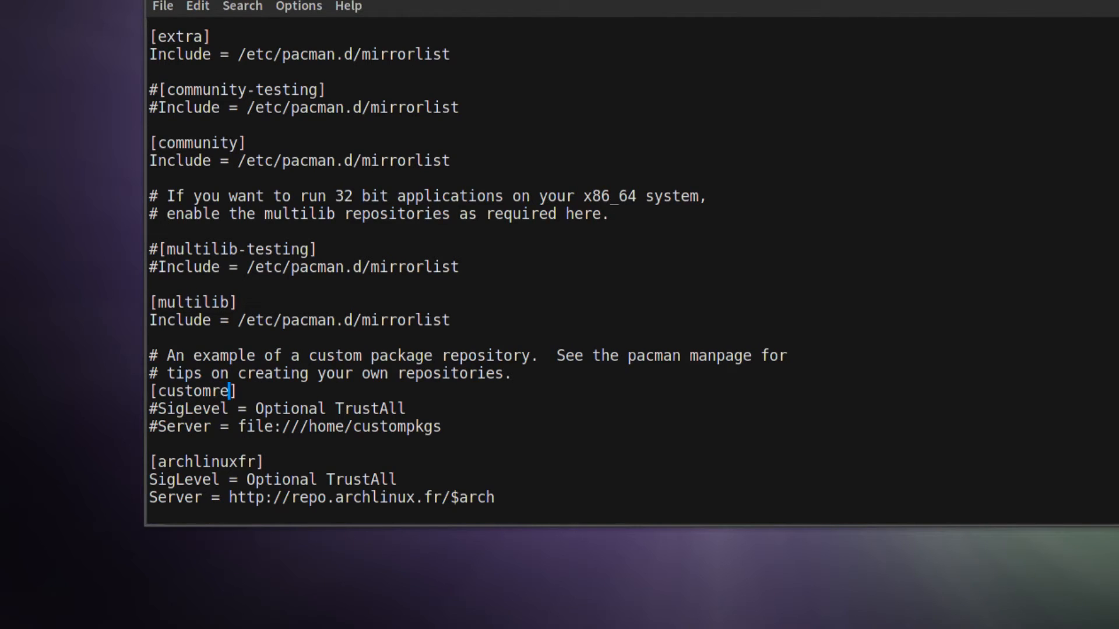
{"action": "type", "text": "po"}
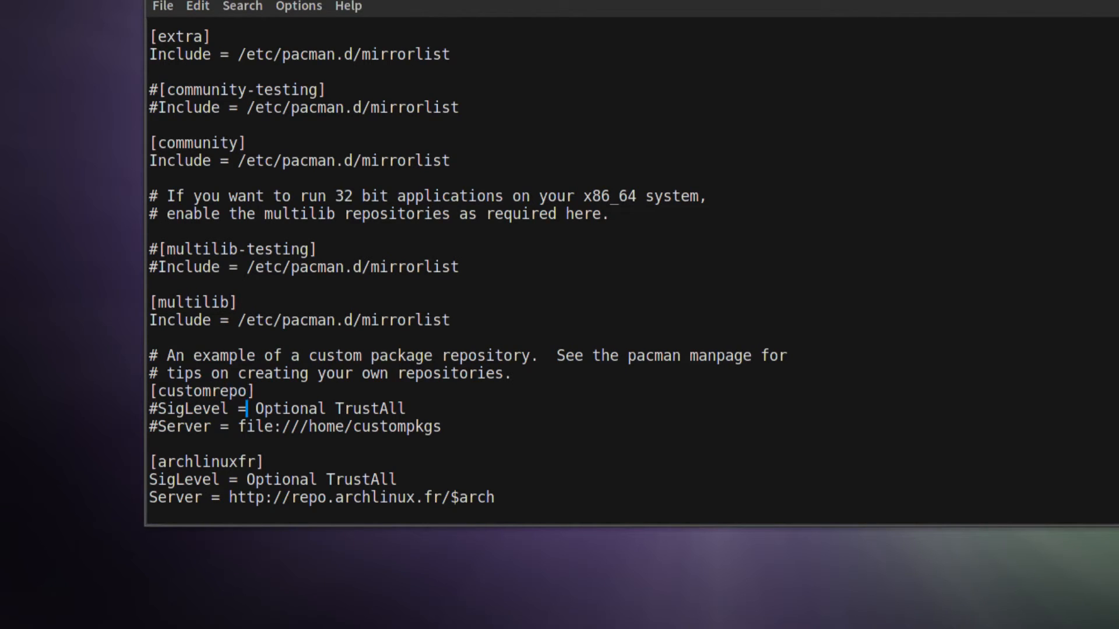
{"action": "key", "text": "BackSpace"}
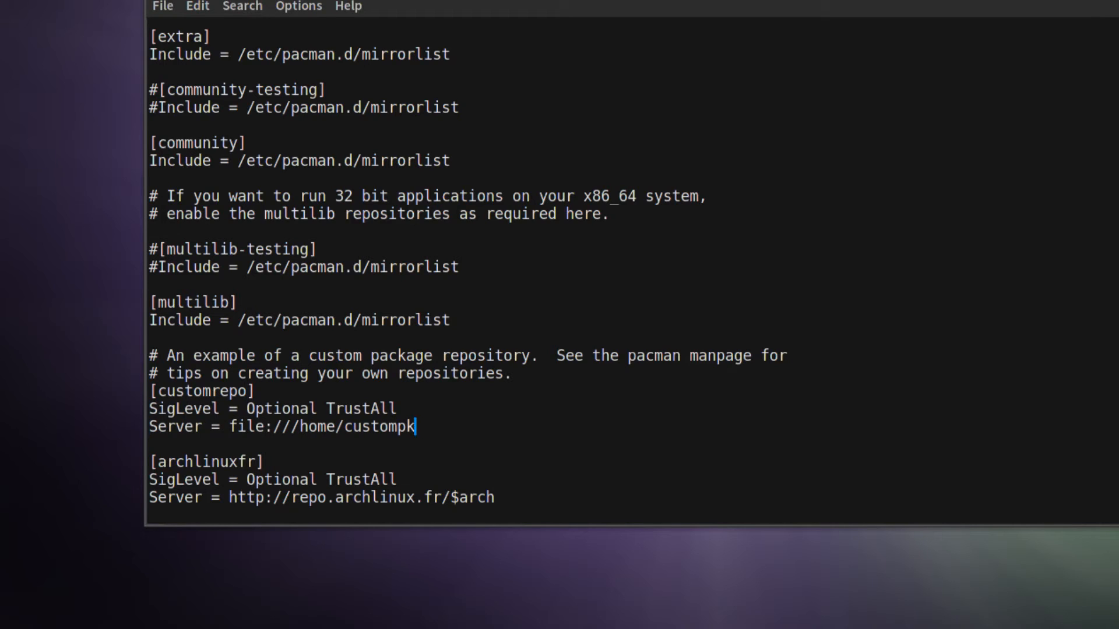
{"action": "key", "text": "BackSpace"}
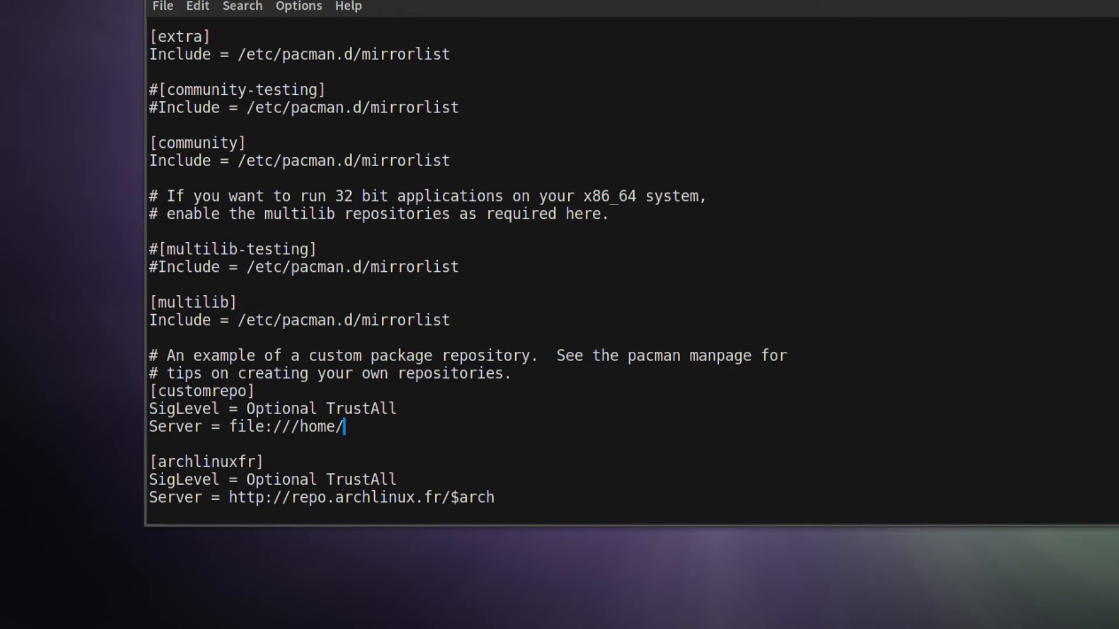
Complete the Server path as midfingr/customrepo/$arch
{"action": "type", "text": "midfingr"}
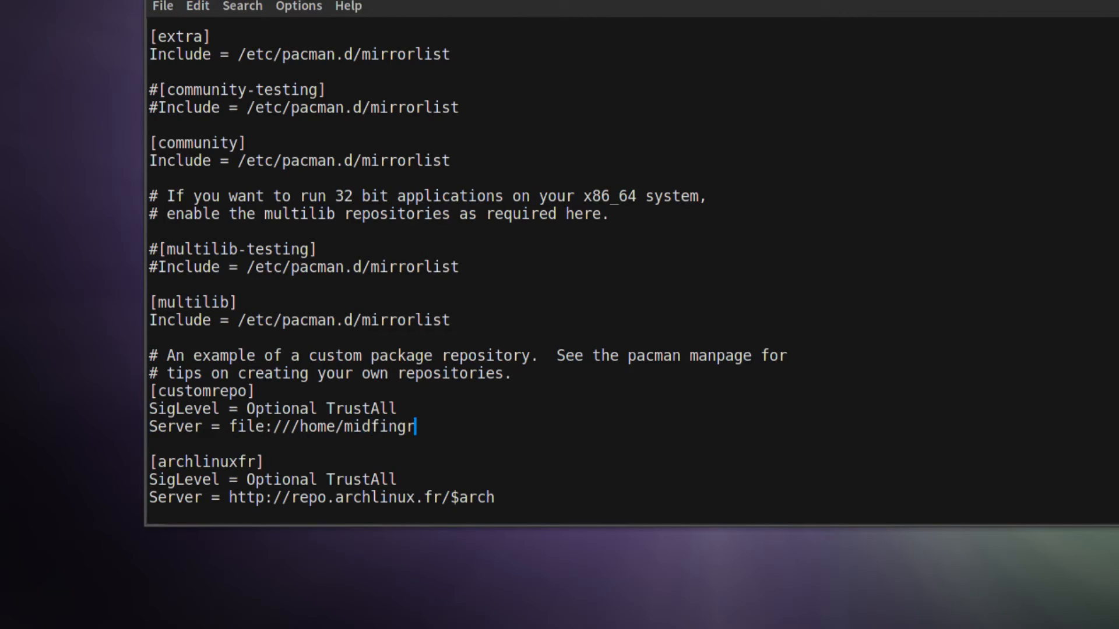
{"action": "type", "text": "/"}
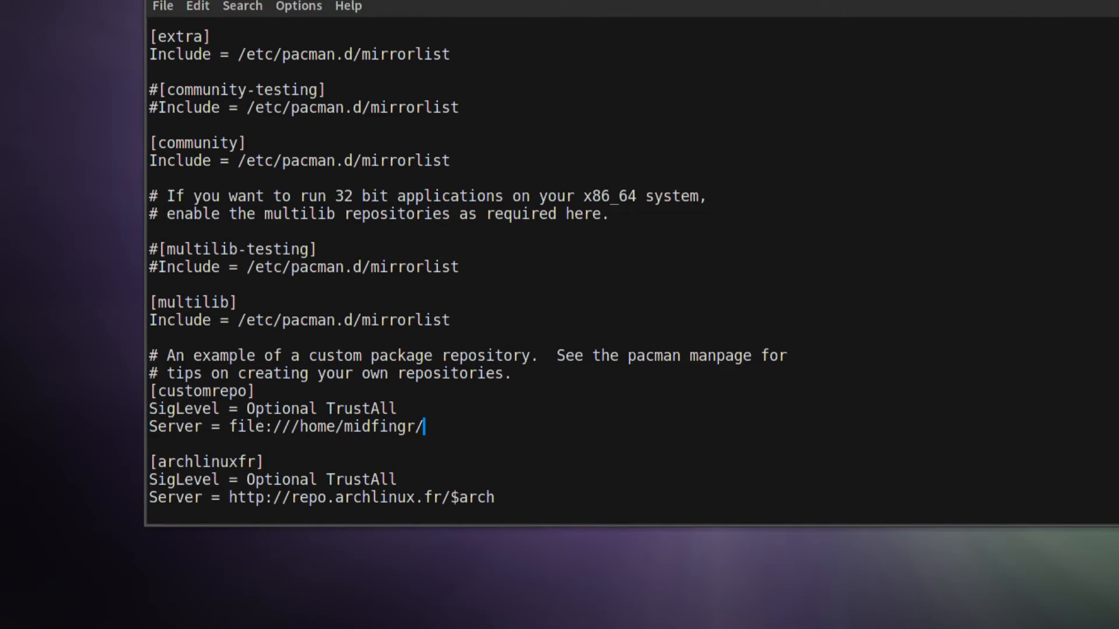
{"action": "type", "text": "cus"}
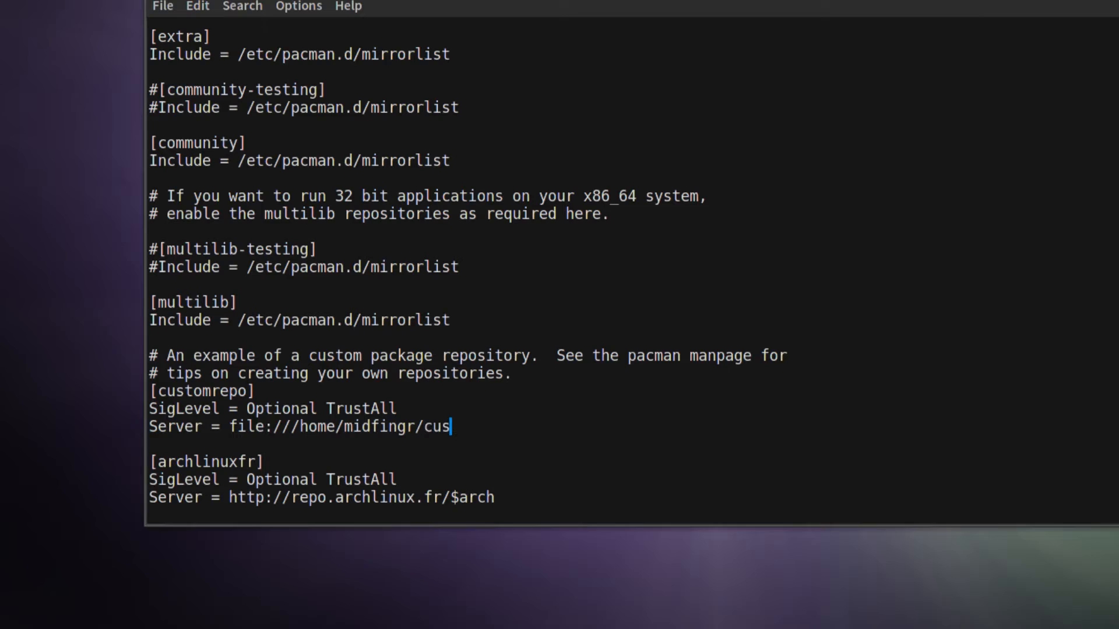
{"action": "type", "text": "tomrepo"}
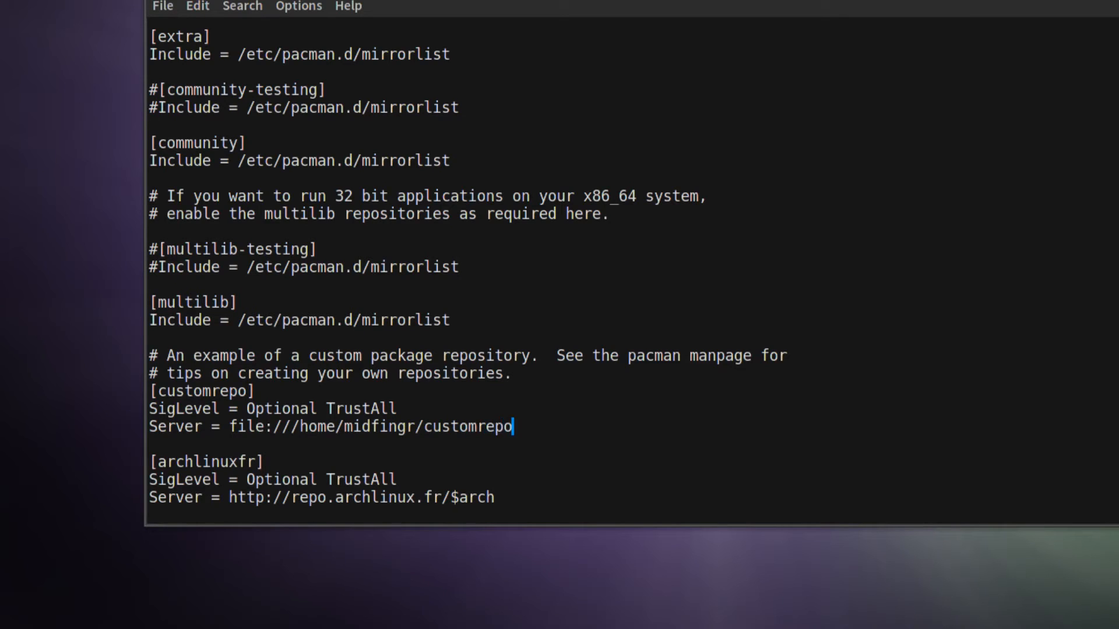
{"action": "type", "text": "/$"}
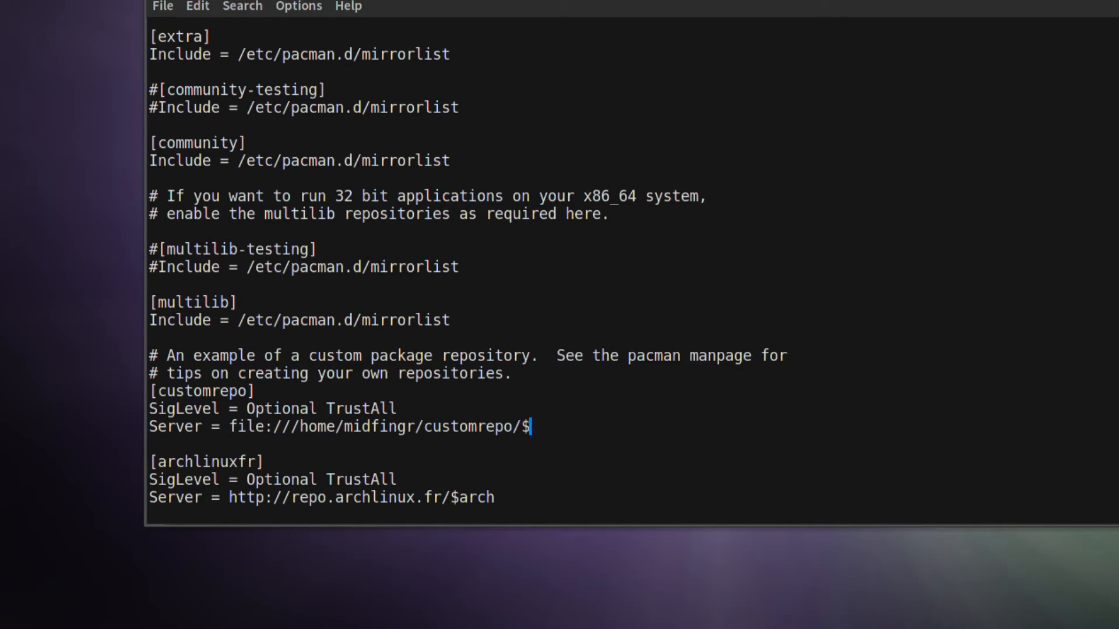
{"action": "type", "text": "a"}
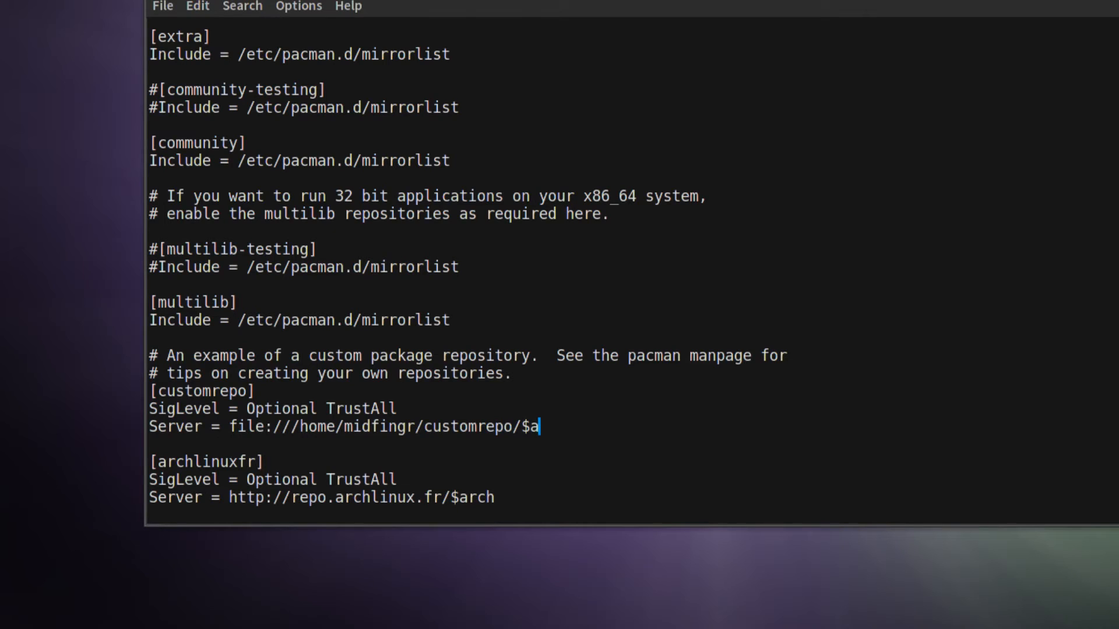
{"action": "key", "text": "Backspace"}
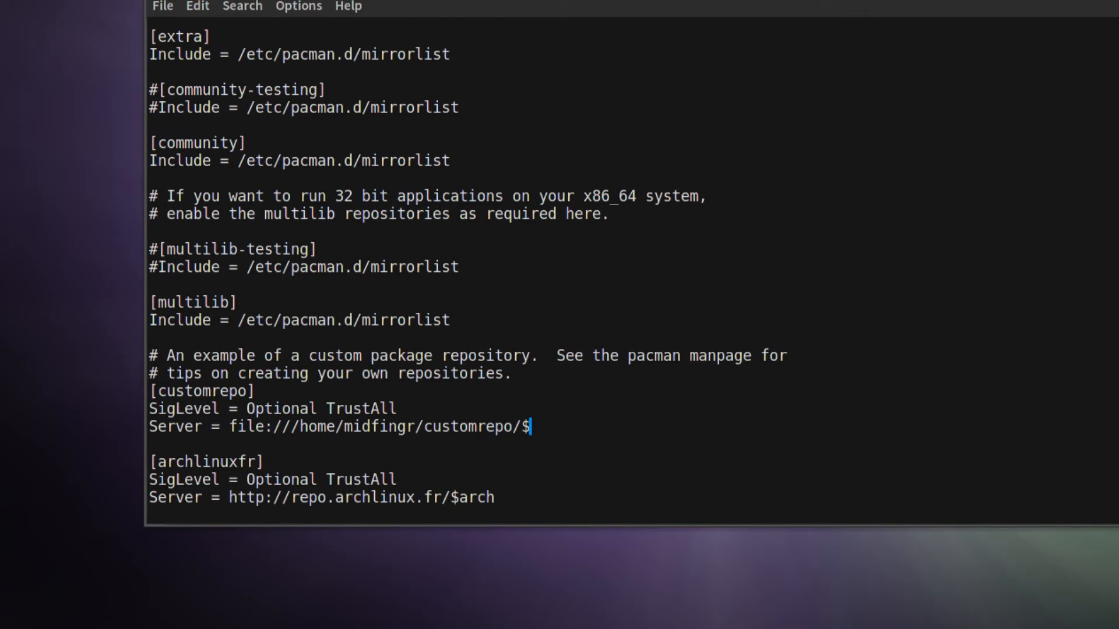
{"action": "type", "text": "arch"}
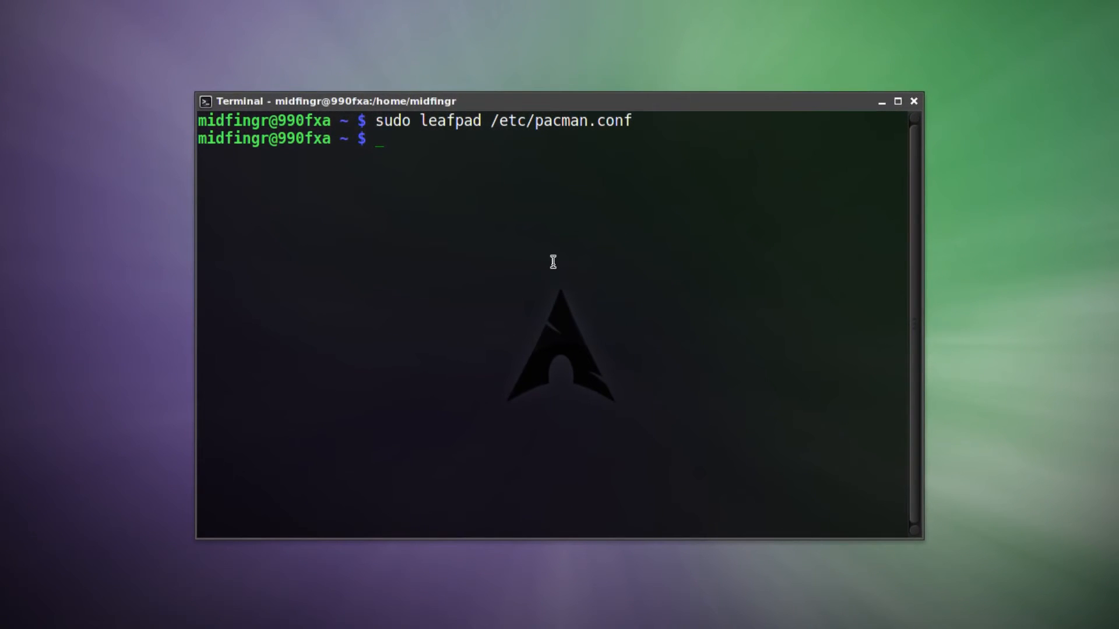
Sync all package databases with sudo pacman -Syy, then close the terminal
{"action": "type", "text": "sudo pac"}
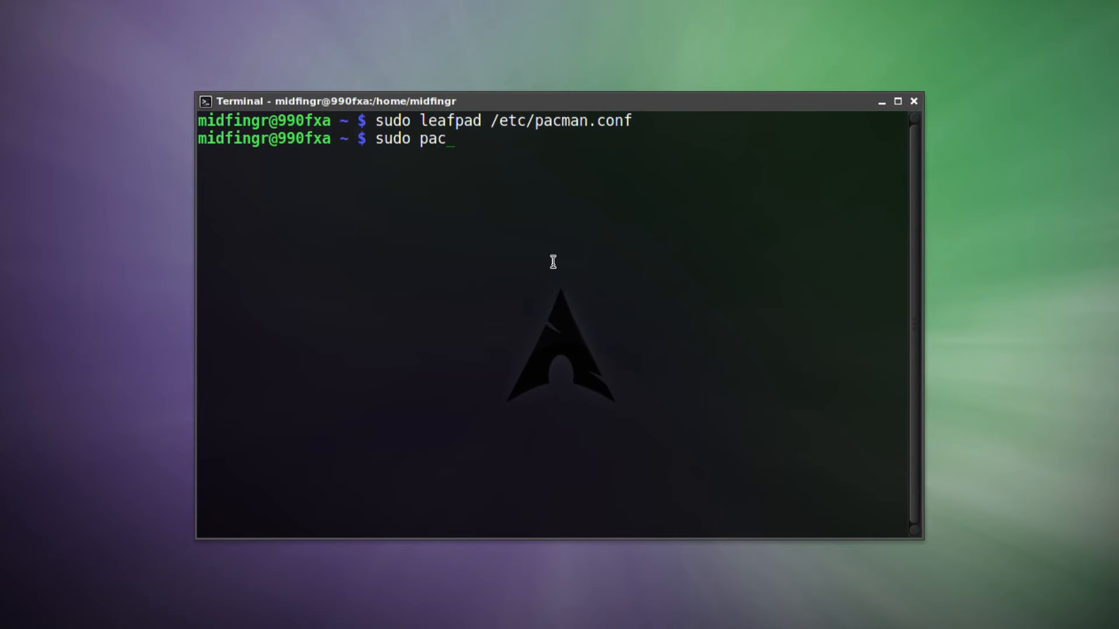
{"action": "type", "text": "man -Syy"}
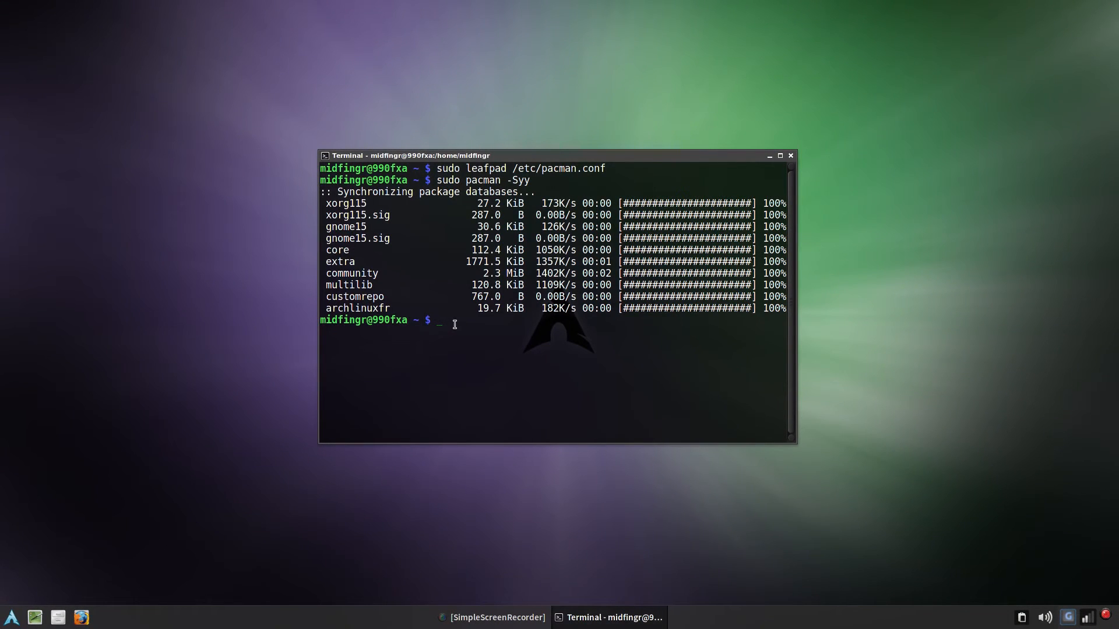
{"action": "mouse_move", "coordinate": [815, 180]}
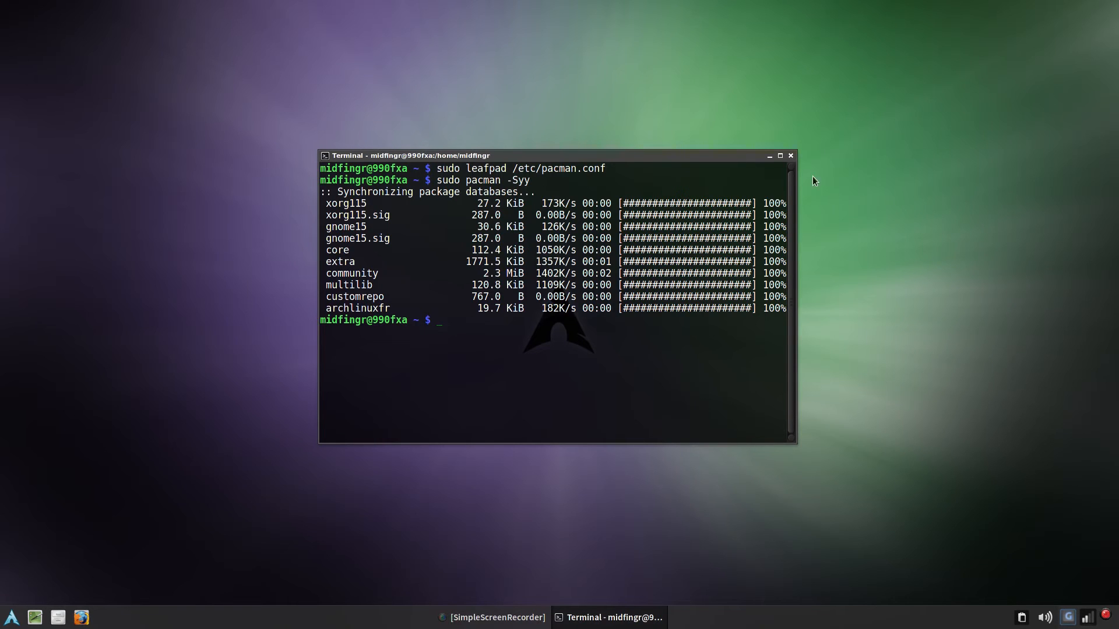
{"action": "left_click", "coordinate": [789, 156]}
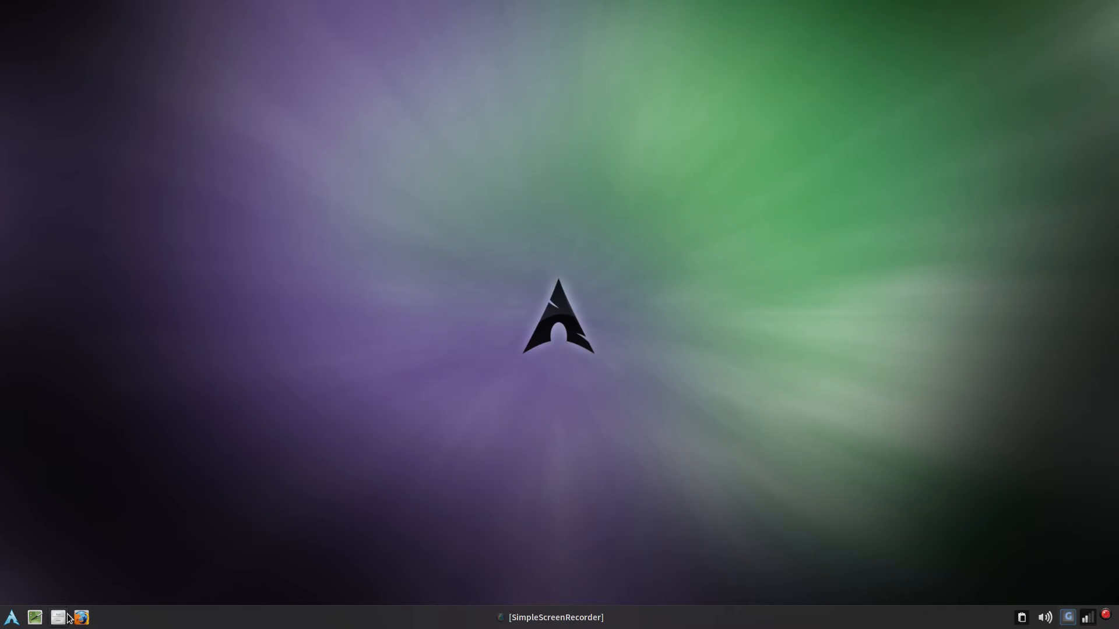
Open Thunar and enter the livecd folder, briefly selecting its pacman.conf
{"action": "left_click", "coordinate": [57, 617]}
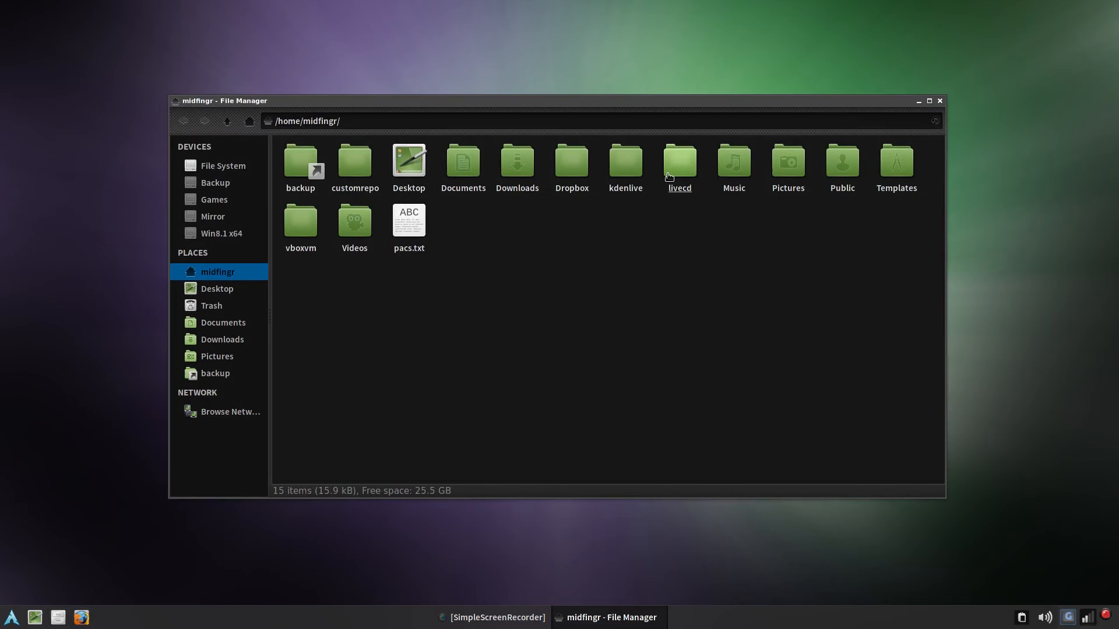
{"action": "double_click", "coordinate": [678, 161]}
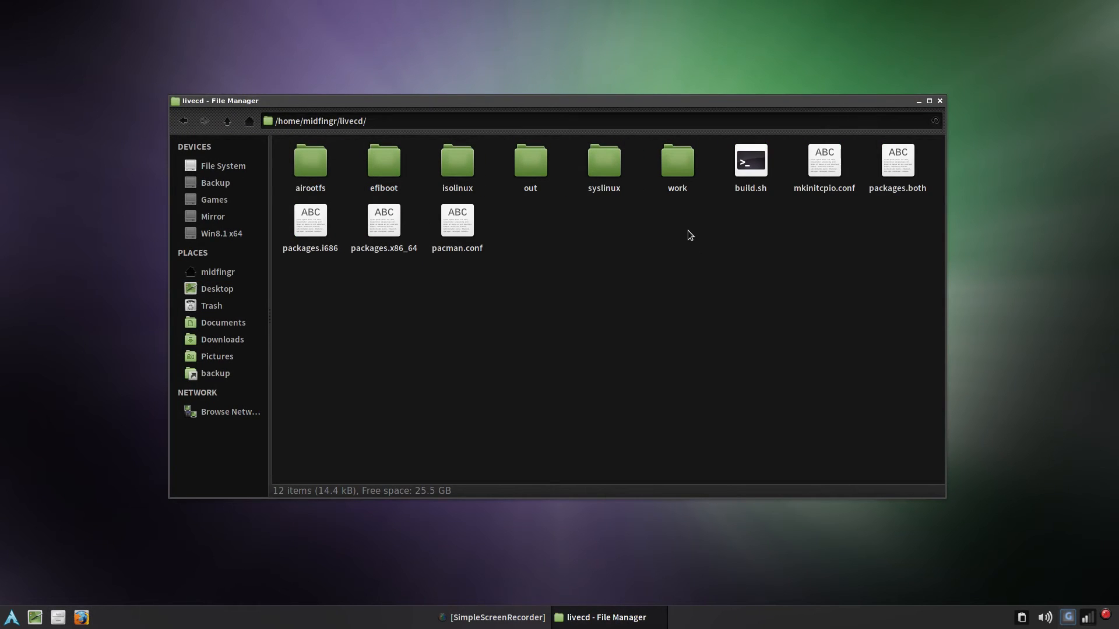
{"action": "left_click", "coordinate": [457, 222]}
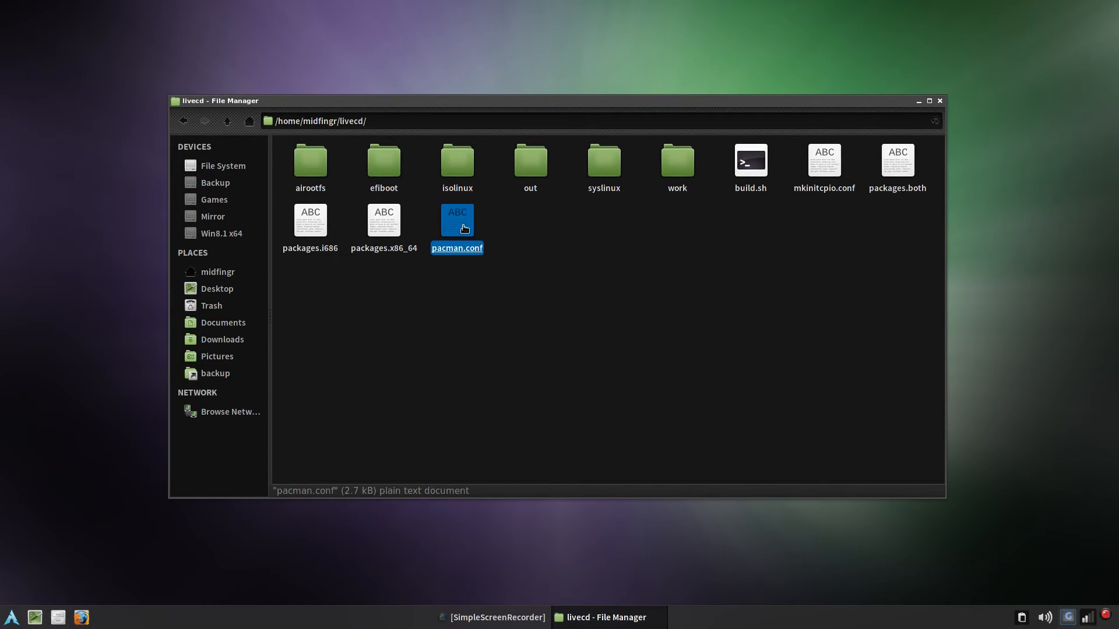
{"action": "left_click", "coordinate": [594, 274]}
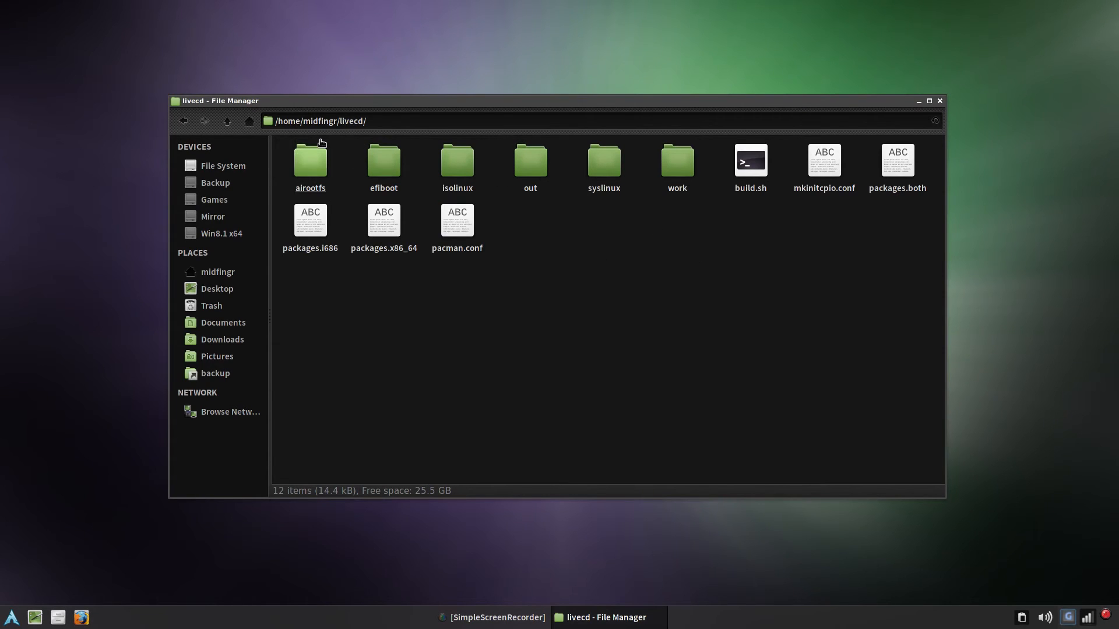
{"action": "mouse_move", "coordinate": [626, 251]}
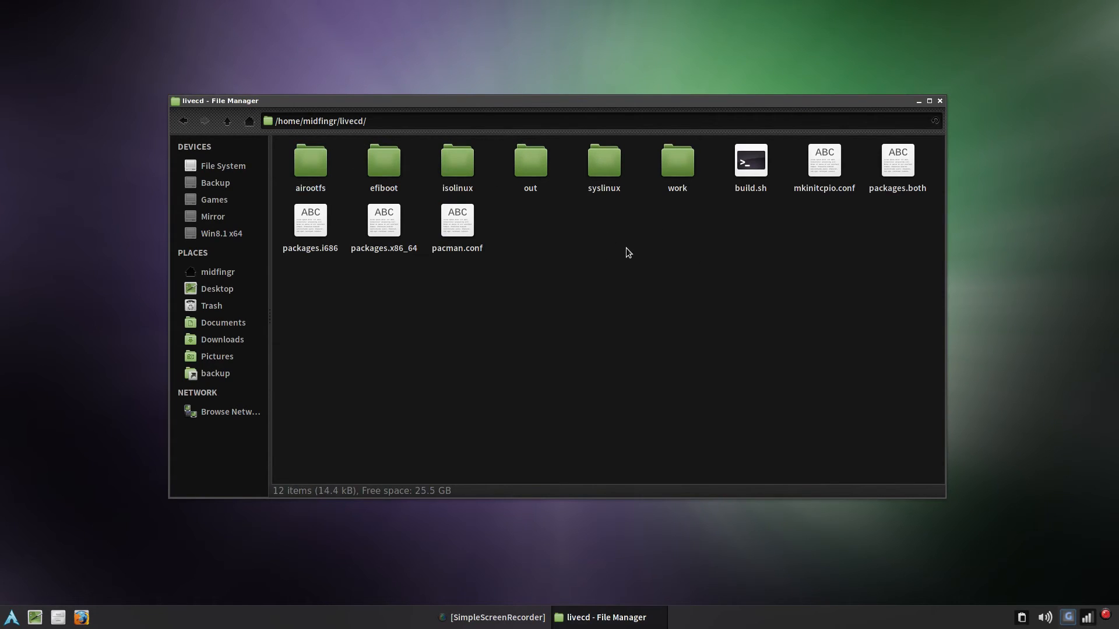
{"action": "mouse_move", "coordinate": [850, 296]}
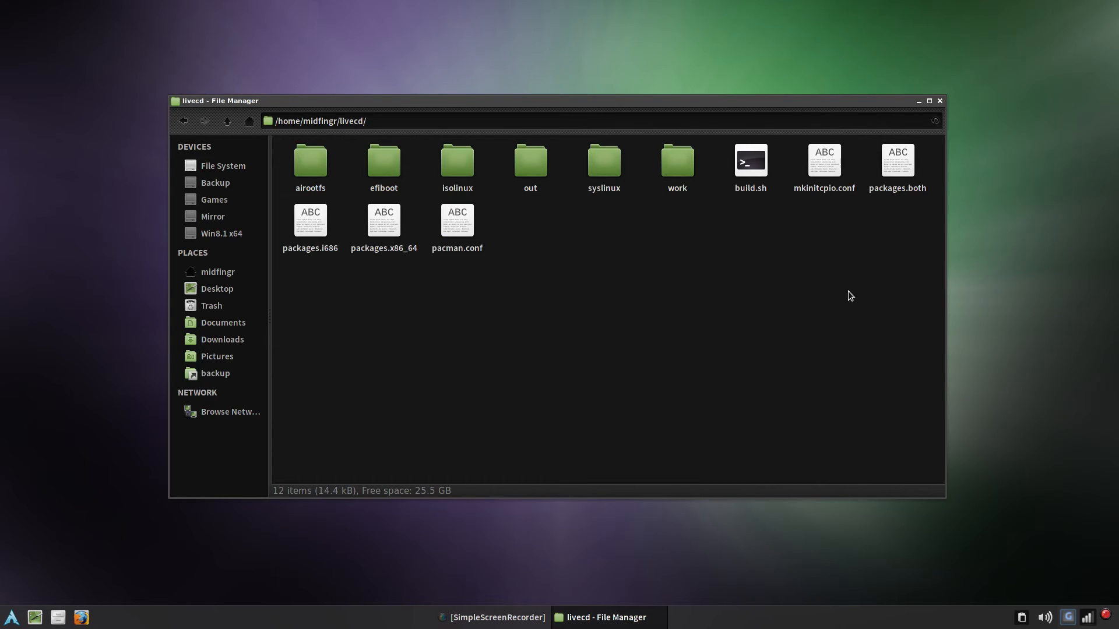
Open packages.both in a larger text editor window and scroll through the list
{"action": "double_click", "coordinate": [897, 161]}
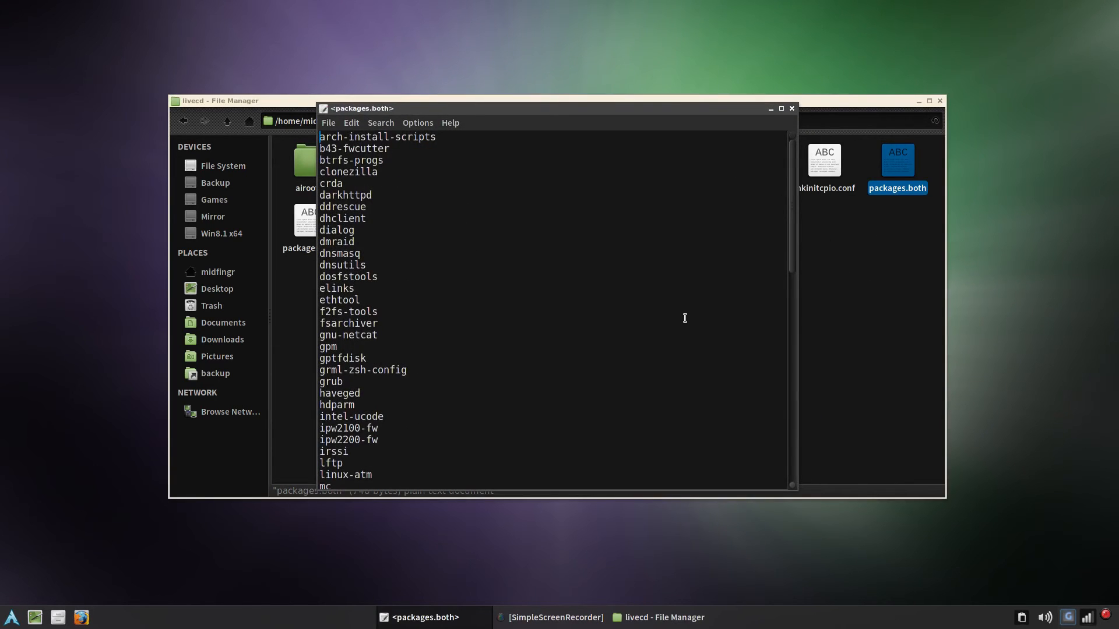
{"action": "left_click", "coordinate": [791, 108]}
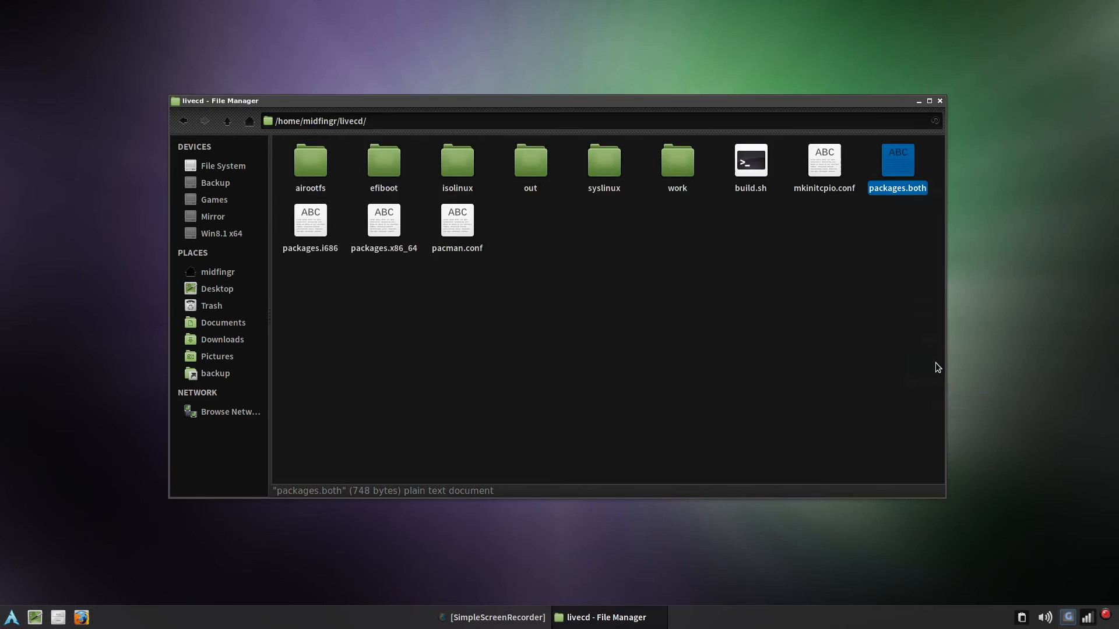
{"action": "double_click", "coordinate": [897, 165]}
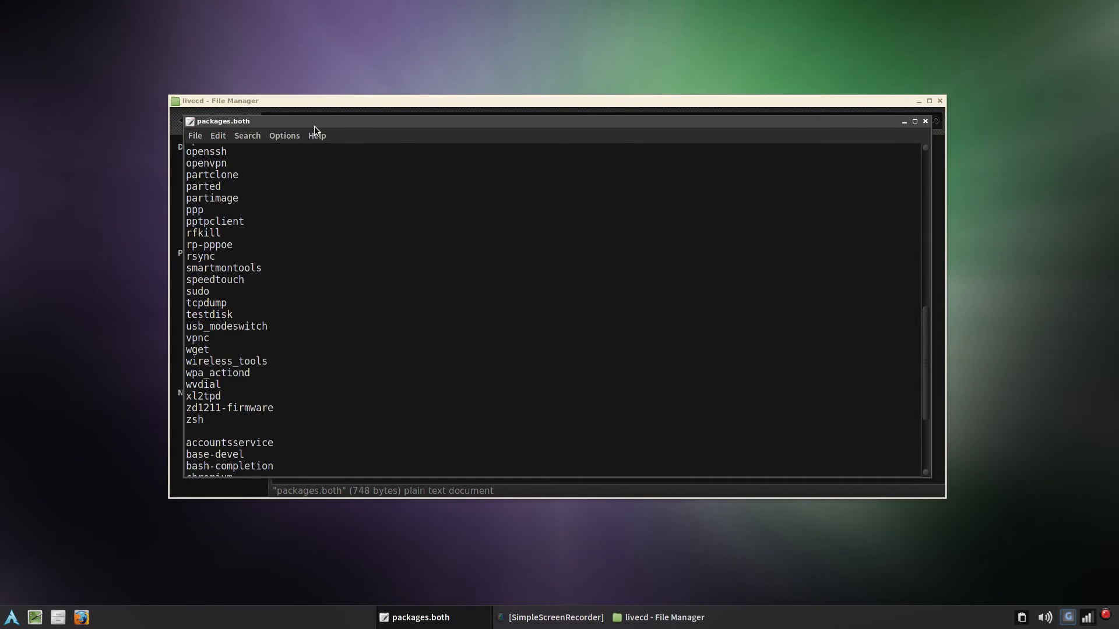
{"action": "scroll", "scroll_direction": "down", "scroll_amount": 3}
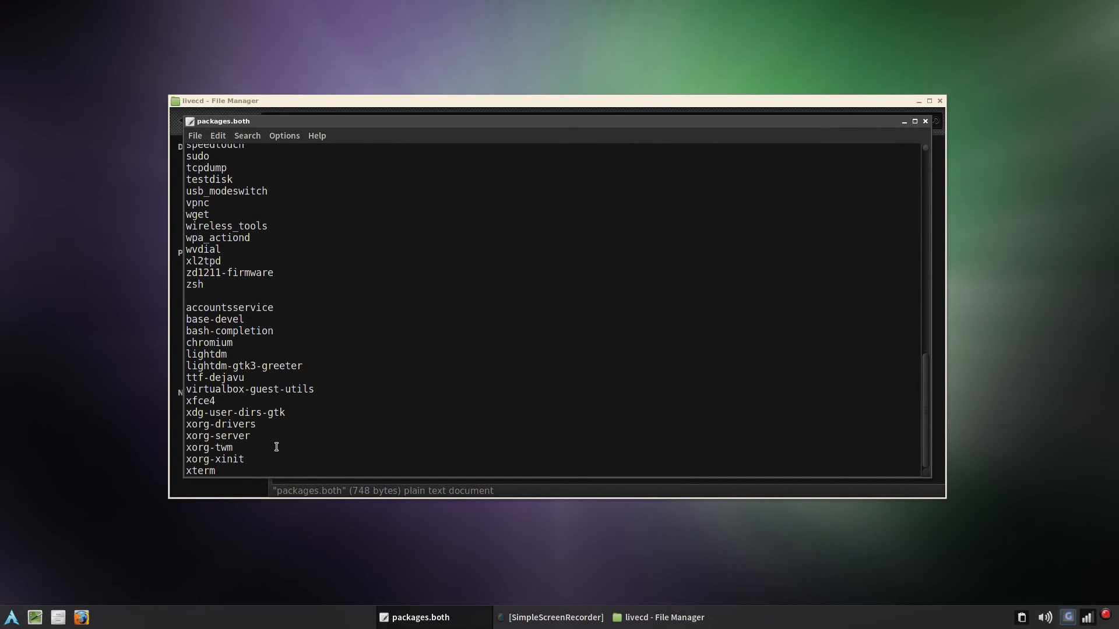
{"action": "mouse_move", "coordinate": [245, 342]}
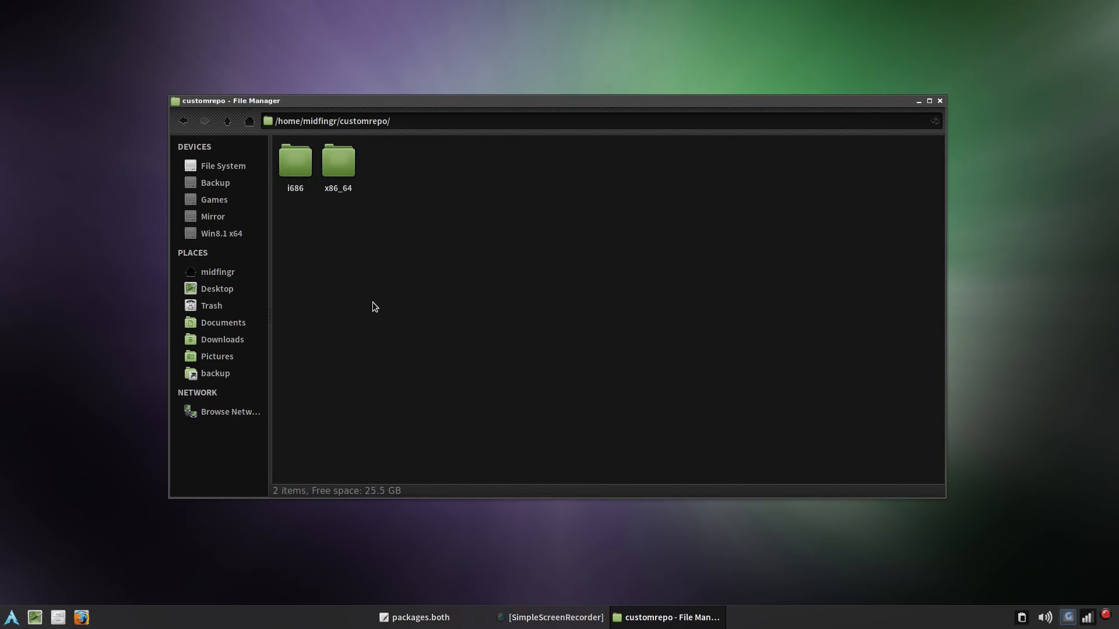
Enter customrepo's x86_64 folder and select the engrampa-thunar-1.8.0-3-x86_64.pkg.tar.xz package
{"action": "double_click", "coordinate": [337, 160]}
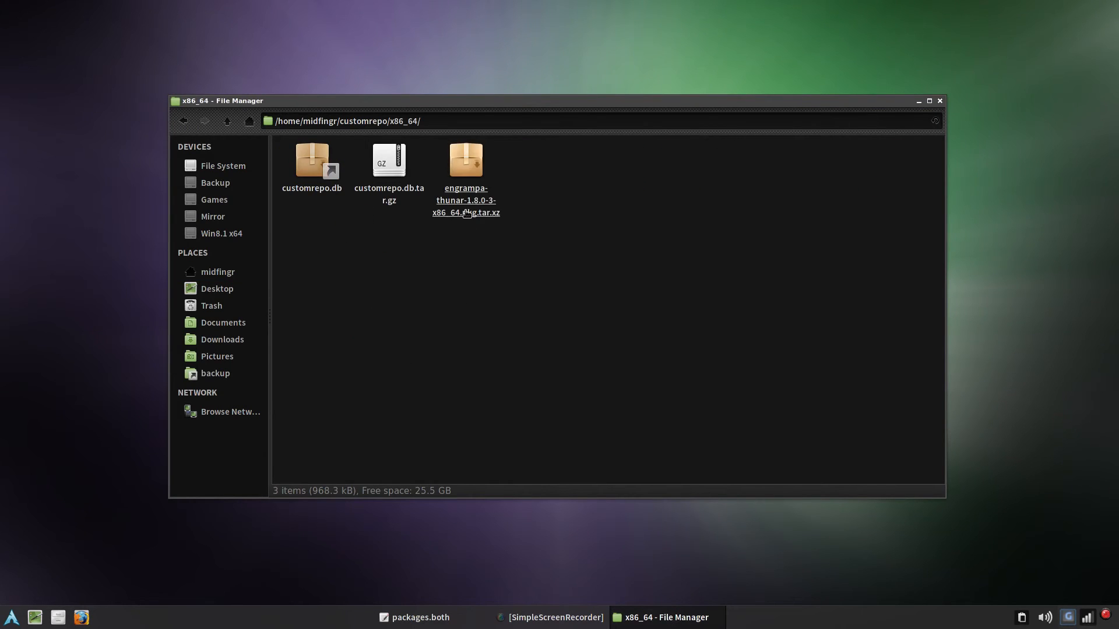
{"action": "left_click", "coordinate": [465, 179]}
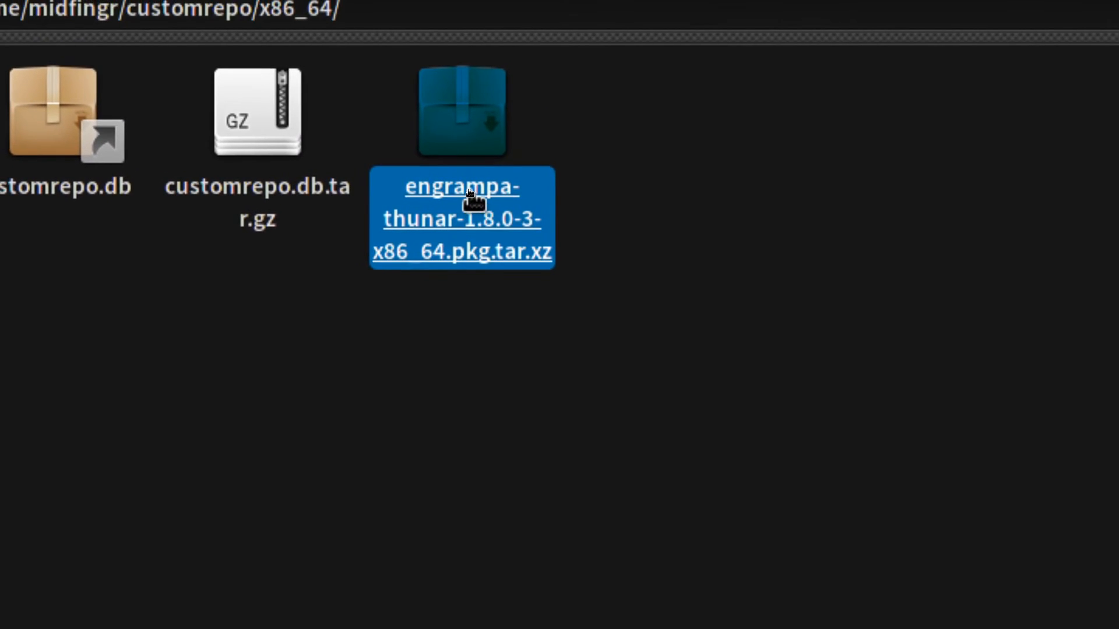
{"action": "scroll", "scroll_direction": "up", "scroll_amount": 3}
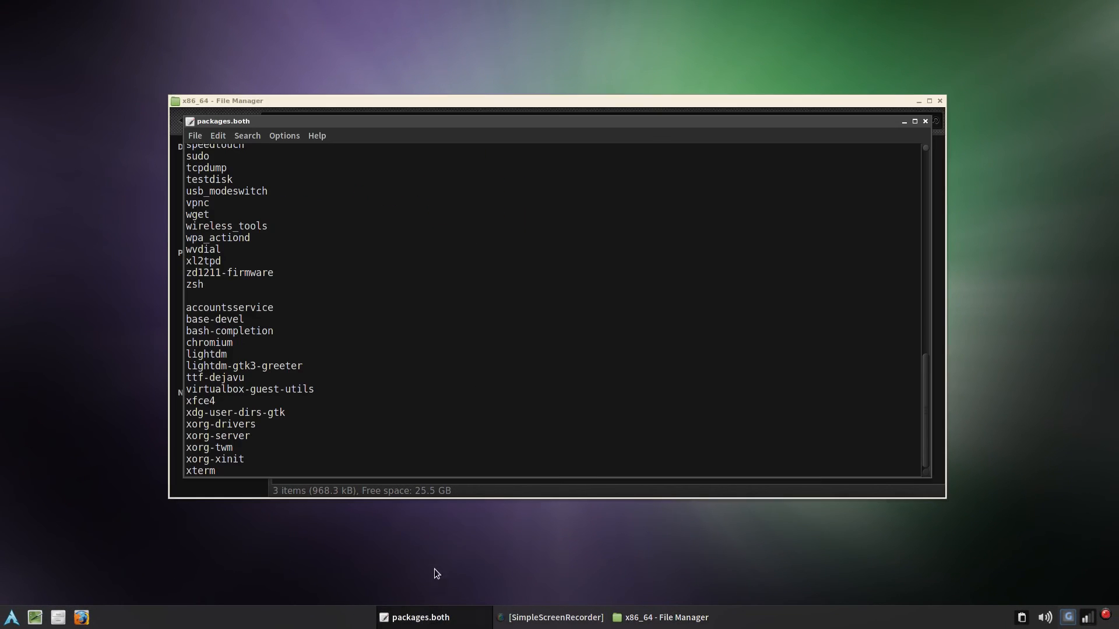
Add engrampa-thunar after chromium in packages.both, save, and close Leafpad
{"action": "type", "text": "engrampa-thunar"}
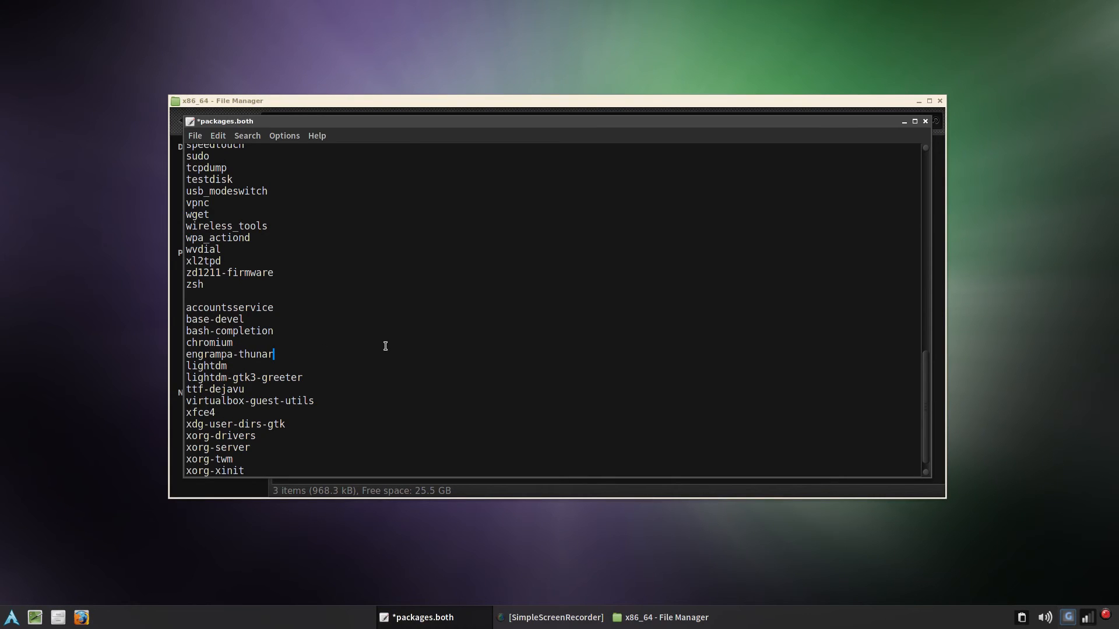
{"action": "key", "text": "ctrl+s"}
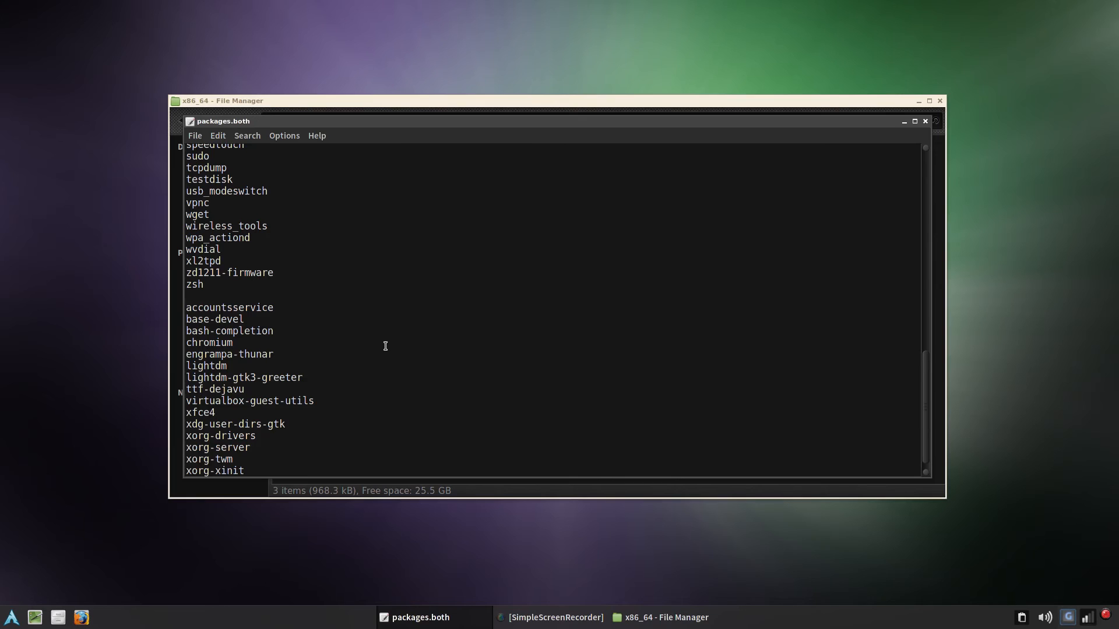
{"action": "left_click", "coordinate": [925, 121]}
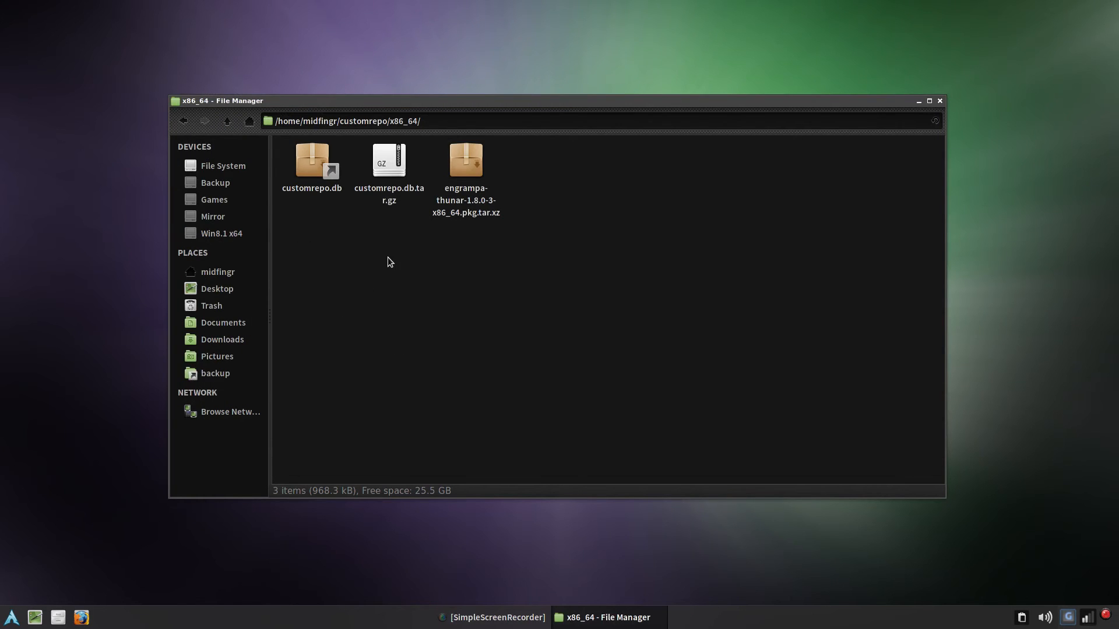
{"action": "mouse_move", "coordinate": [496, 337]}
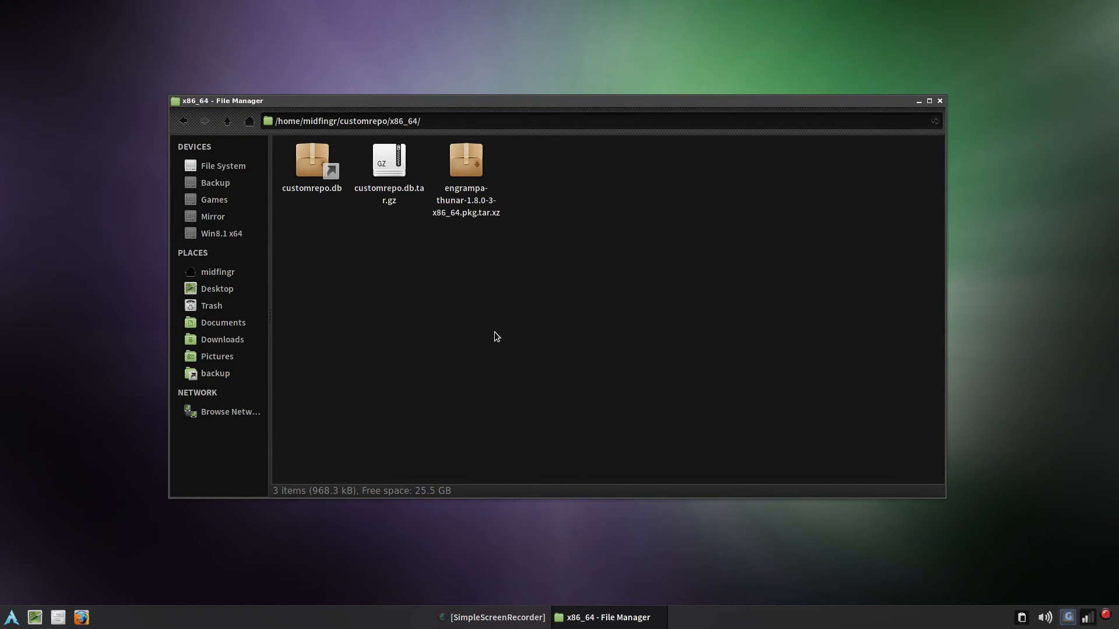
{"action": "mouse_move", "coordinate": [480, 314]}
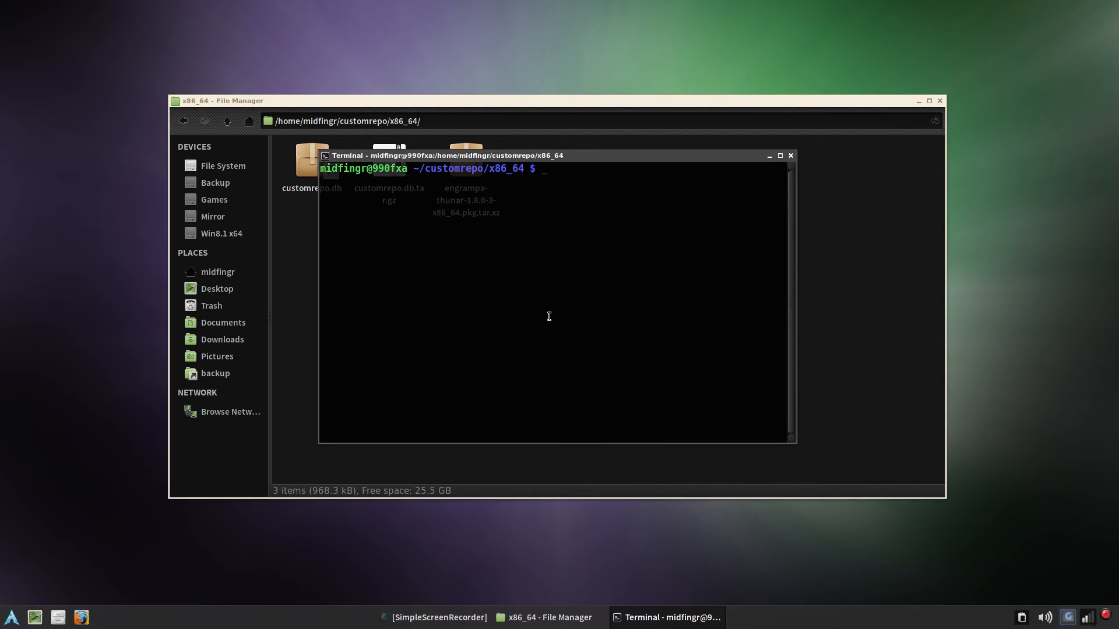
Enter repo-remove customrepo.db.tar.gz engrampa-thunar-1.8.0-3-x86_64.pkg.tar.xz in the terminal
{"action": "type", "text": "repo"}
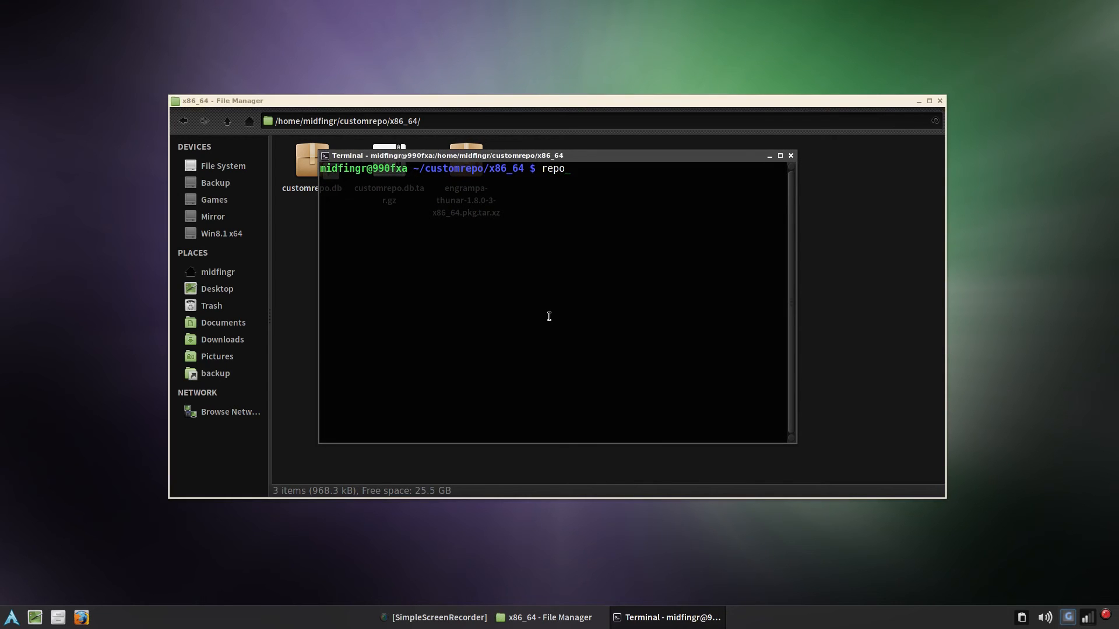
{"action": "type", "text": "-remp"}
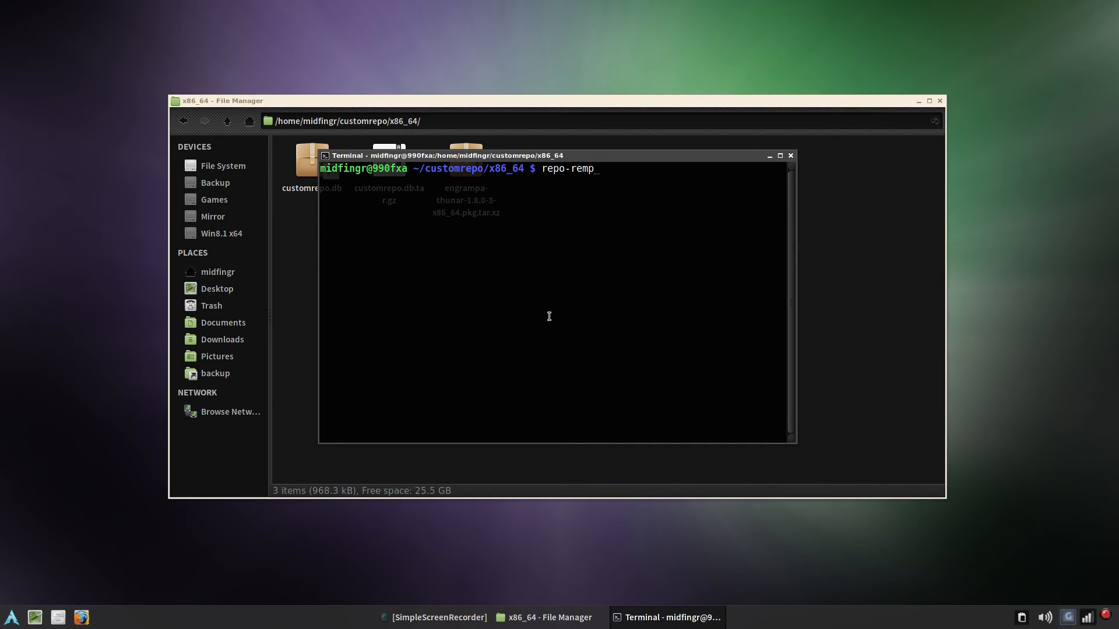
{"action": "type", "text": "ove"}
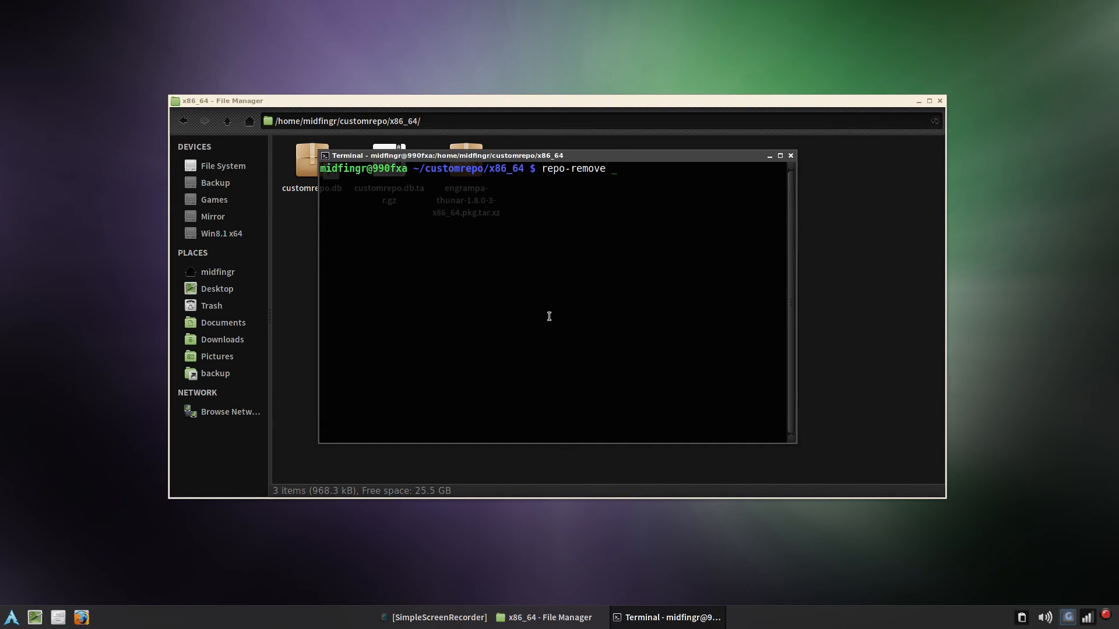
{"action": "type", "text": "customrepo.db"}
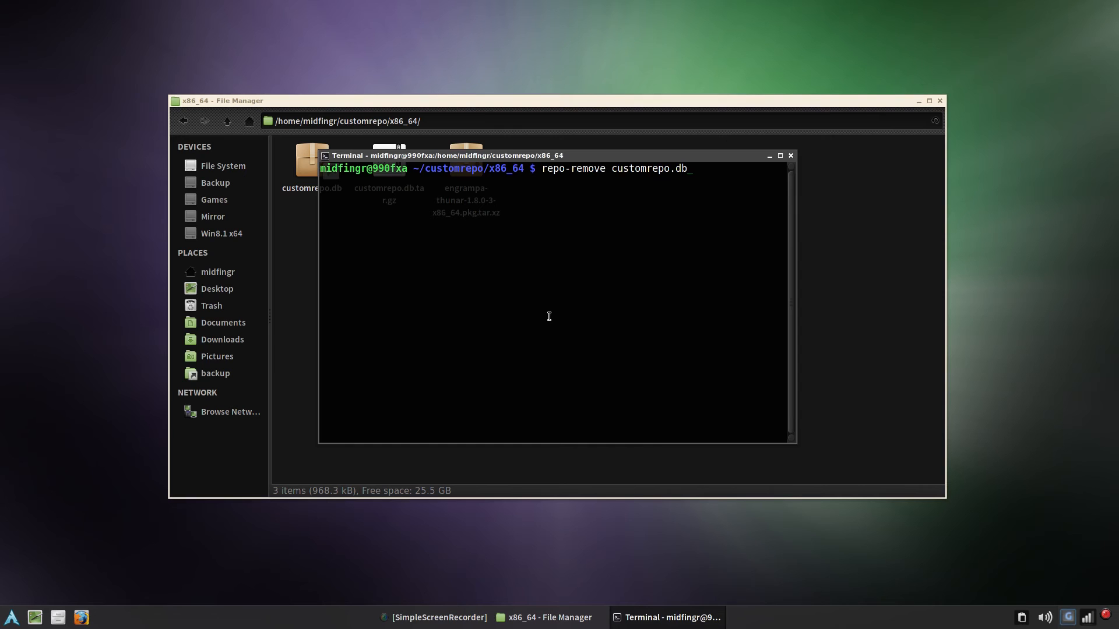
{"action": "type", "text": ".tar.gz"}
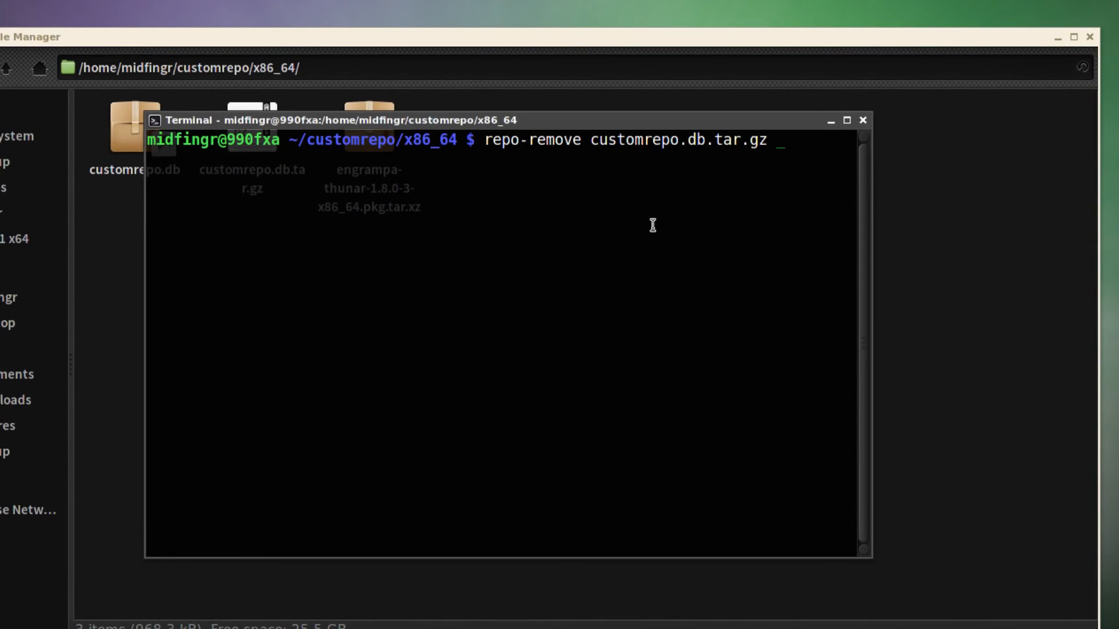
{"action": "type", "text": "en"}
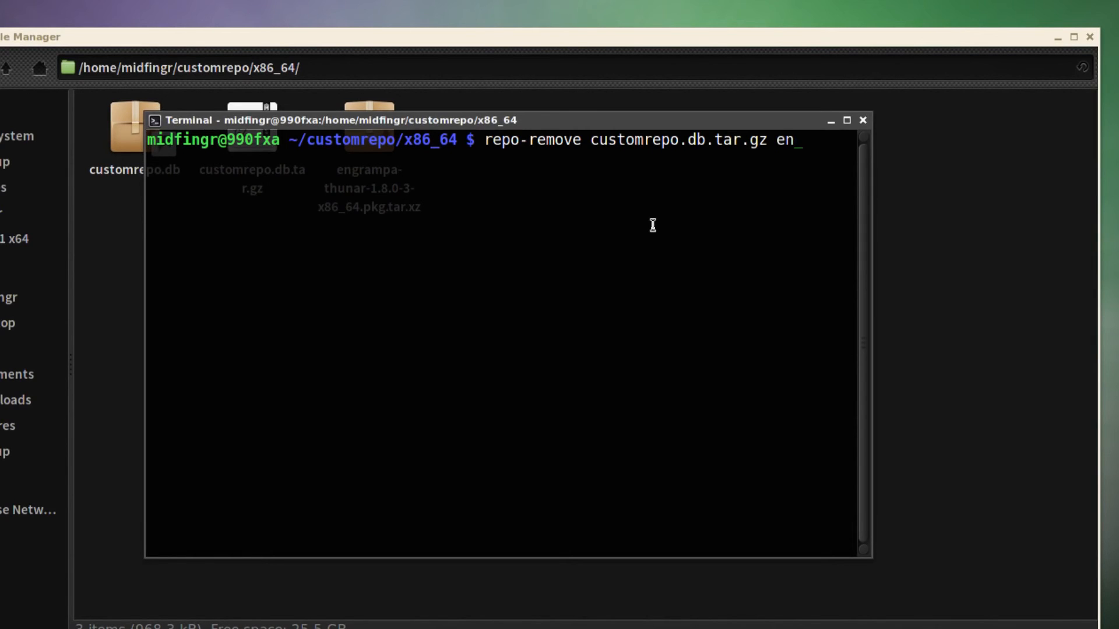
{"action": "type", "text": "grampa-thunar-1.8.0-3-x86_64.pkg.tar.x"}
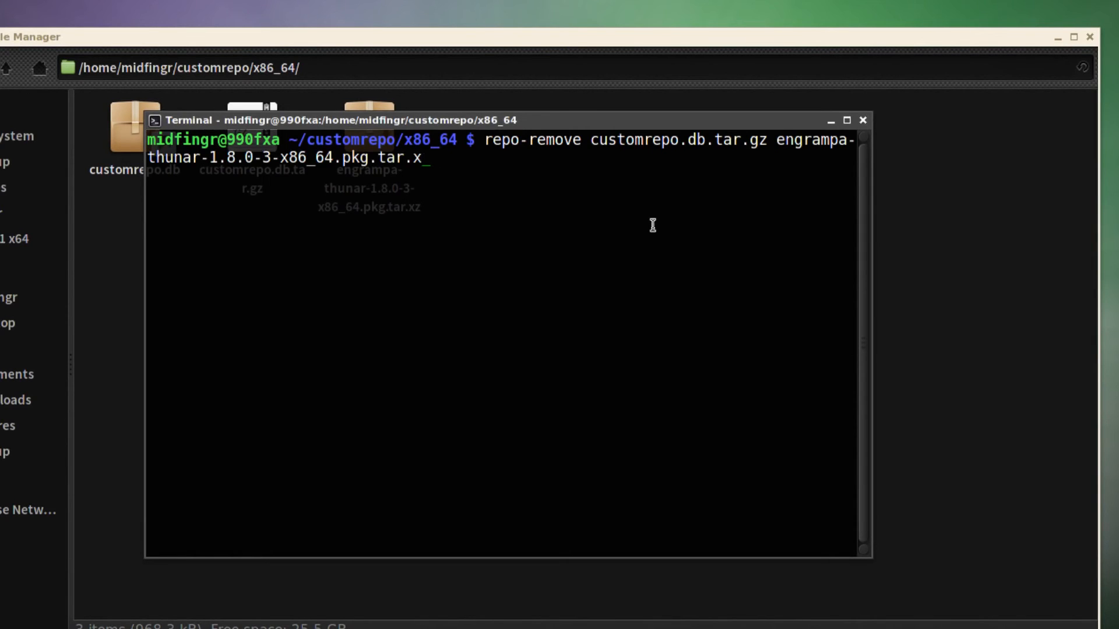
{"action": "key", "text": "BackSpace"}
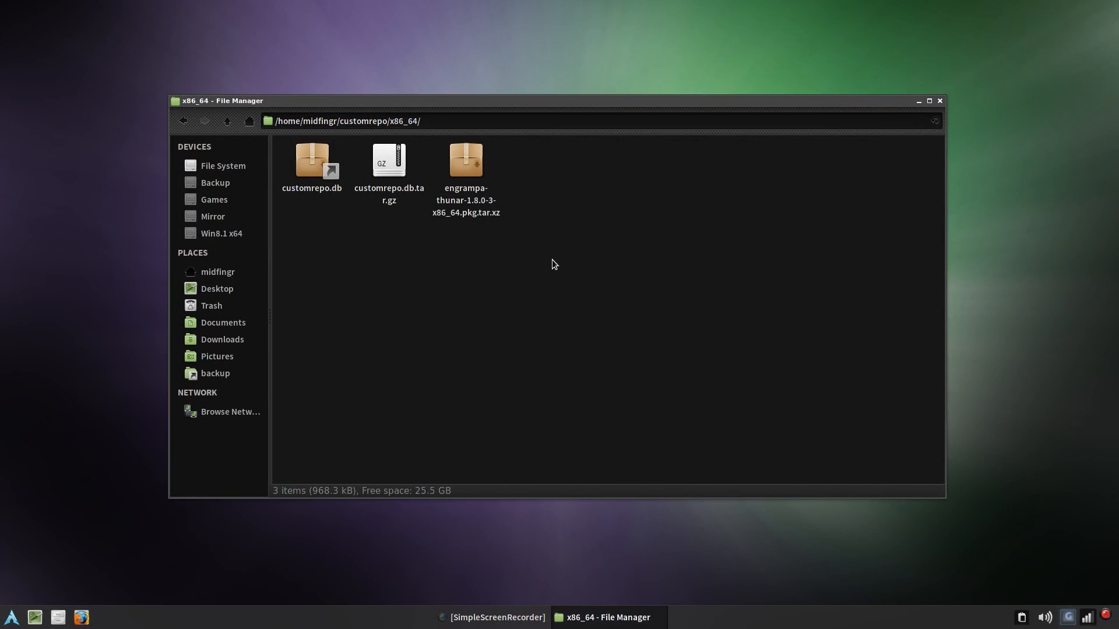
{"action": "mouse_move", "coordinate": [426, 330]}
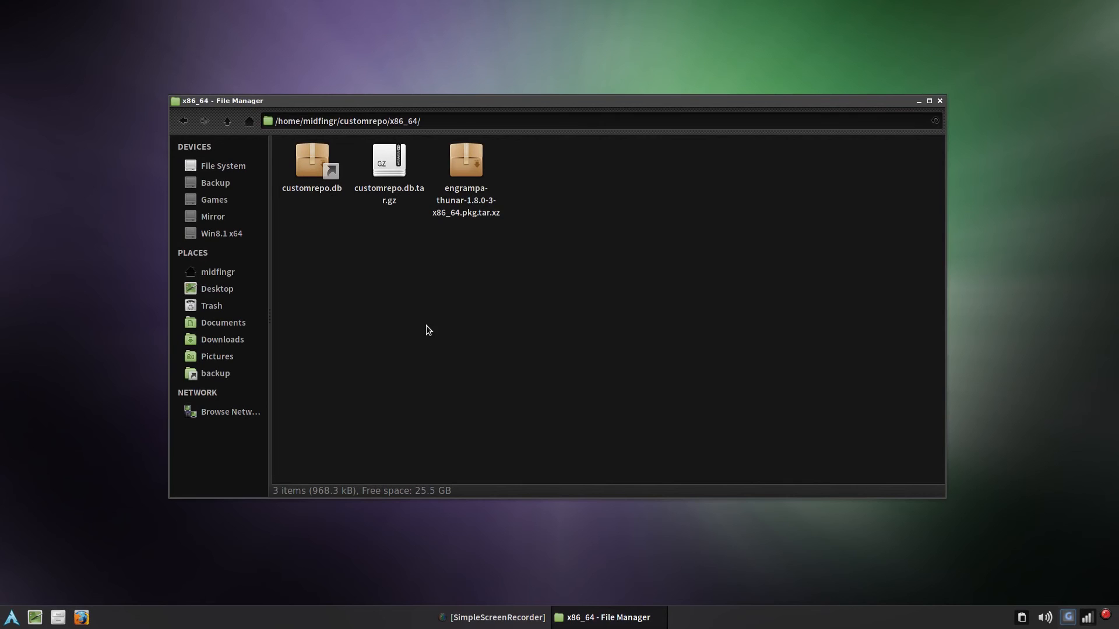
{"action": "mouse_move", "coordinate": [491, 289]}
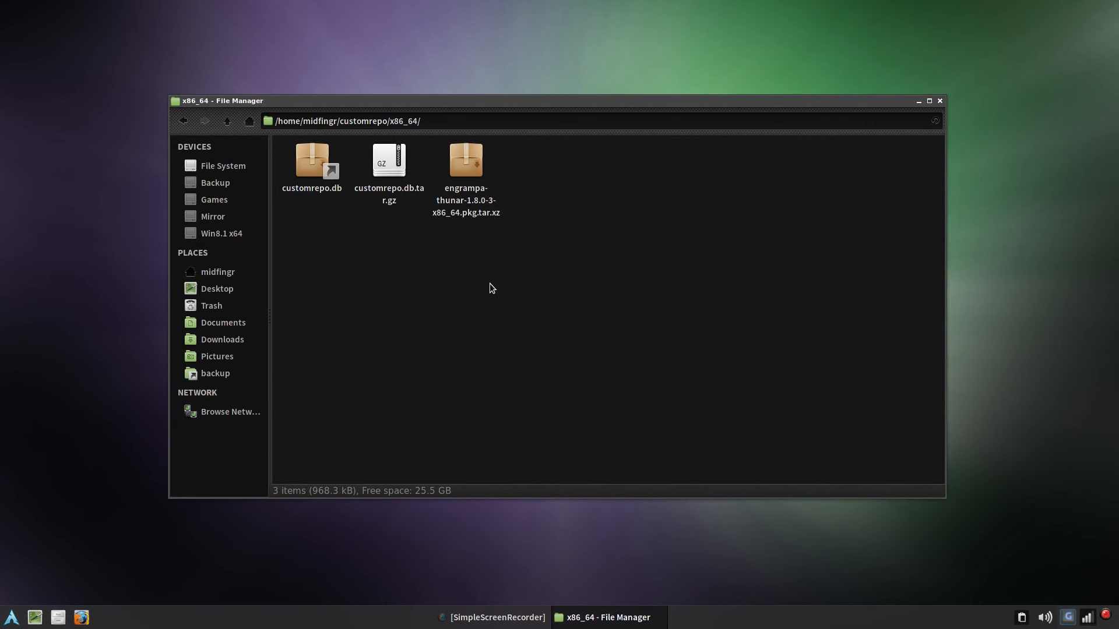
{"action": "mouse_move", "coordinate": [481, 288]}
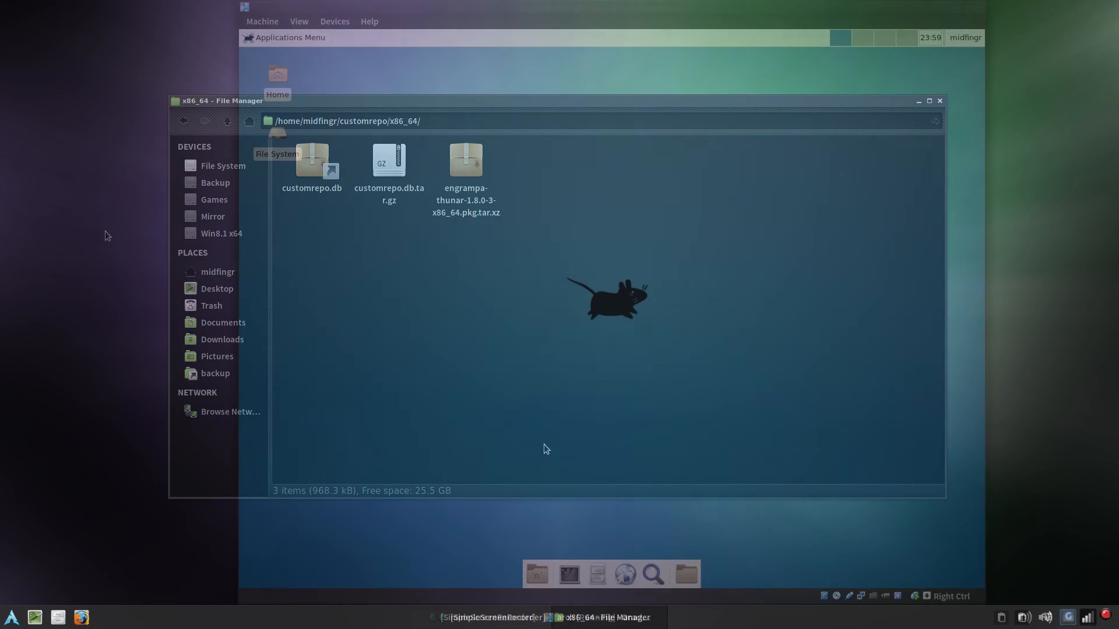
Run speedtest-cli --simple in the VirtualBox guest's terminal
{"action": "left_click", "coordinate": [938, 99]}
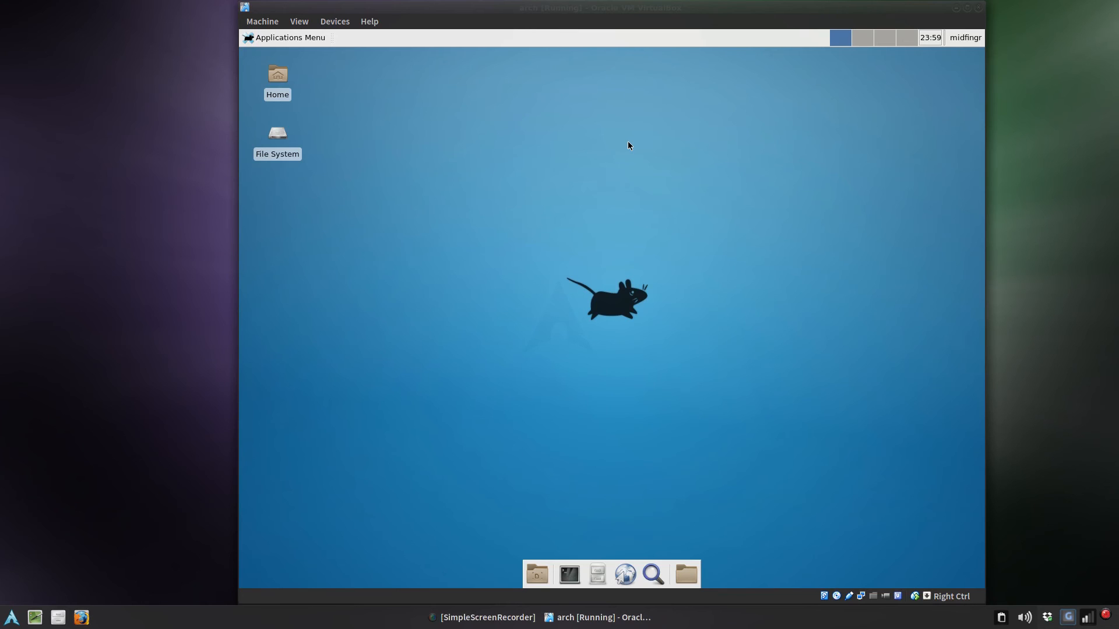
{"action": "left_click", "coordinate": [568, 574]}
{"action": "type", "text": "sp"}
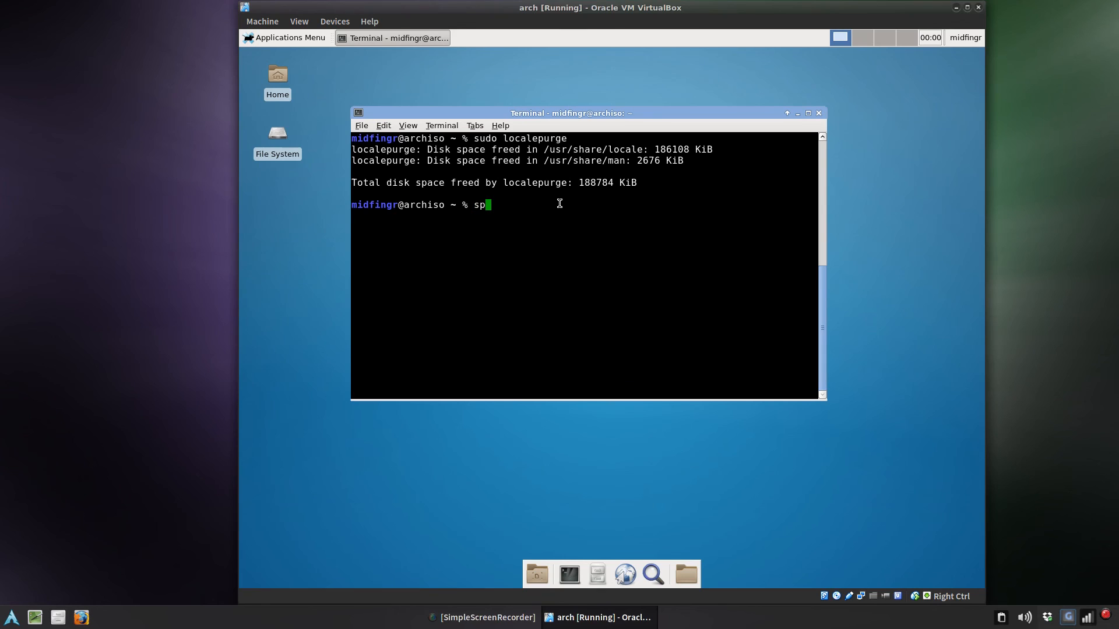
{"action": "type", "text": "eed-"}
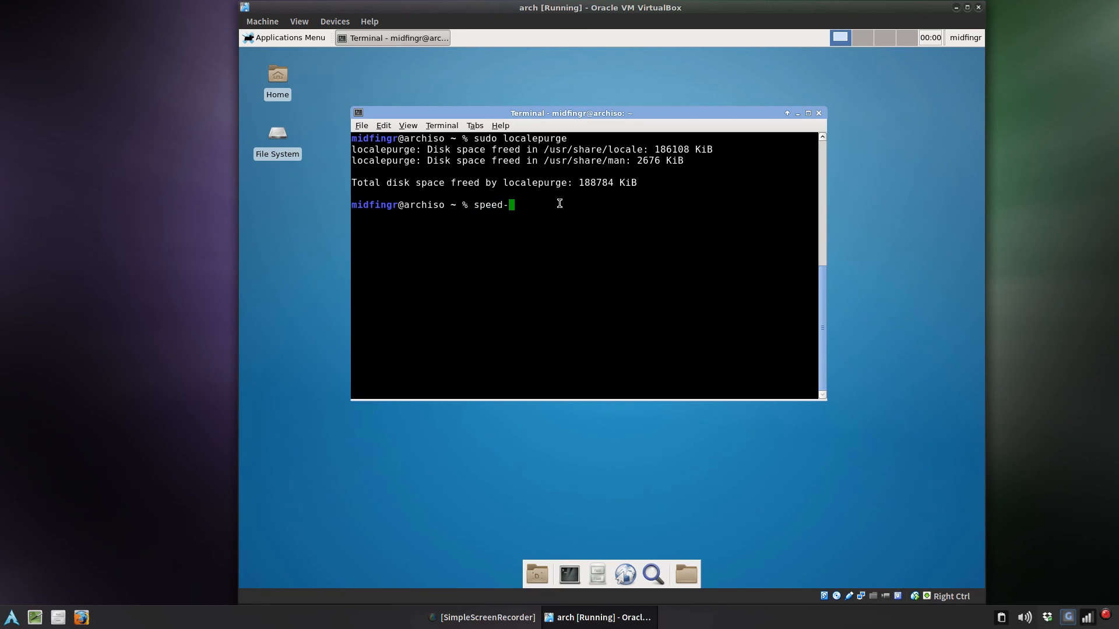
{"action": "type", "text": "tes"}
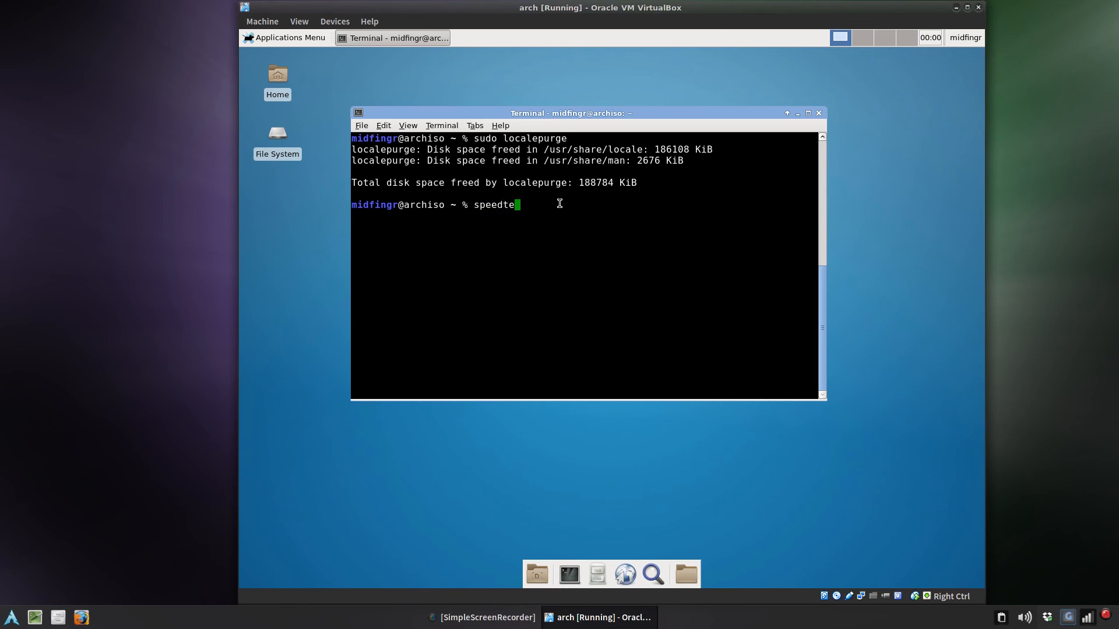
{"action": "type", "text": "st-cl"}
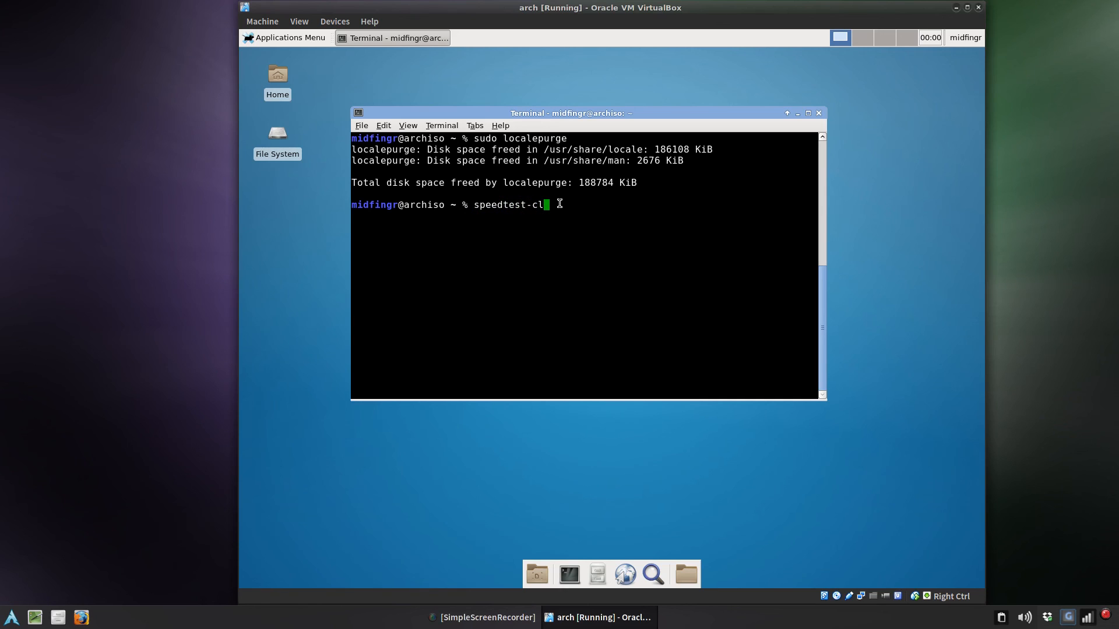
{"action": "type", "text": "i -"}
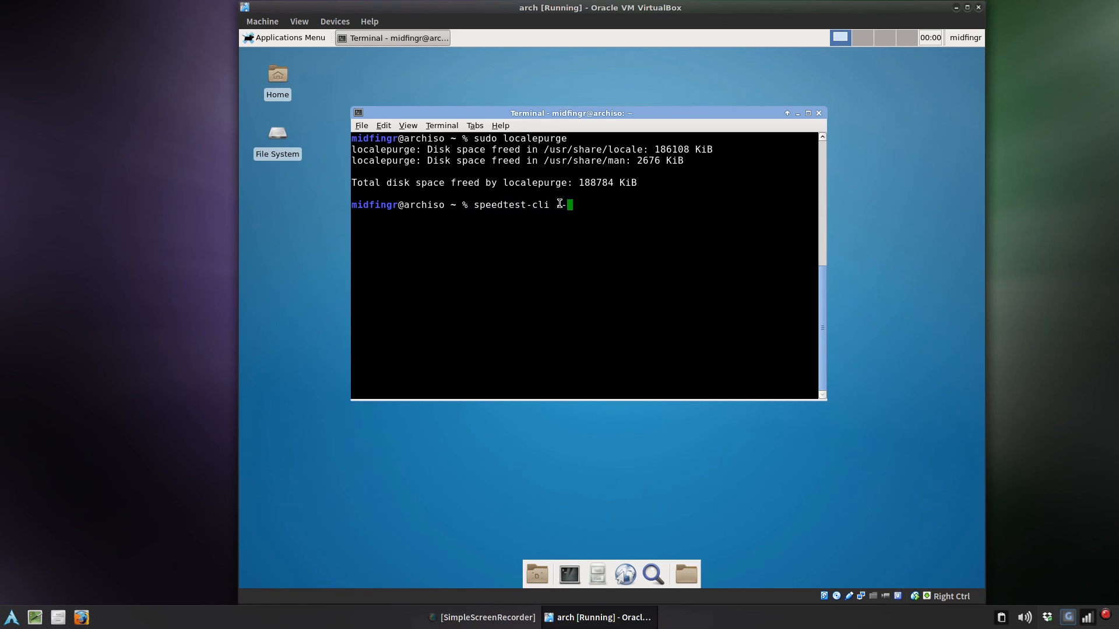
{"action": "type", "text": "-sim"}
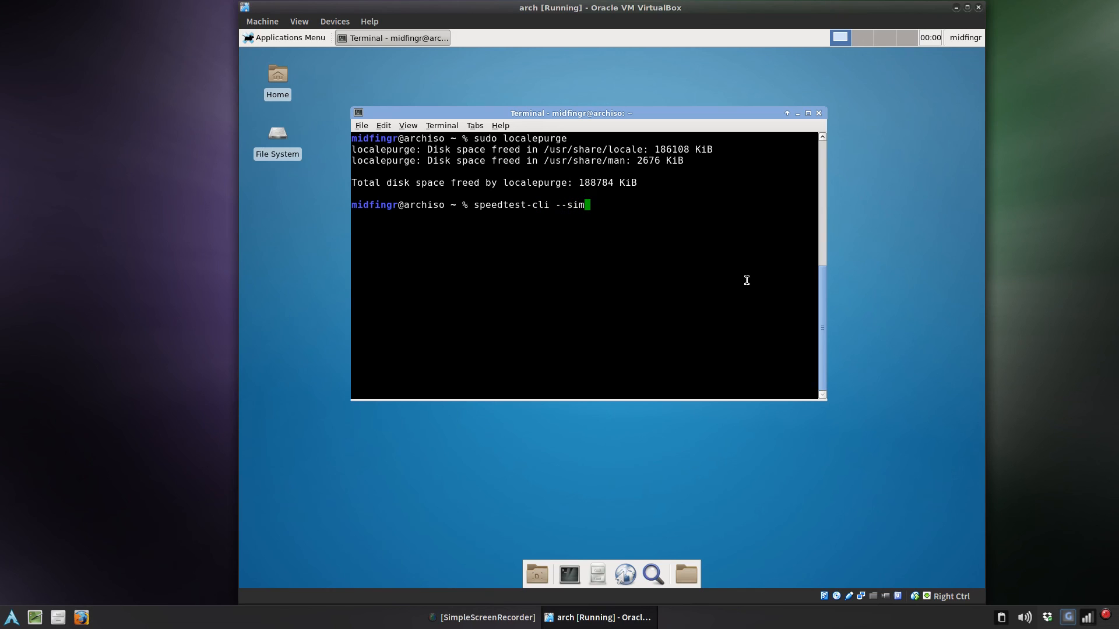
{"action": "key", "text": "Return"}
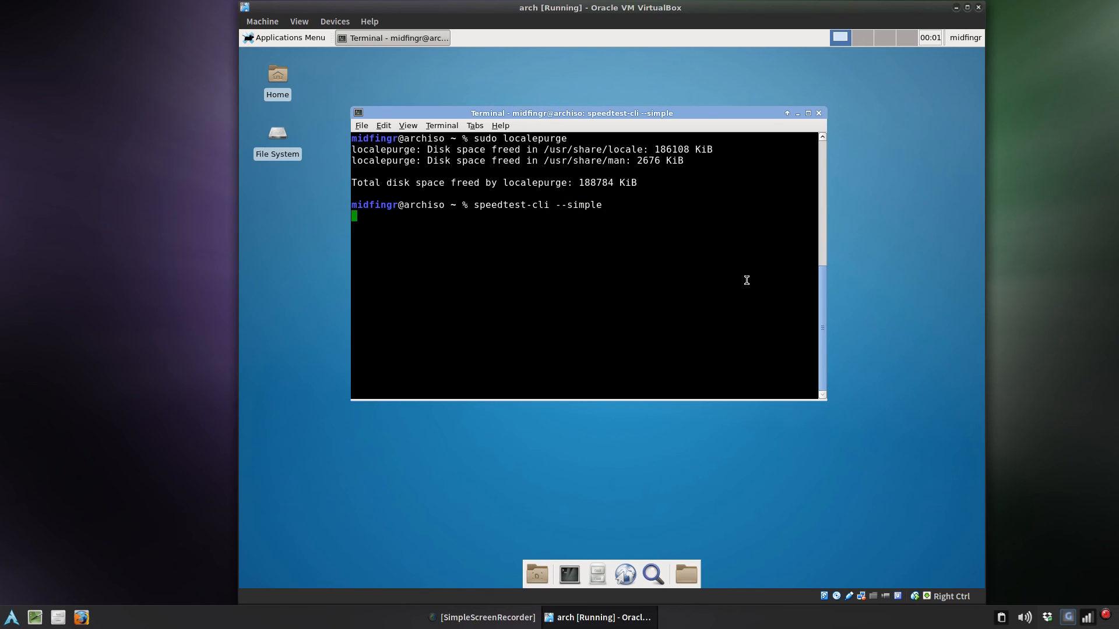